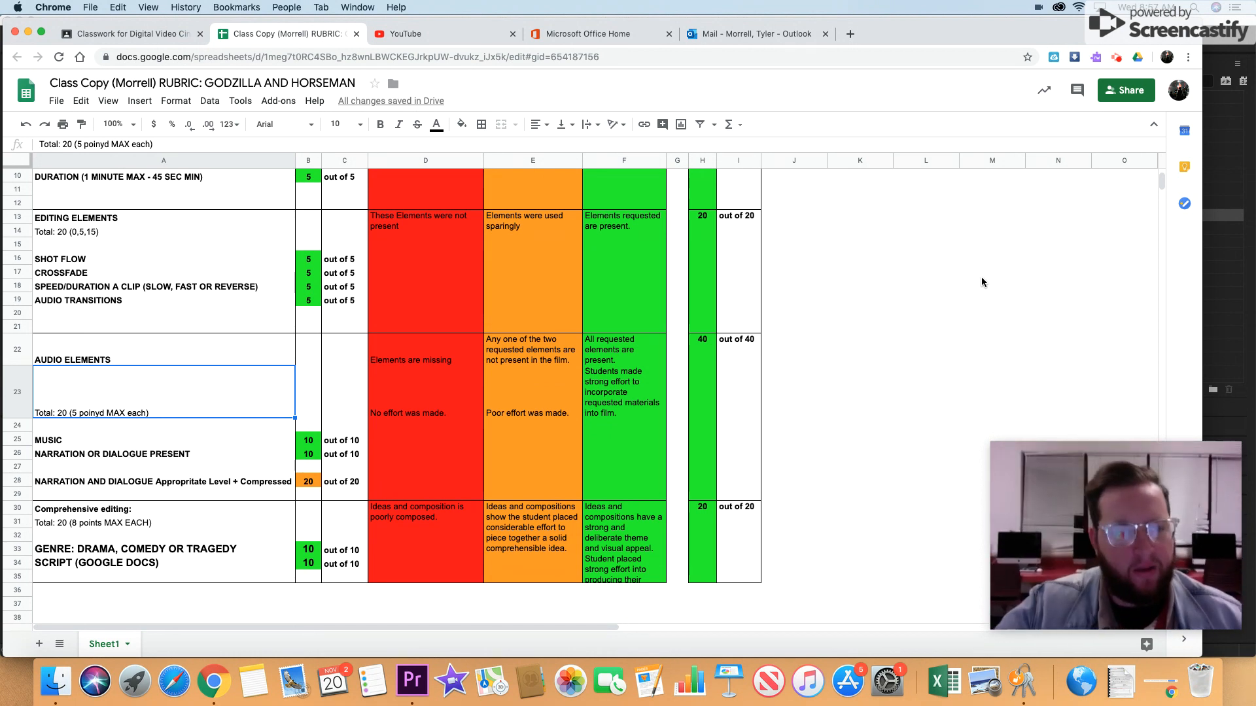
mouse_move(452, 404)
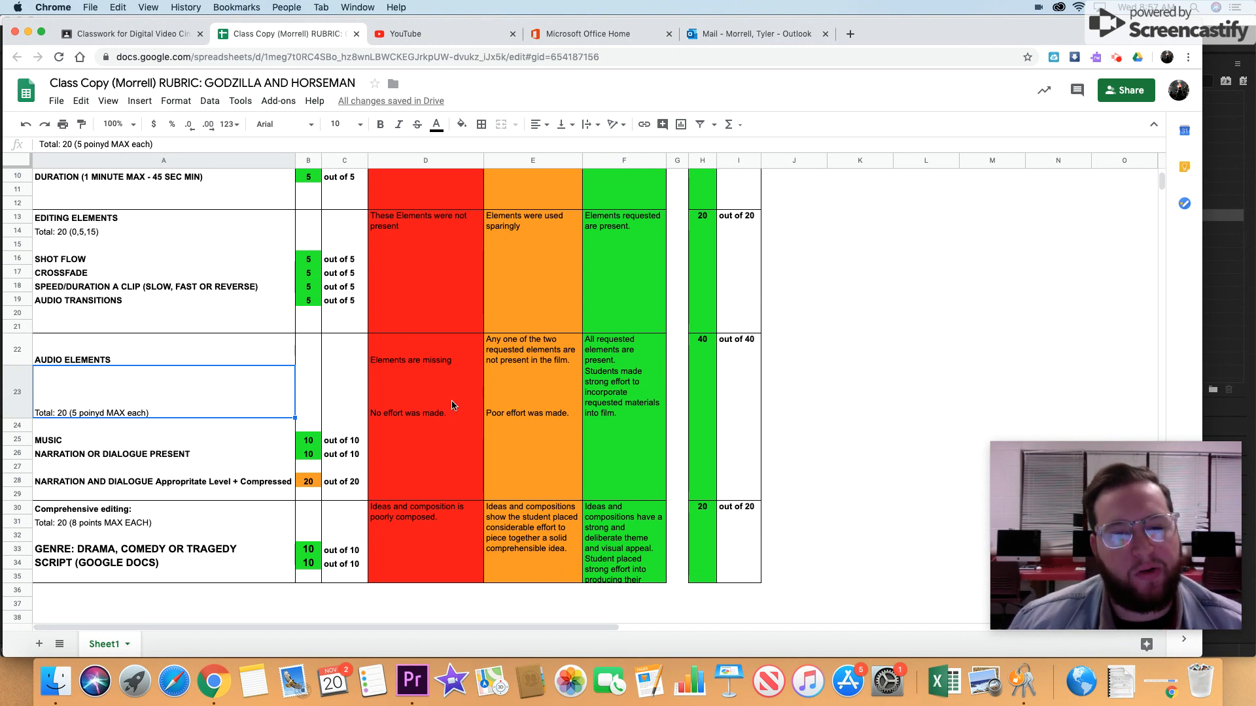
Review the rubric criteria (Speed/Duration, Script) before returning to the dialogue track.
scroll("up", 3)
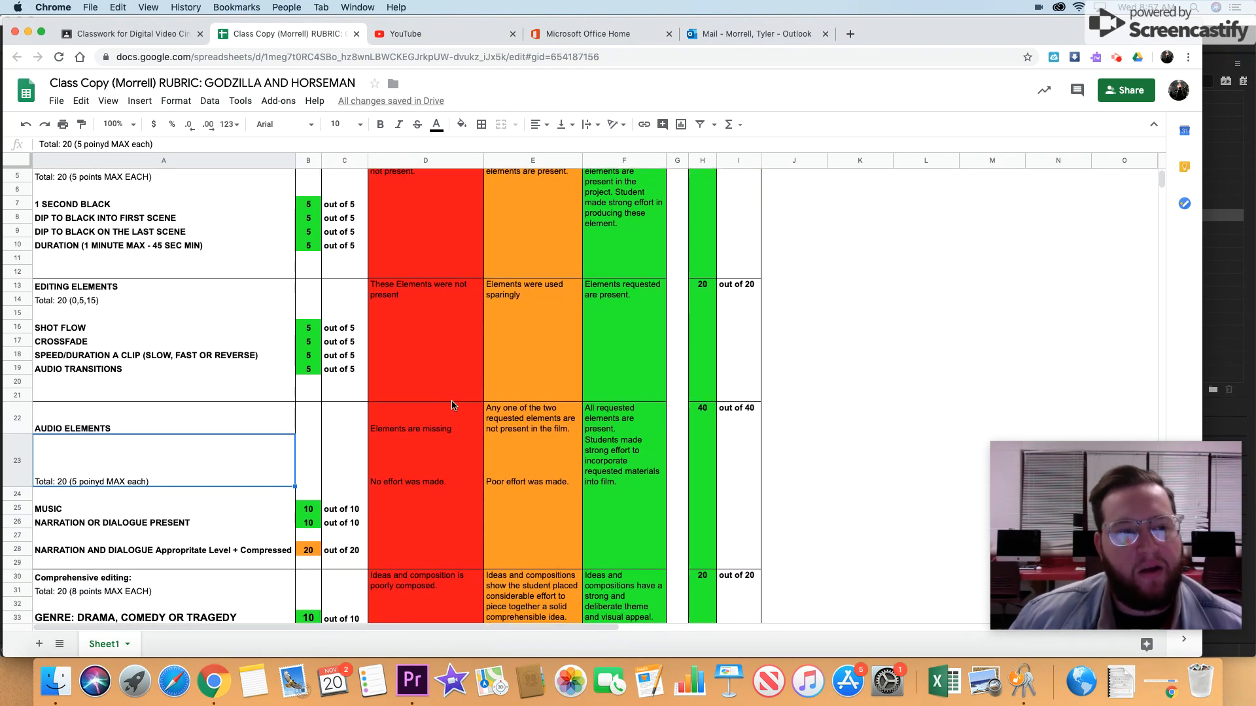
left_click(144, 355)
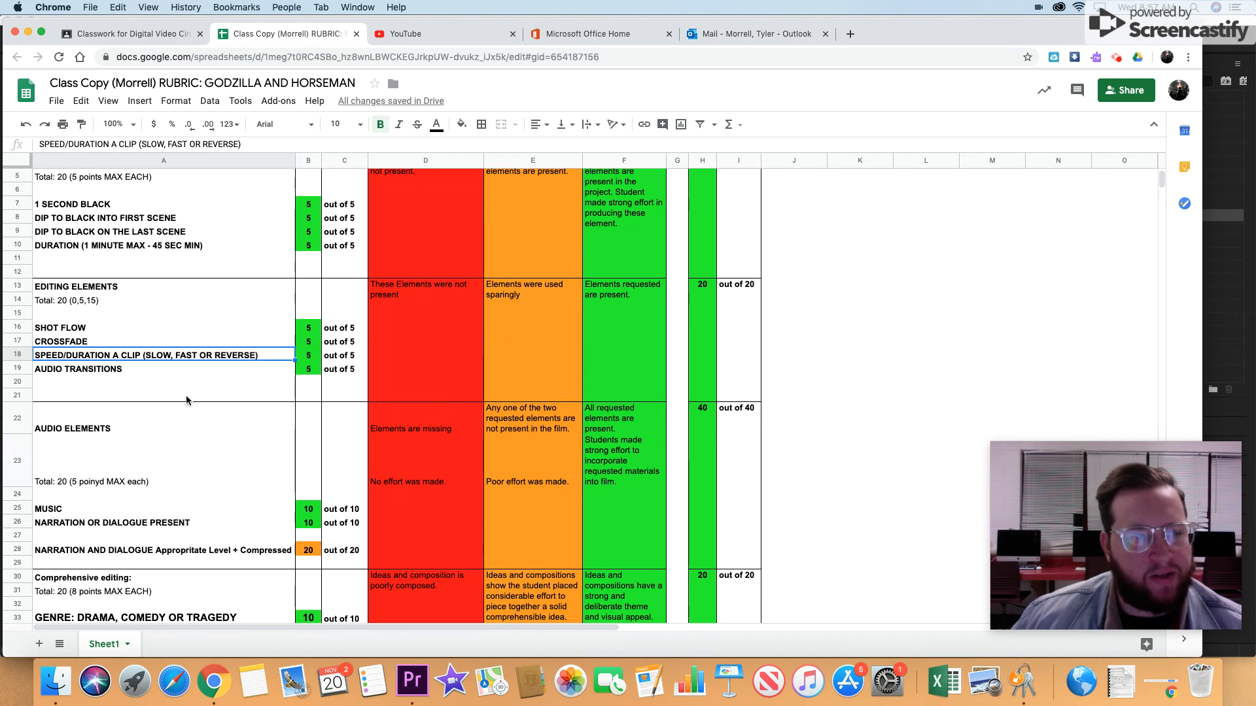
scroll("down", 3)
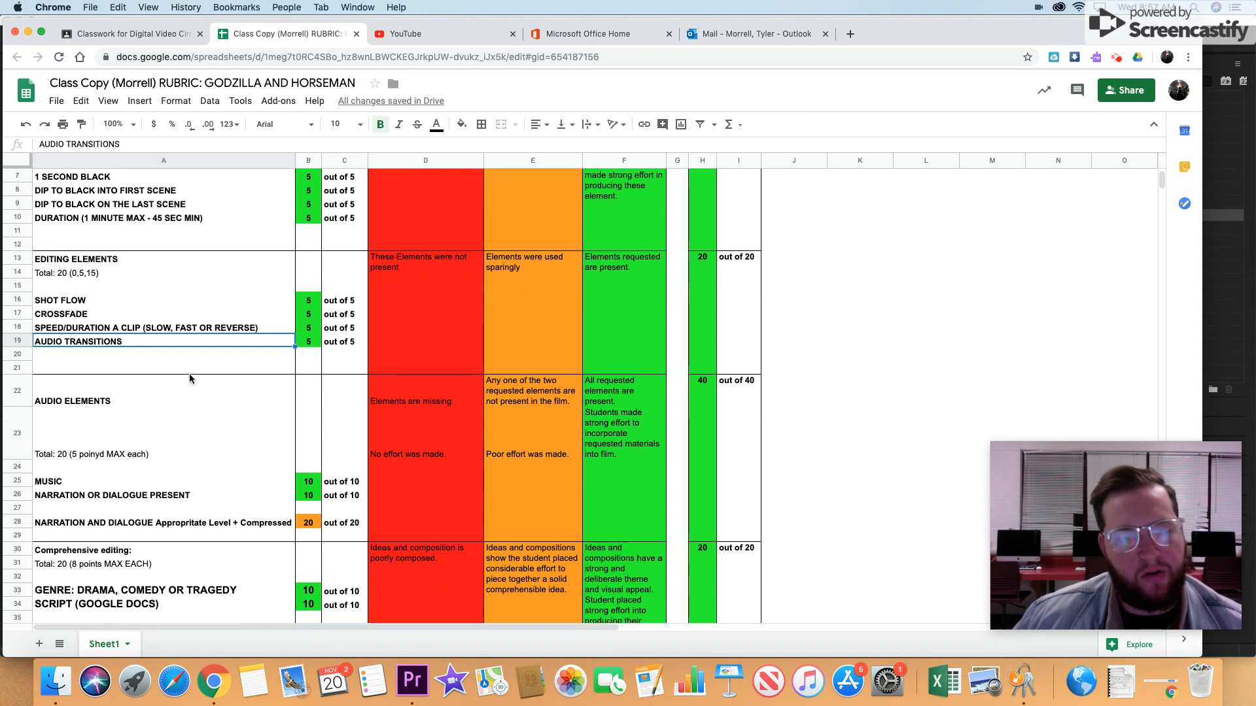
scroll("down", 3)
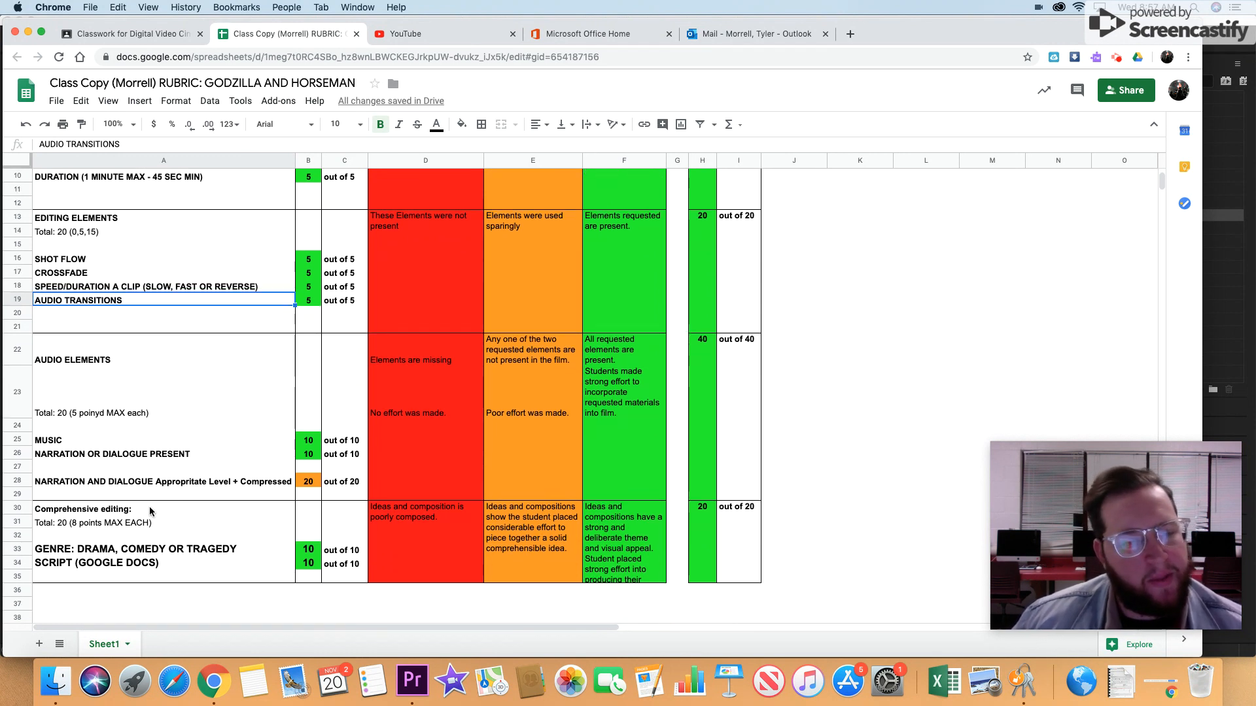
mouse_move(251, 537)
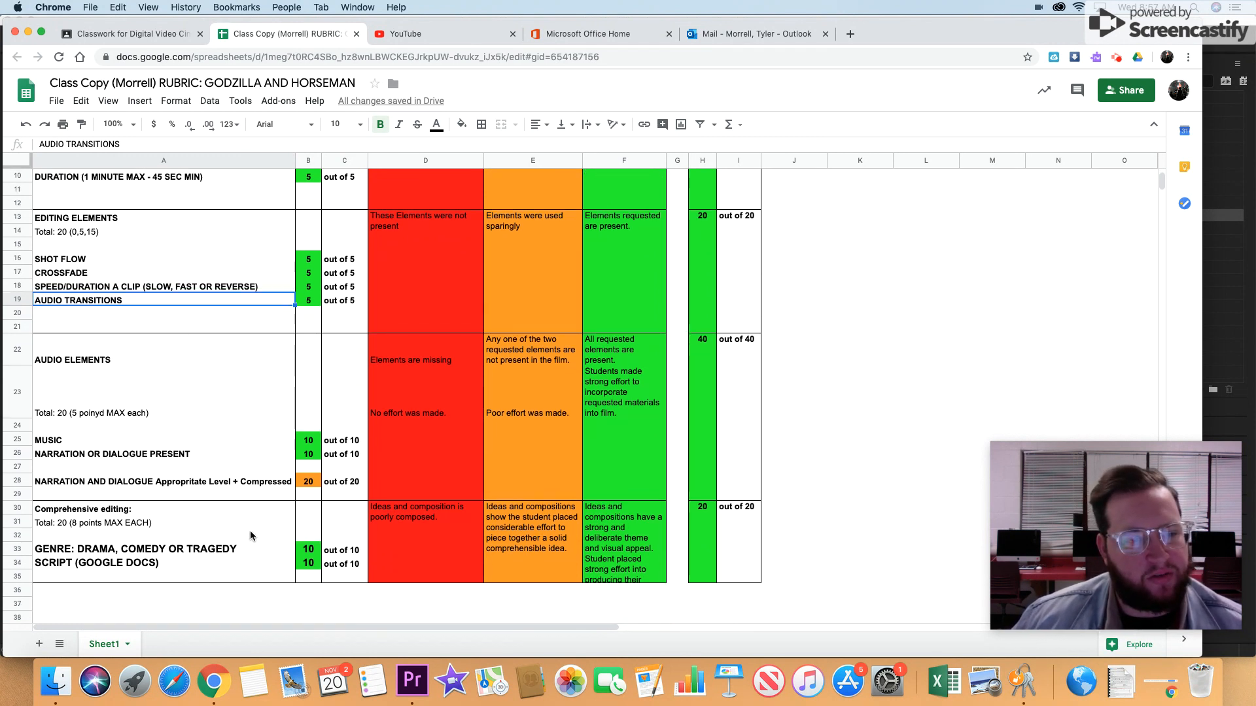
mouse_move(286, 437)
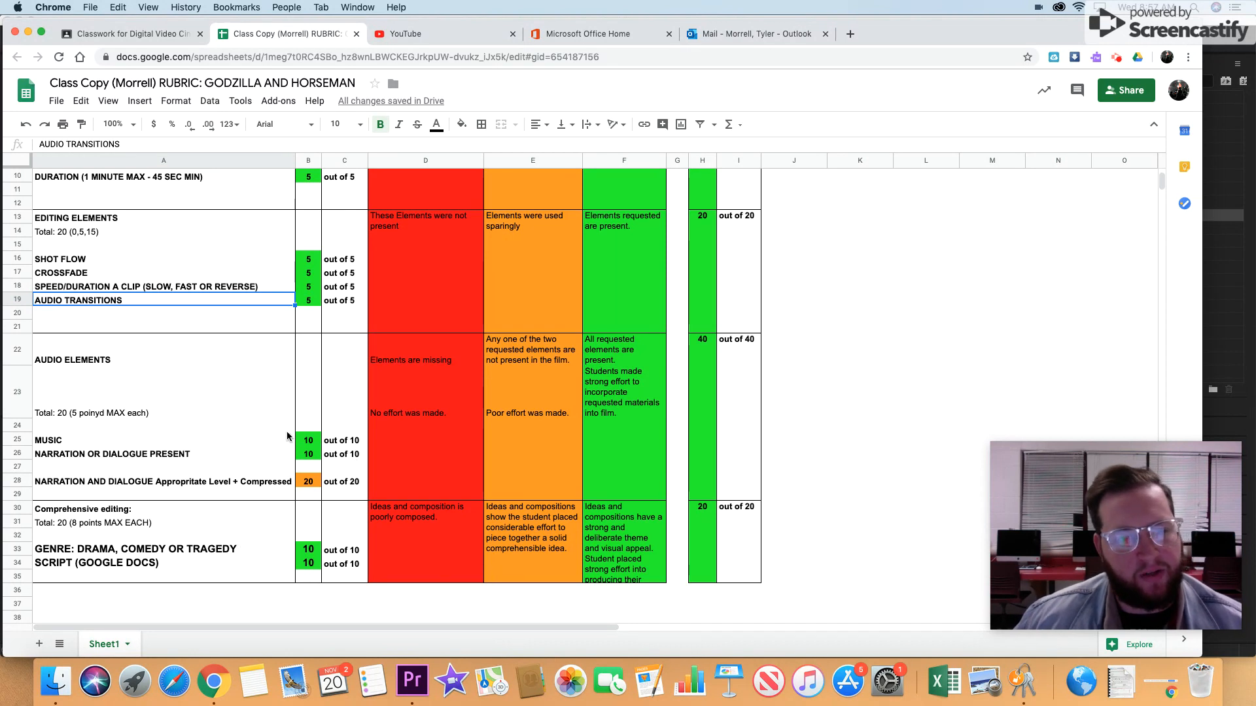
mouse_move(113, 331)
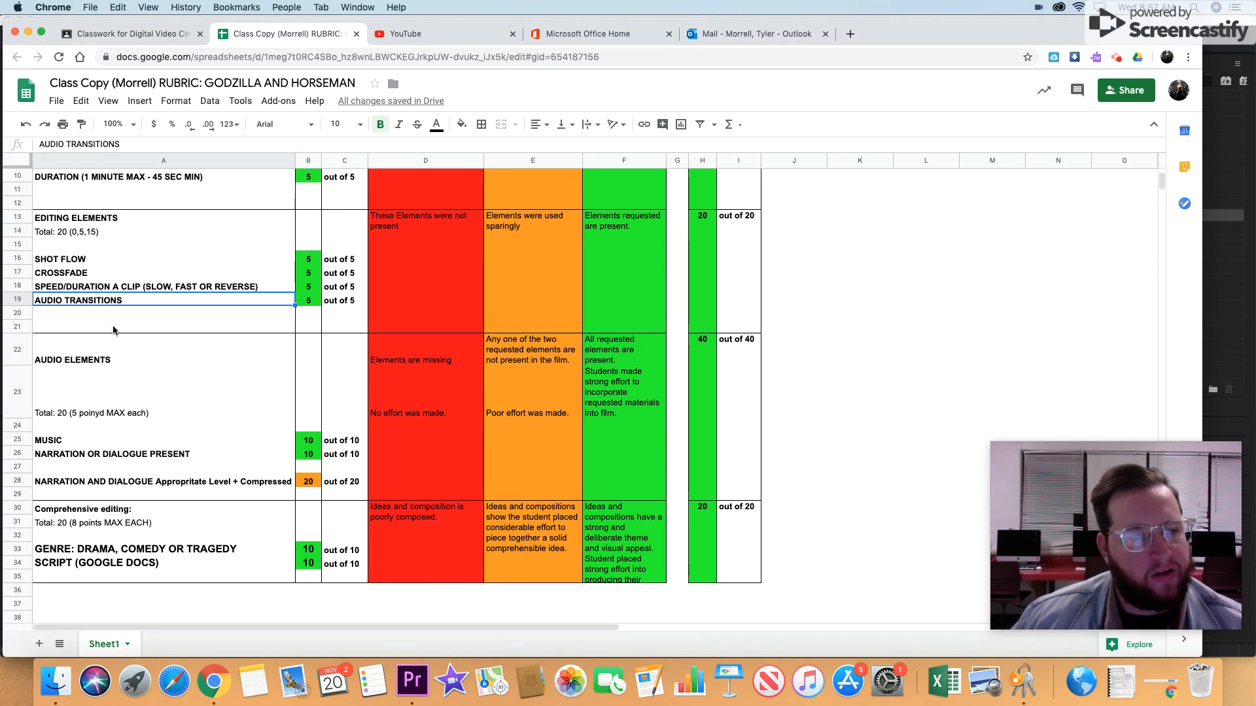
mouse_move(338, 534)
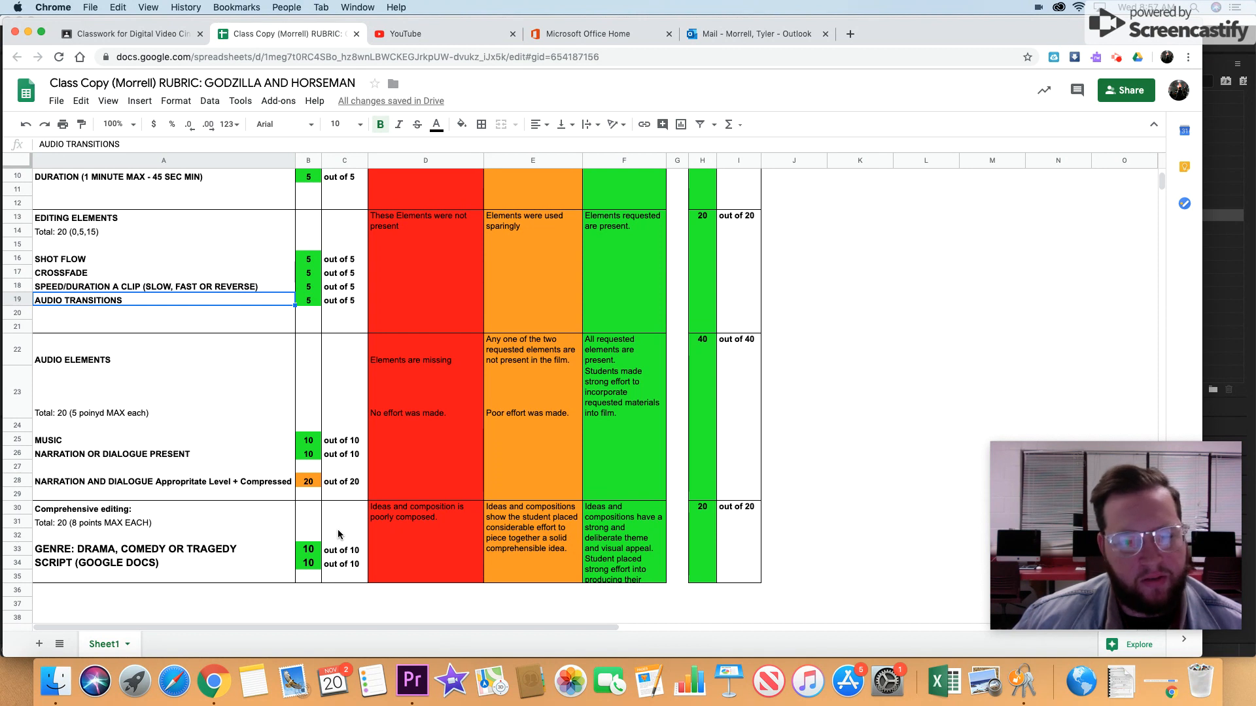
mouse_move(228, 433)
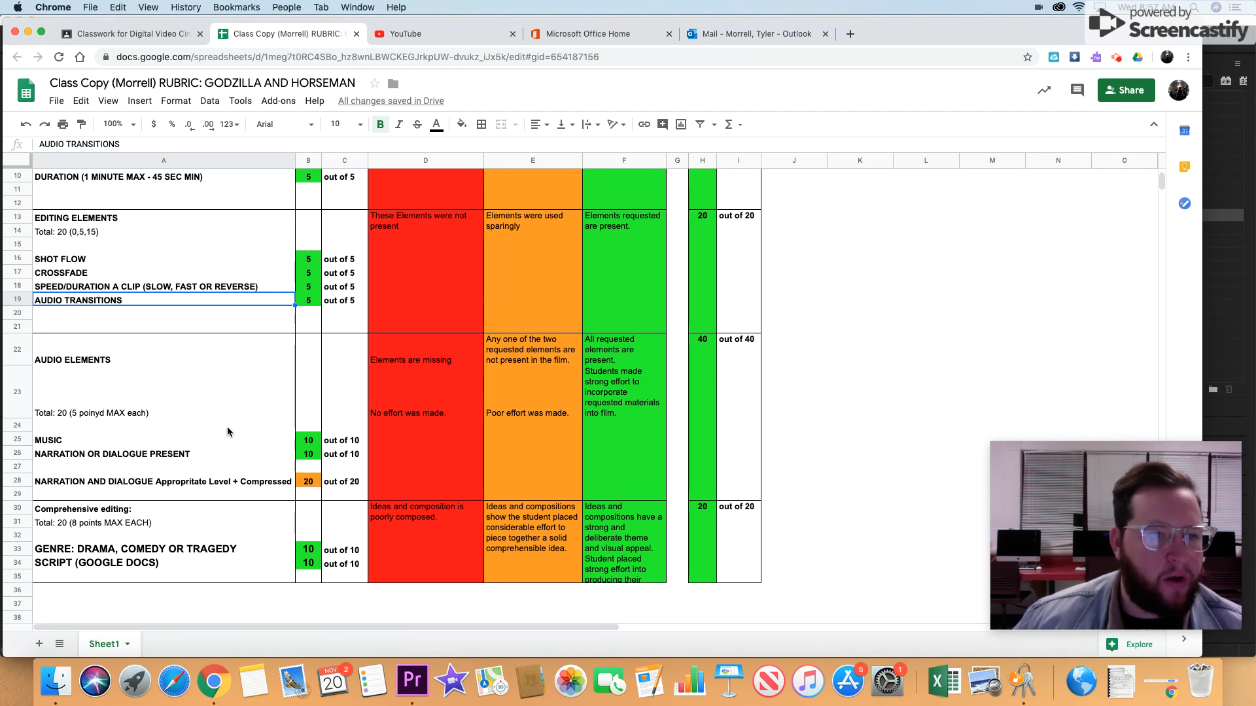
left_click(144, 286)
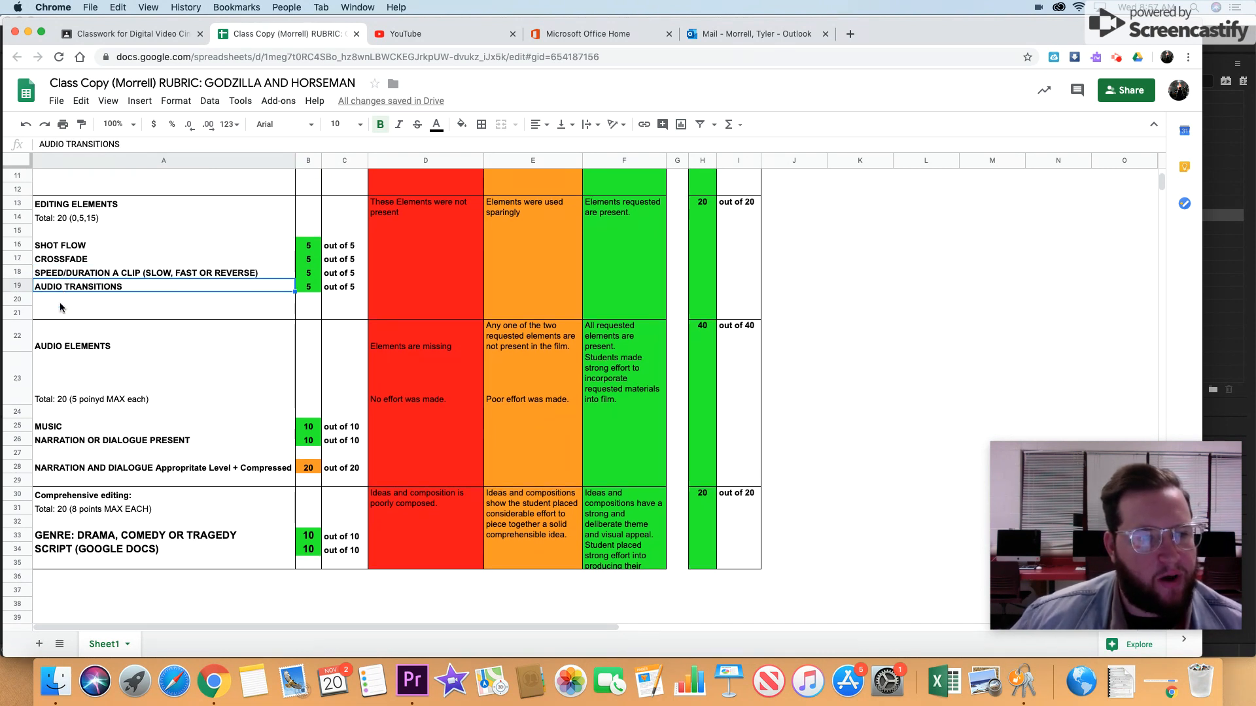
scroll("down", 3)
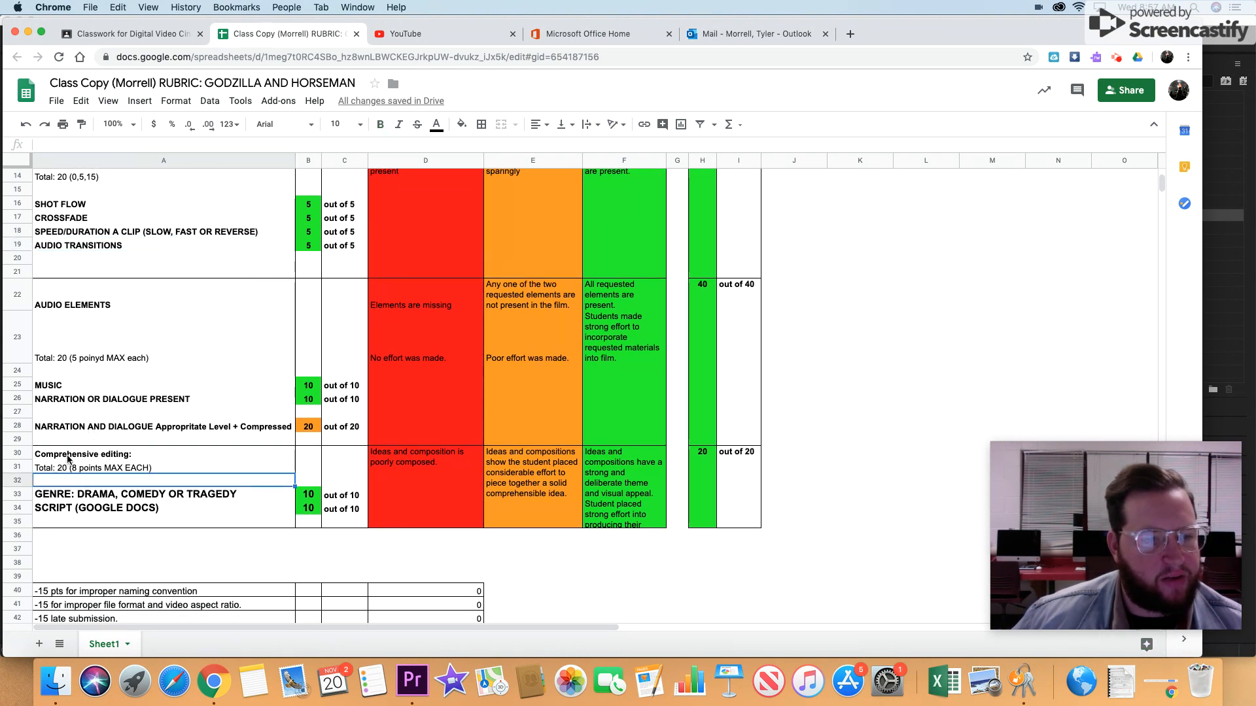
left_click(164, 494)
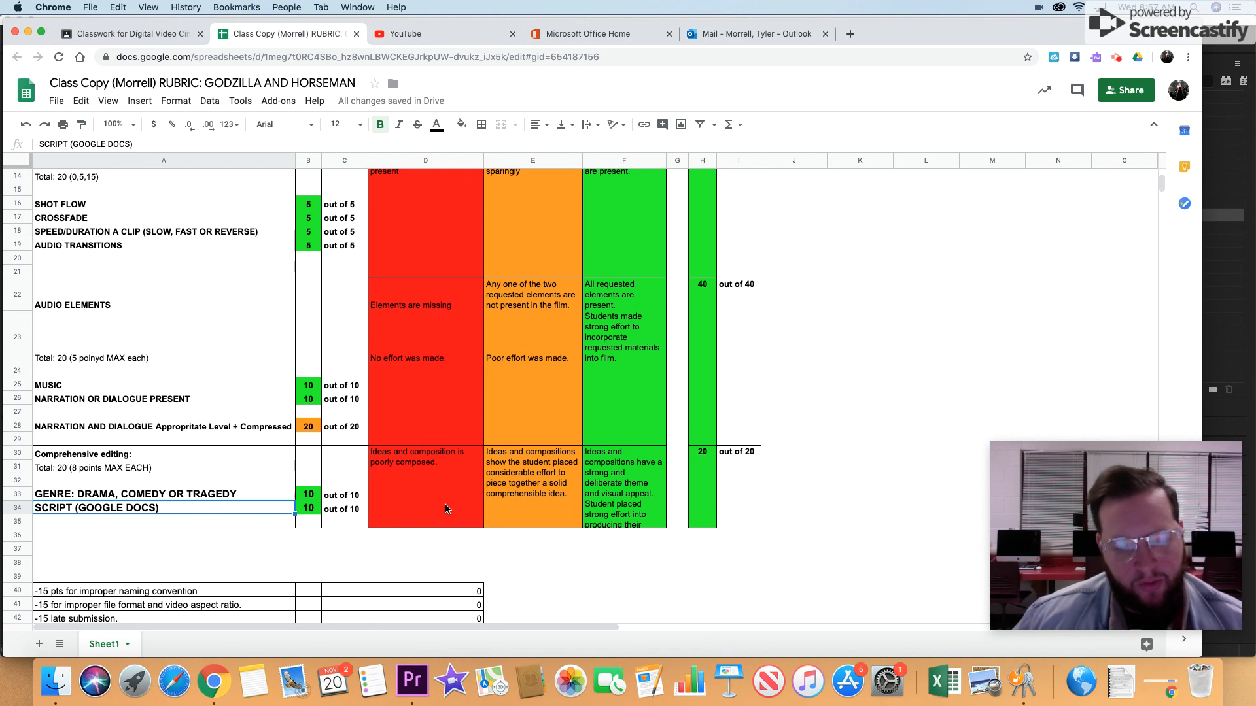
mouse_move(211, 488)
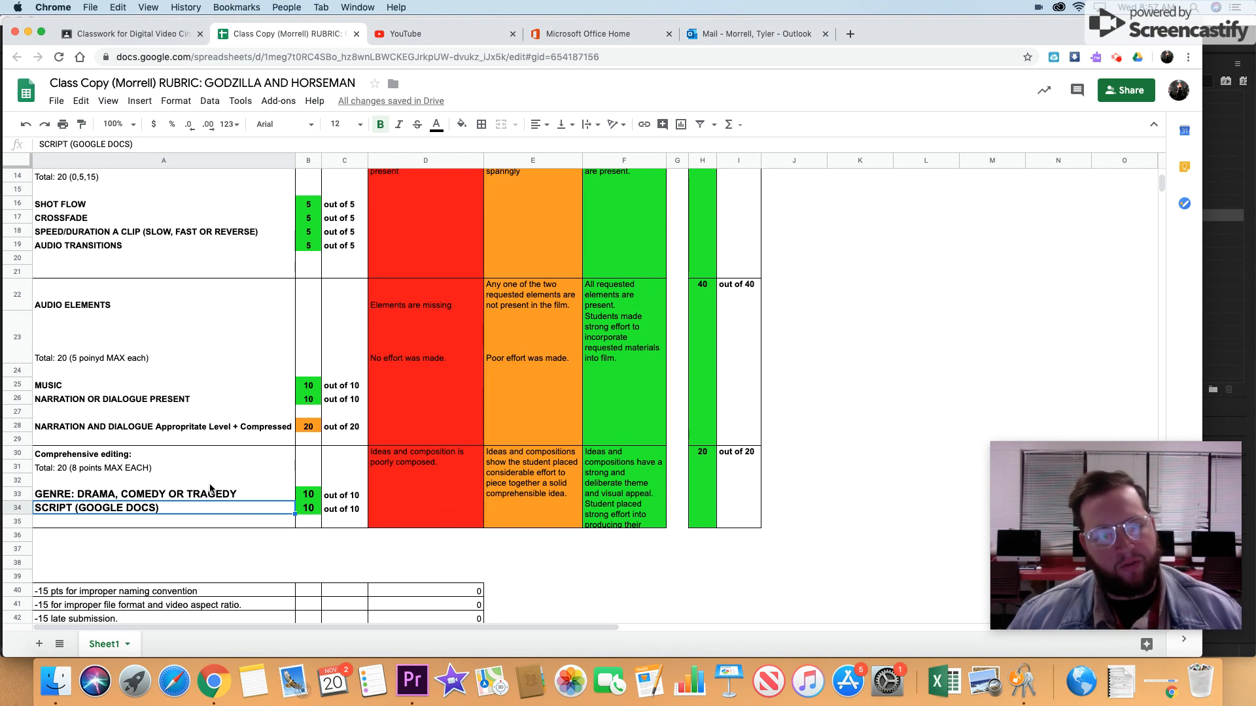
mouse_move(160, 520)
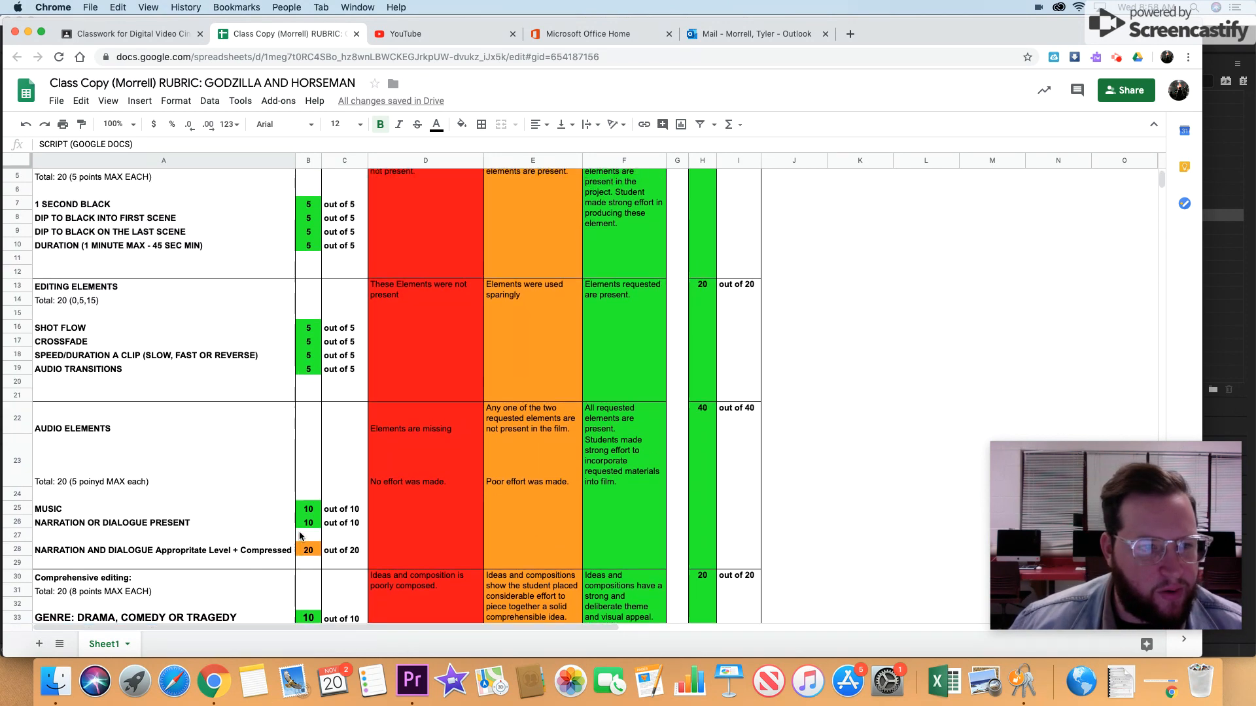
scroll("down", 3)
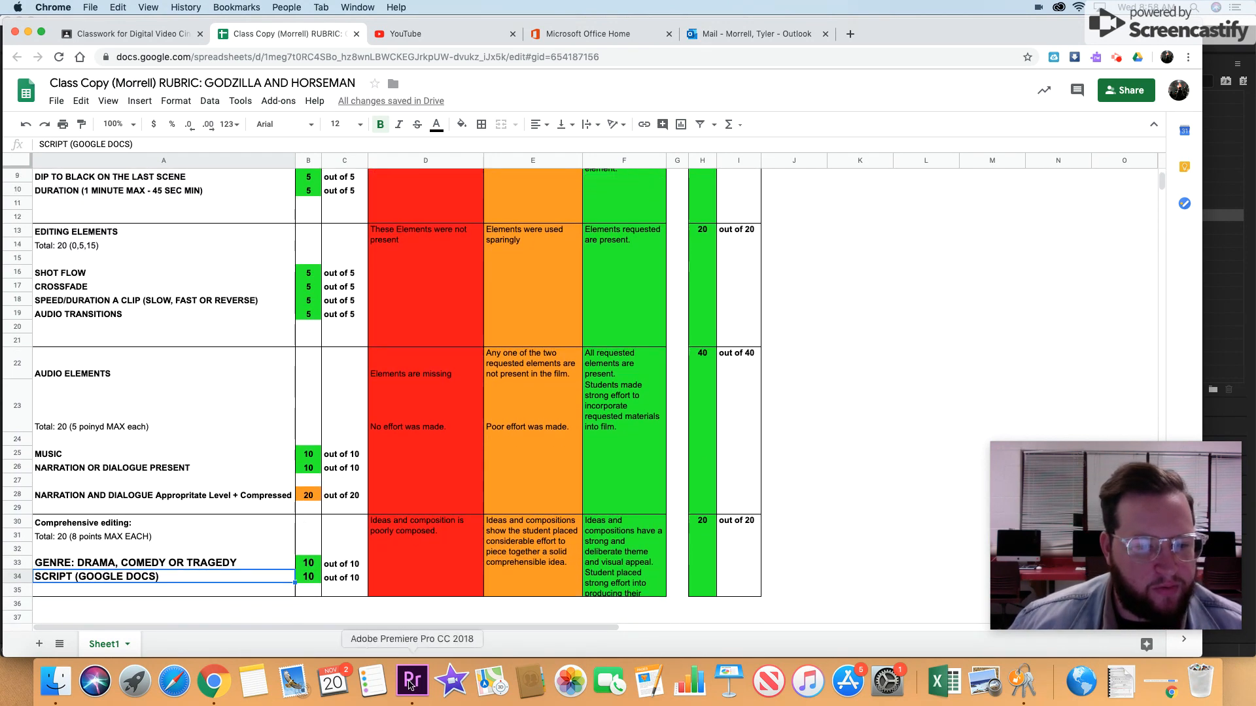
scroll("down", 3)
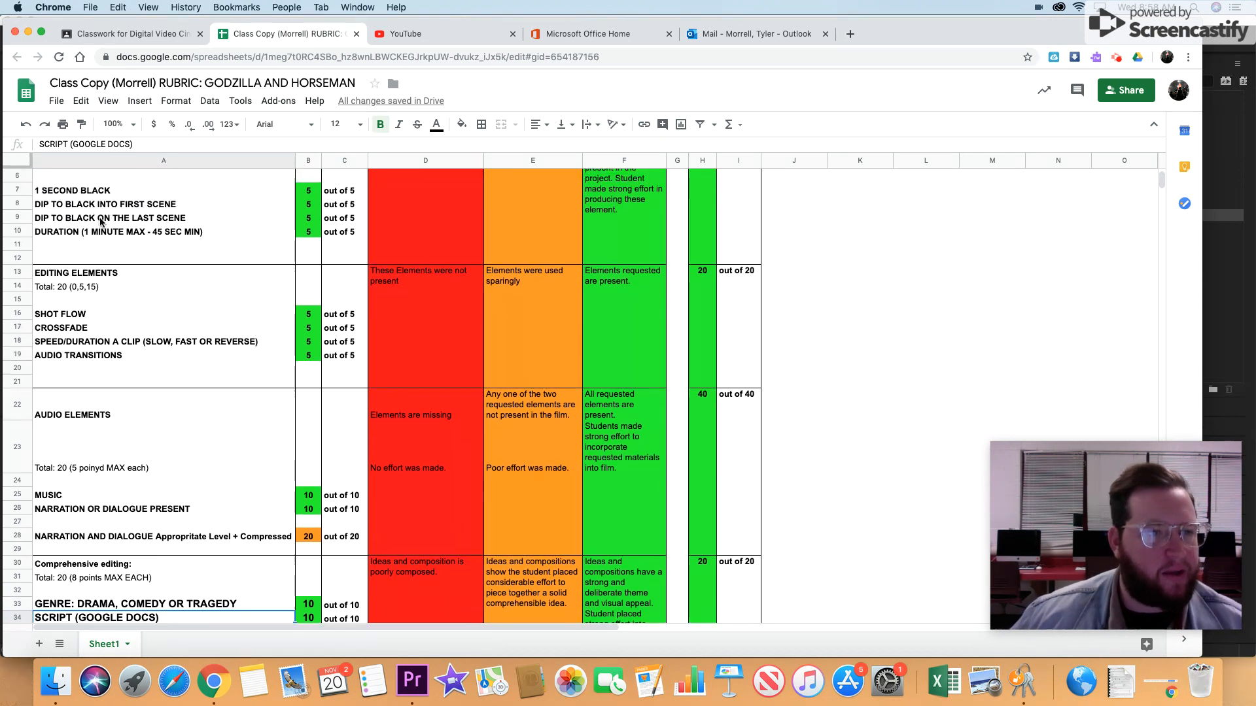
scroll("down", 3)
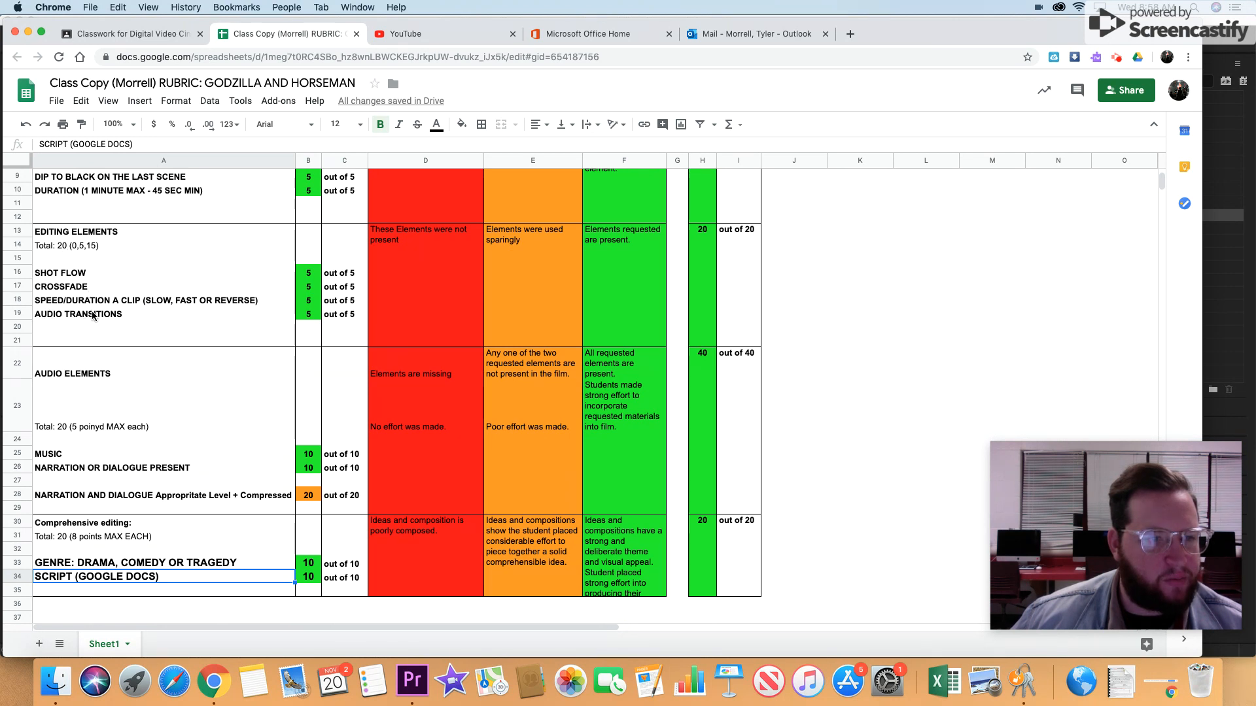
scroll("down", 3)
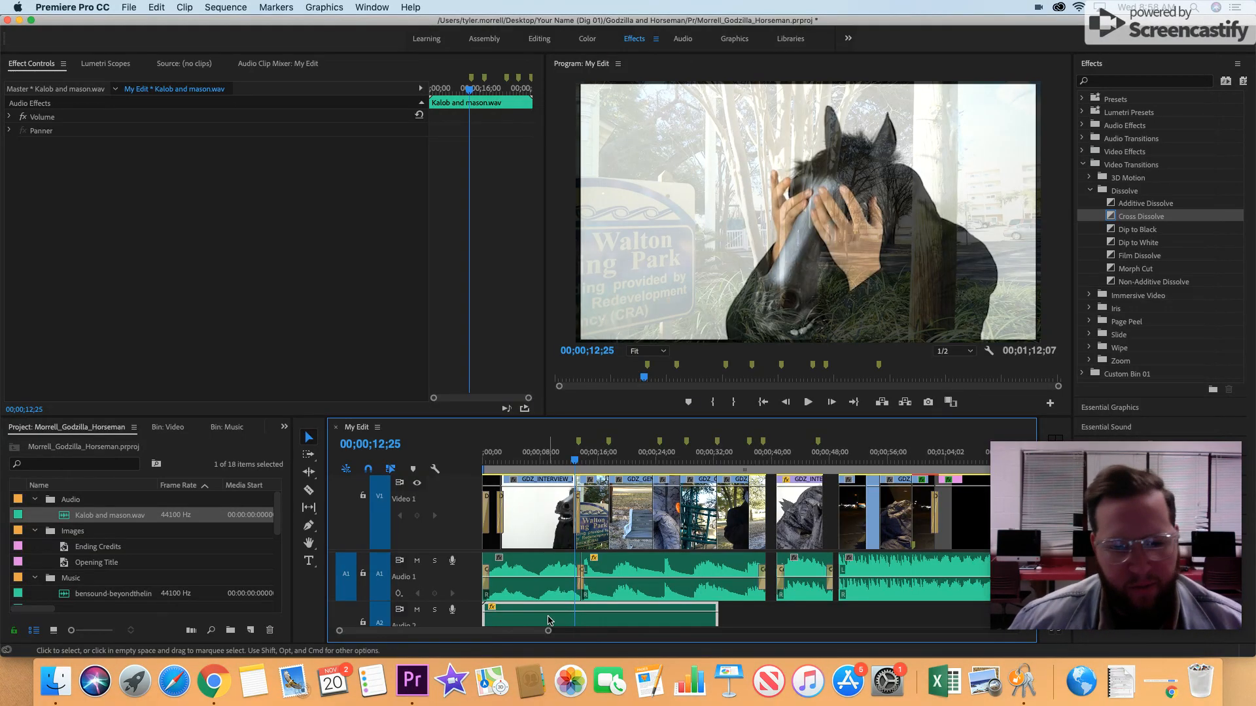
mouse_move(488, 584)
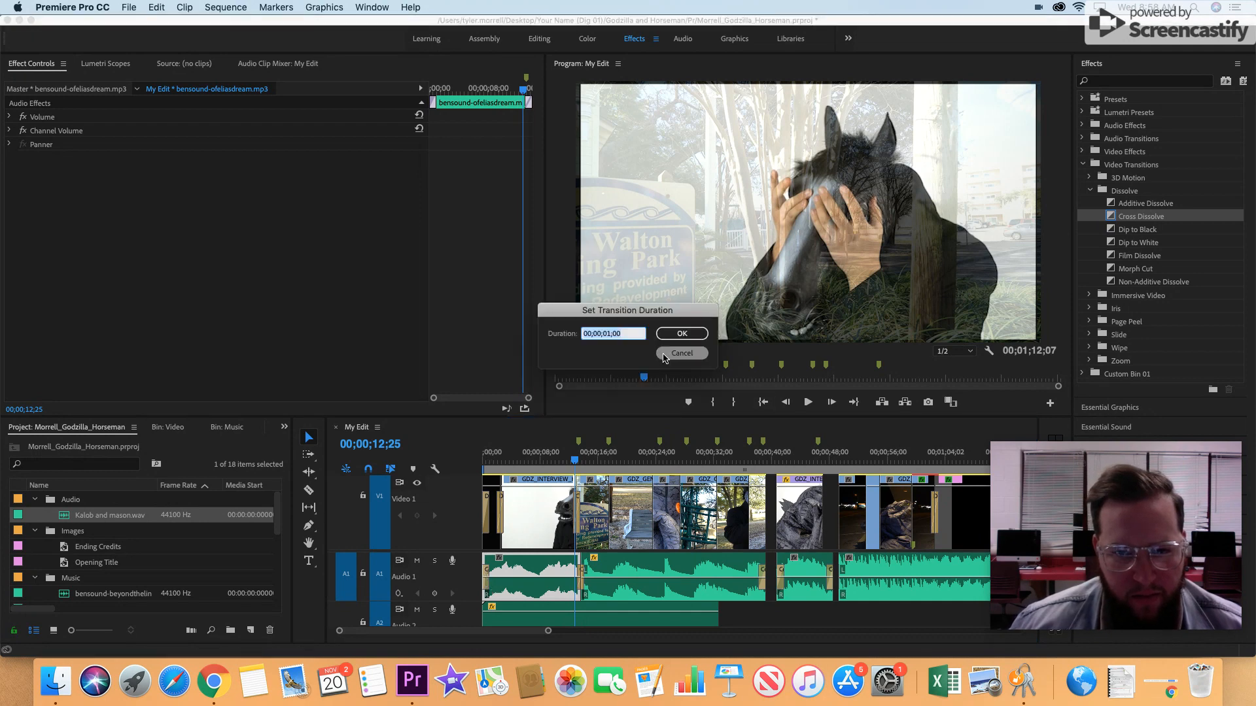
Confirm the 00;00;01;00 Constant Power crossfade and add one at the dialogue's first edit.
left_click(682, 353)
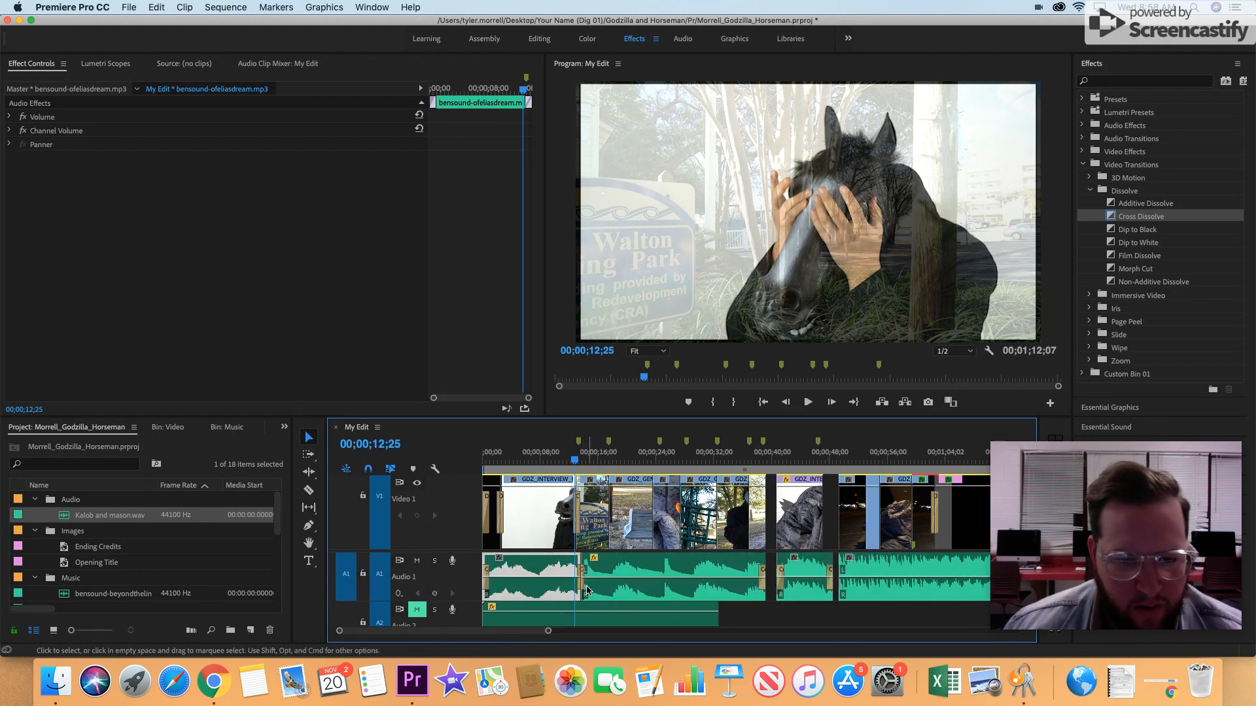
left_click(562, 452)
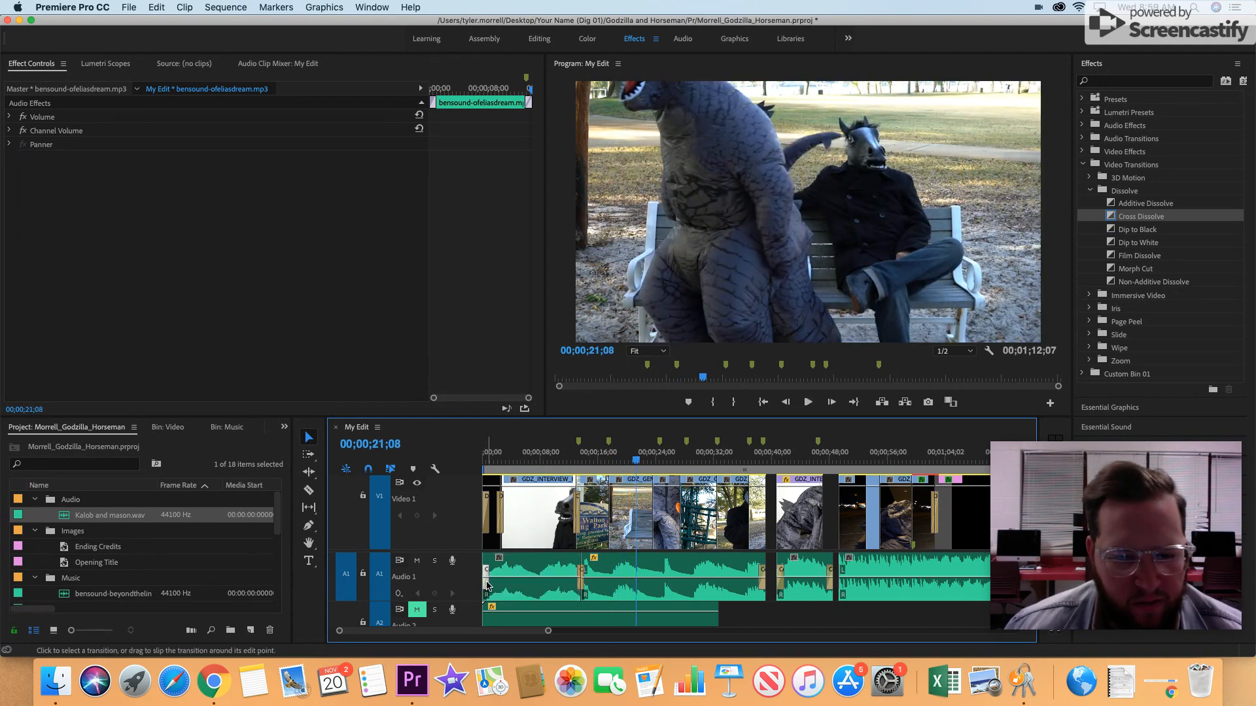
Play the film from the sequence start to review the opening shots.
left_click(532, 573)
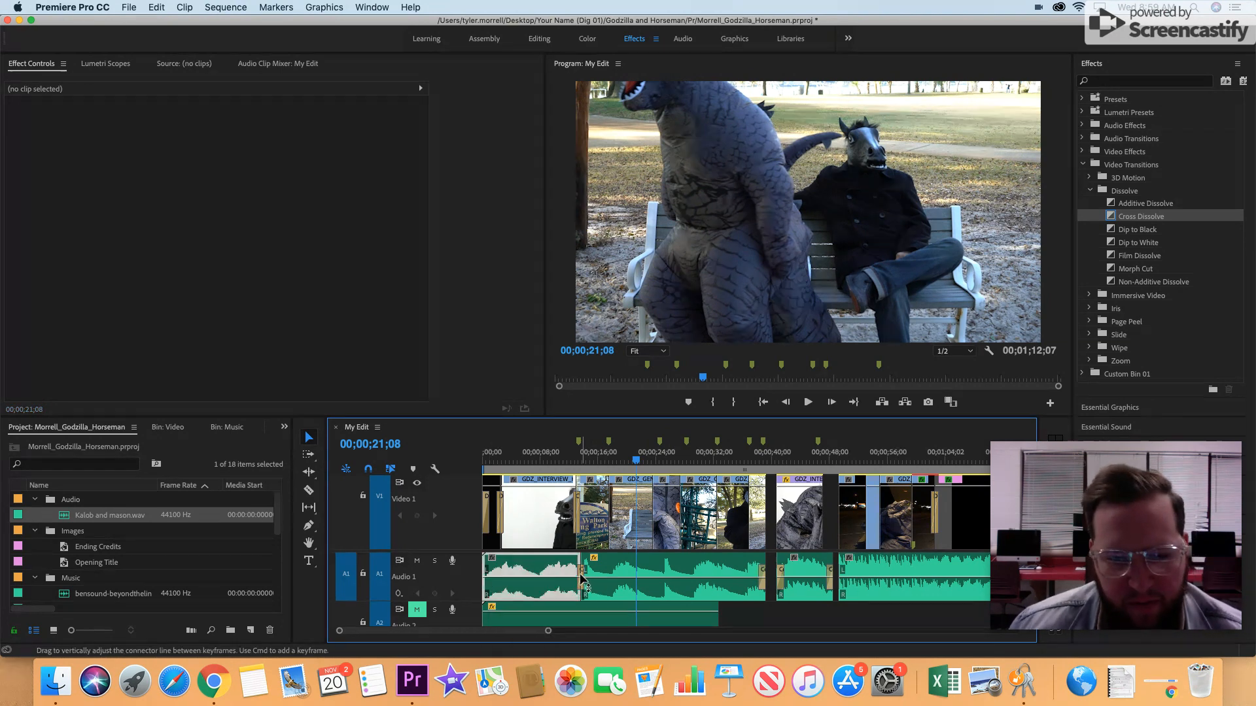
left_click(582, 576)
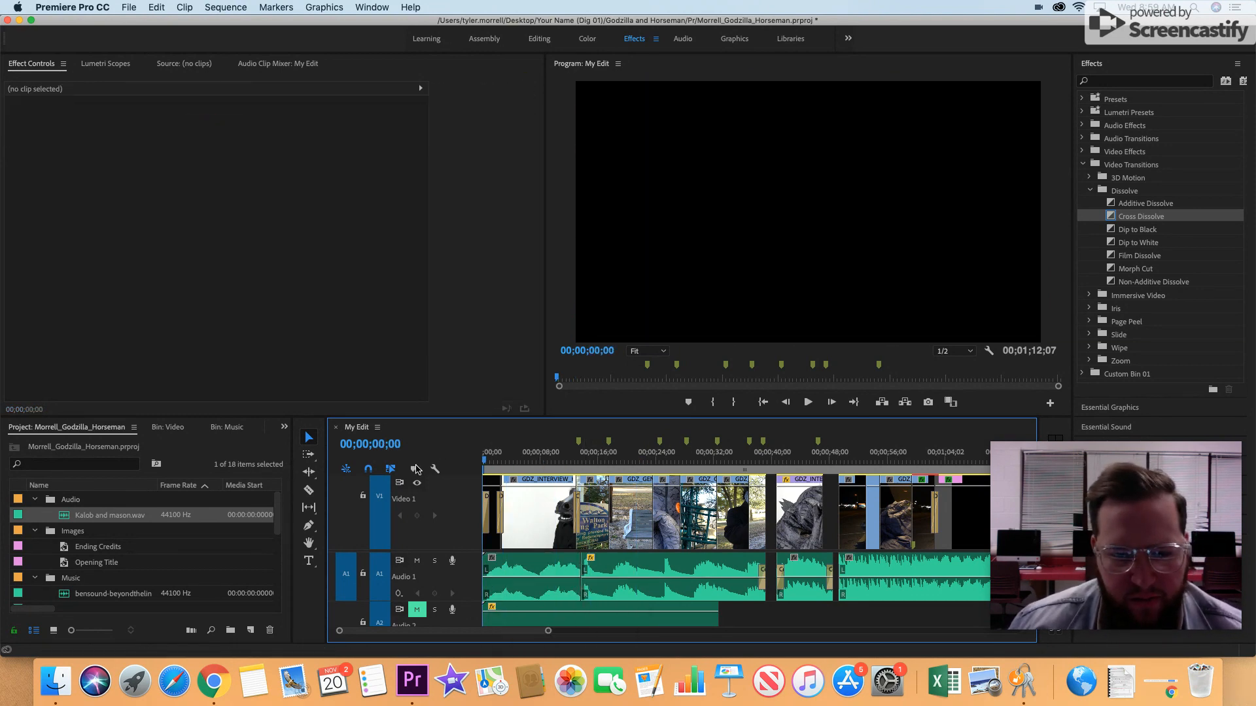
left_click(807, 402)
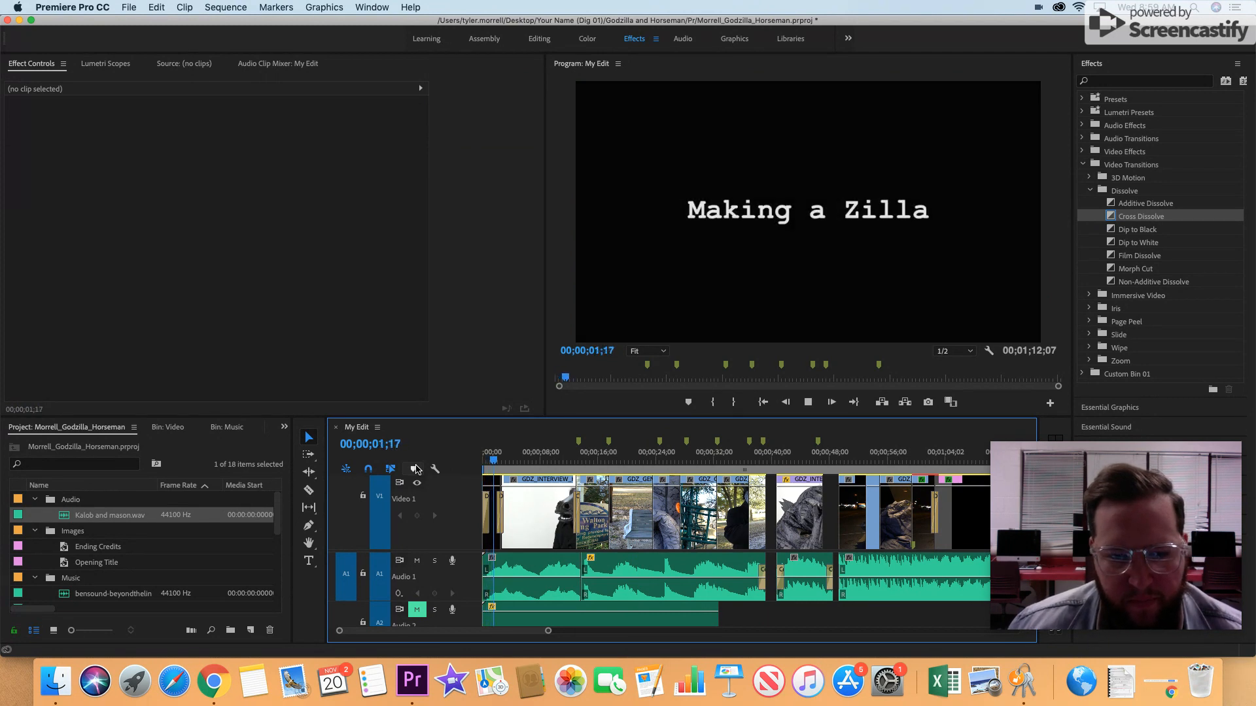
left_click(513, 463)
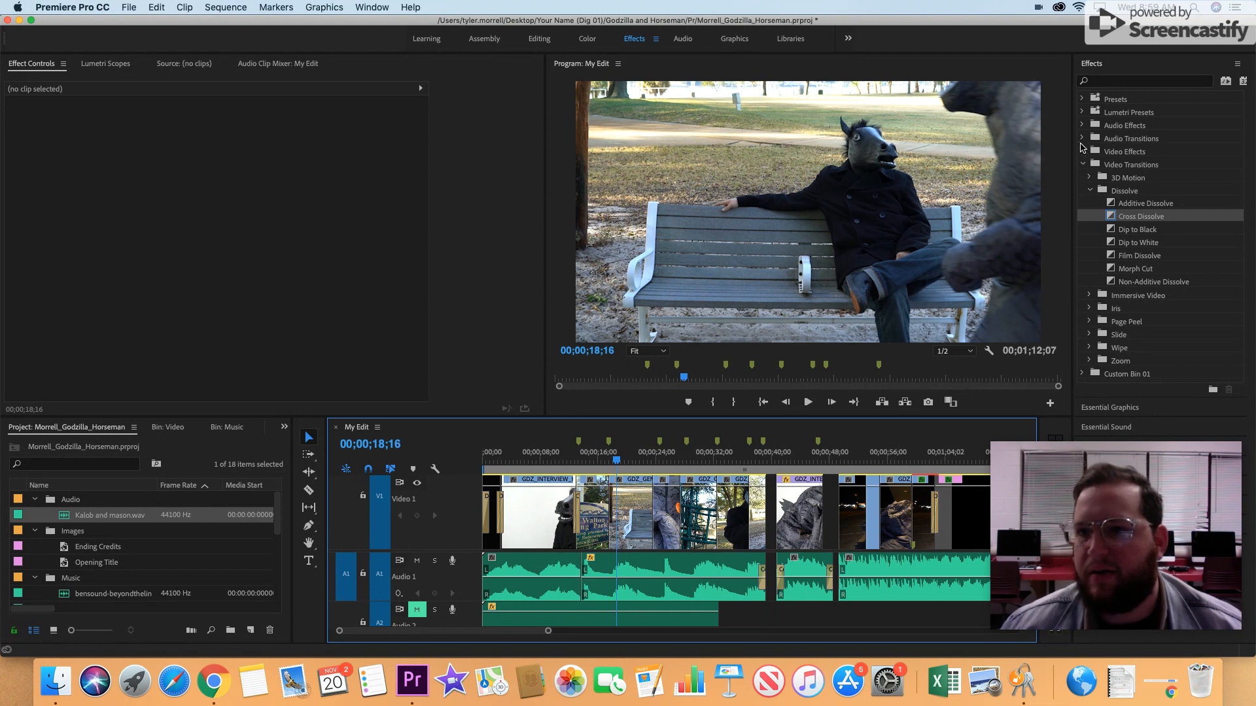
Scrub between the horse mask and park sign shots and bring up the Effects library.
left_click(1237, 63)
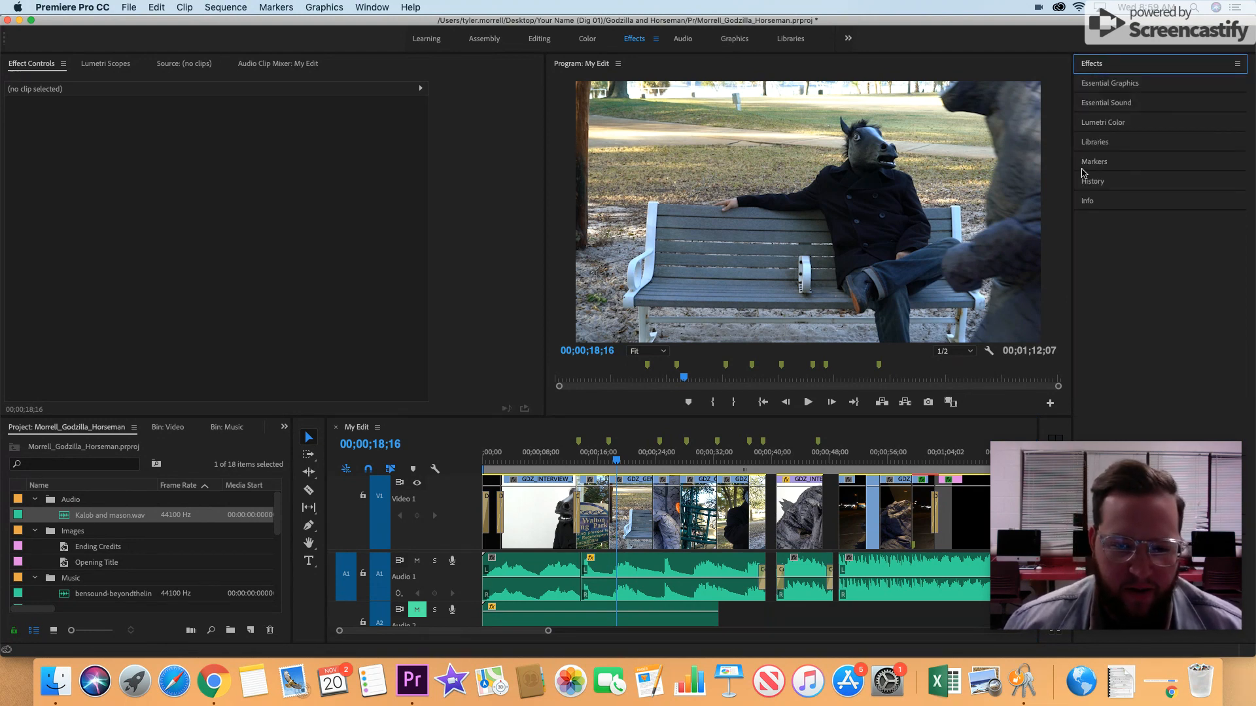
left_click(607, 461)
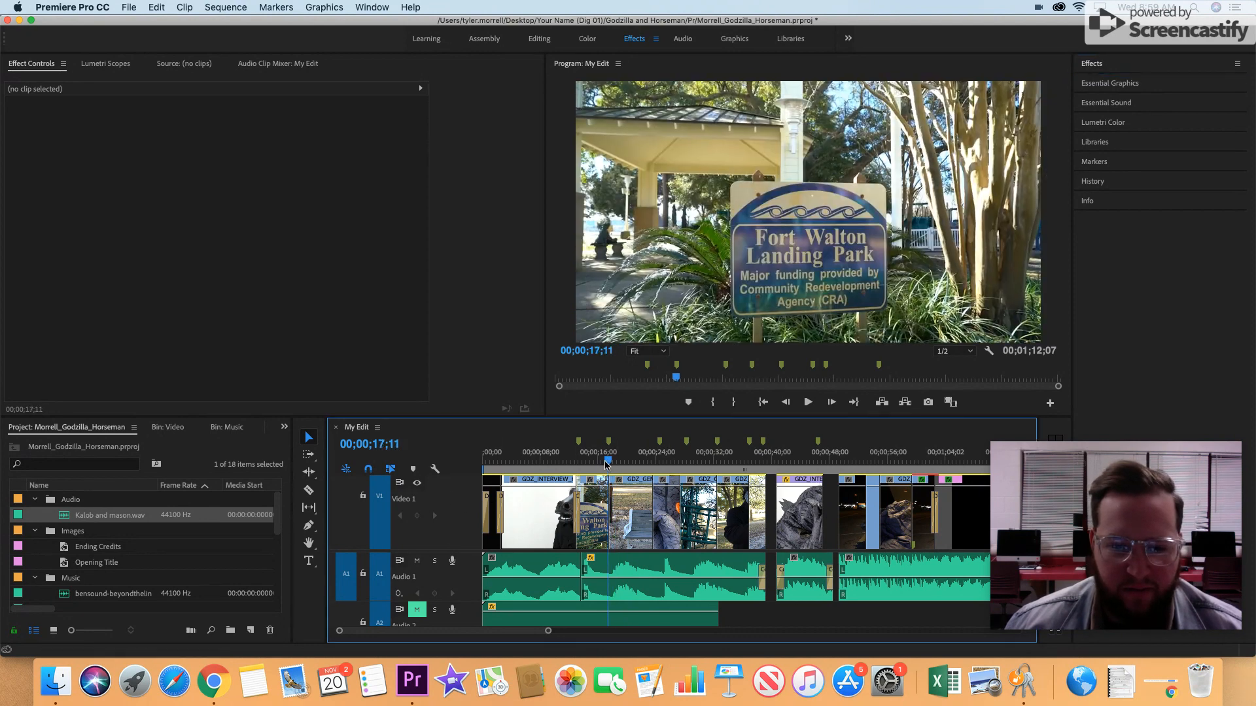
left_click(565, 452)
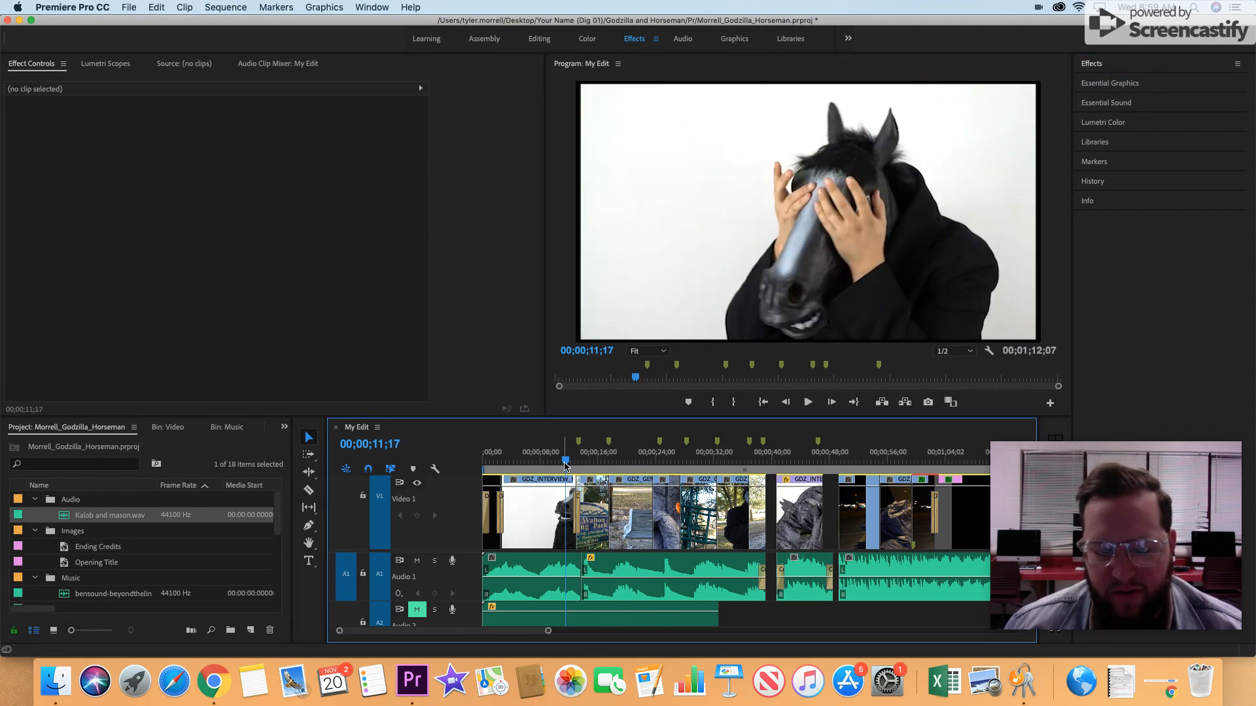
left_click(807, 402)
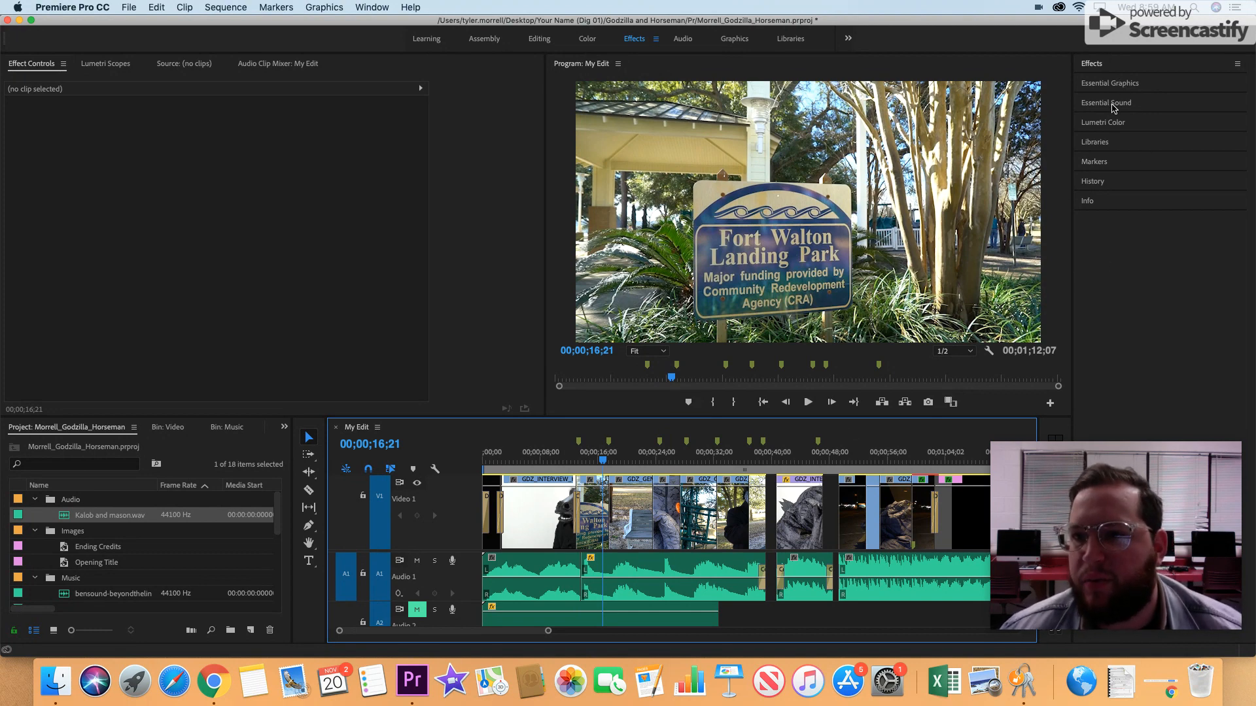
left_click(1236, 105)
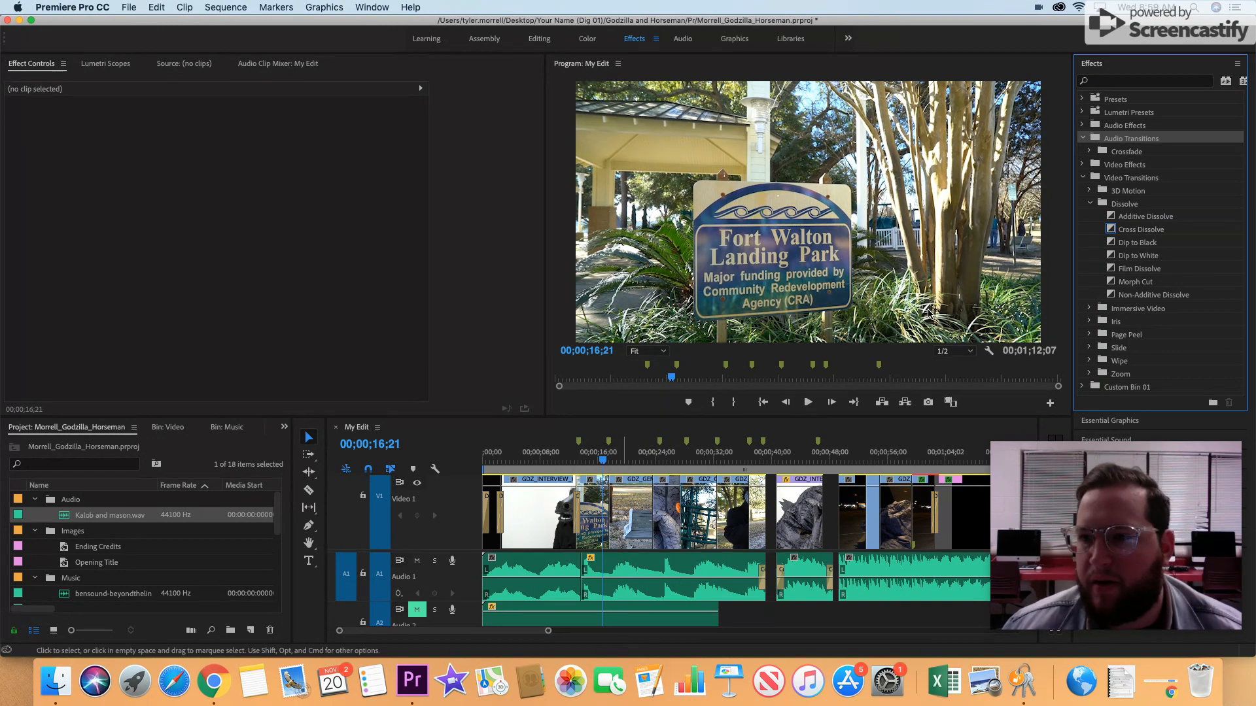
Choose the Constant Power crossfade and check the Audio 1 edit near 00;00;15.
left_click(1090, 152)
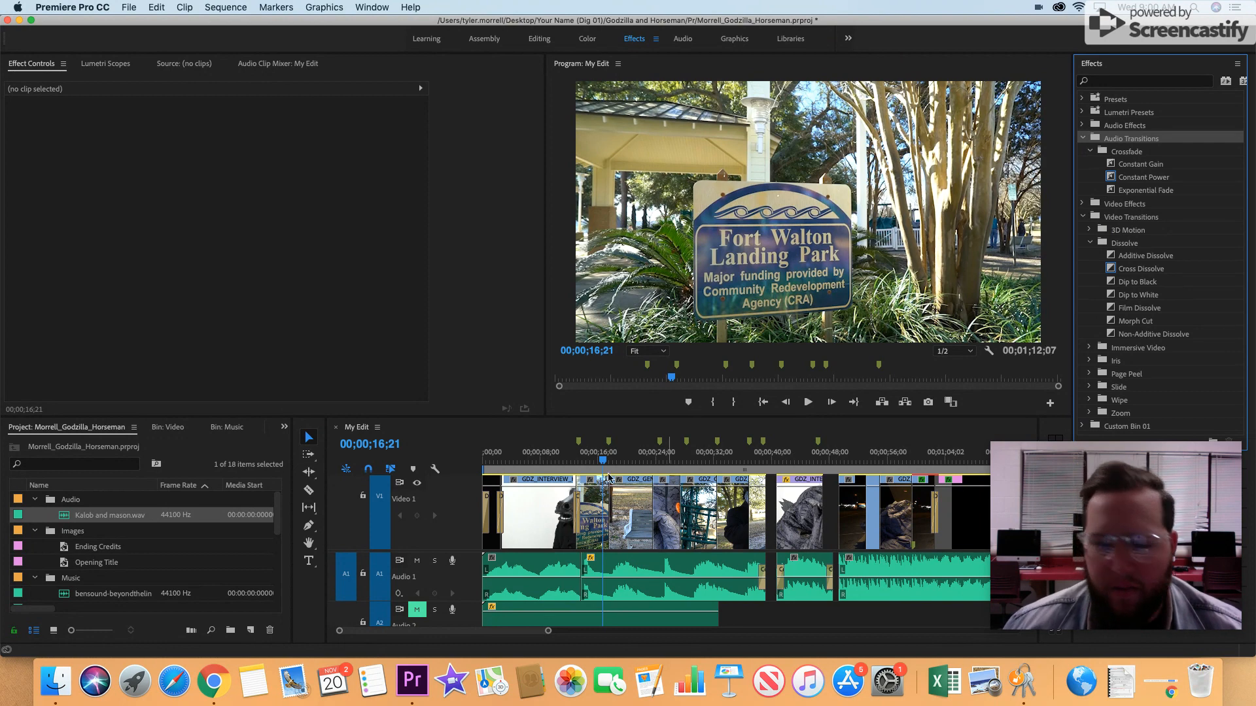
key("home")
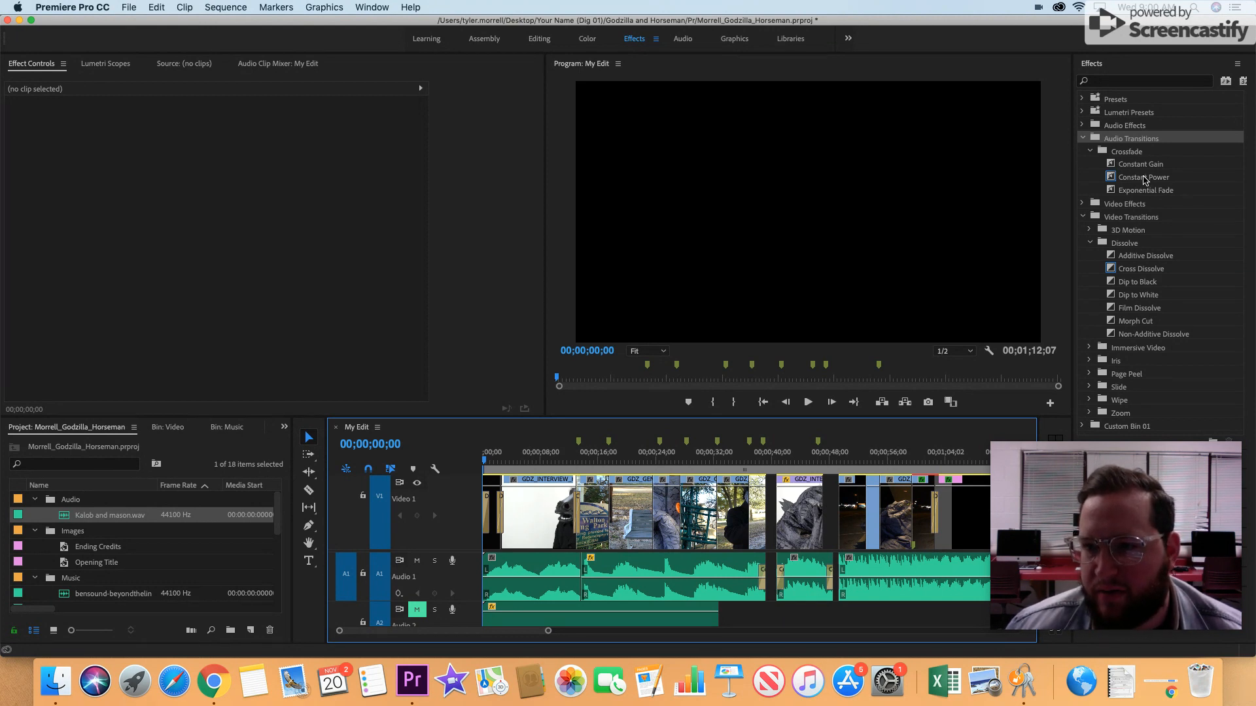
left_click(1144, 177)
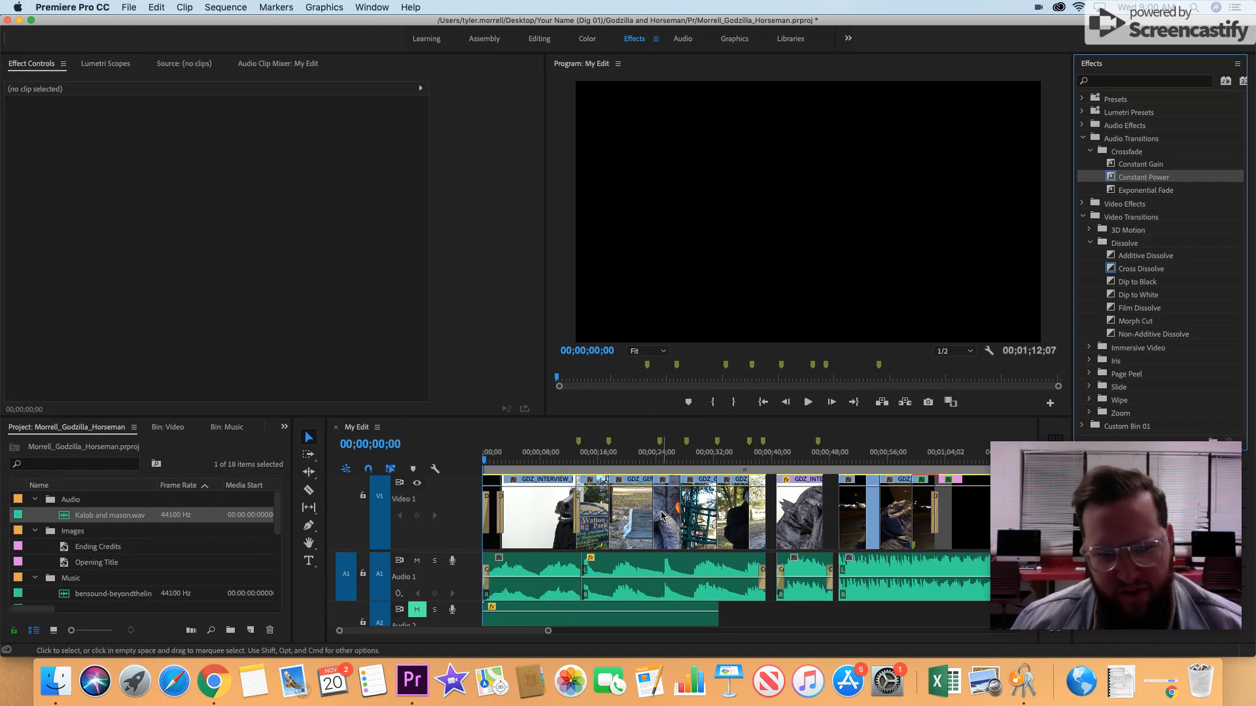
left_click(807, 402)
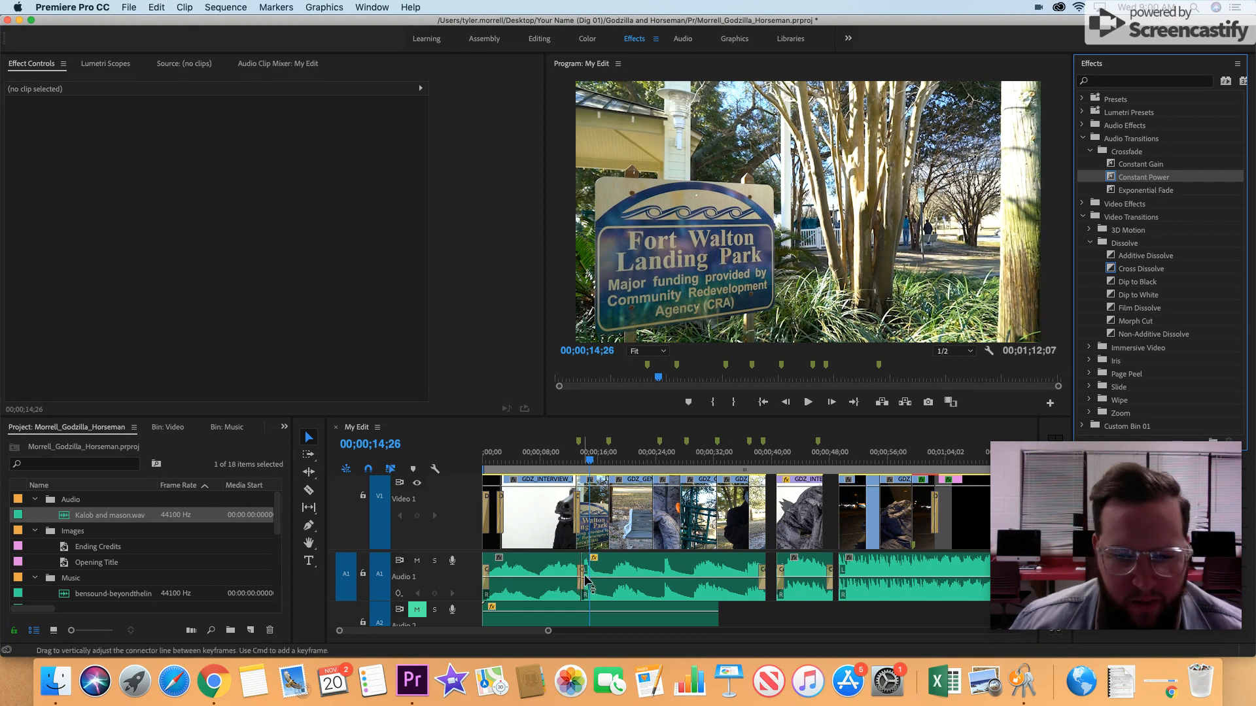
left_click(563, 464)
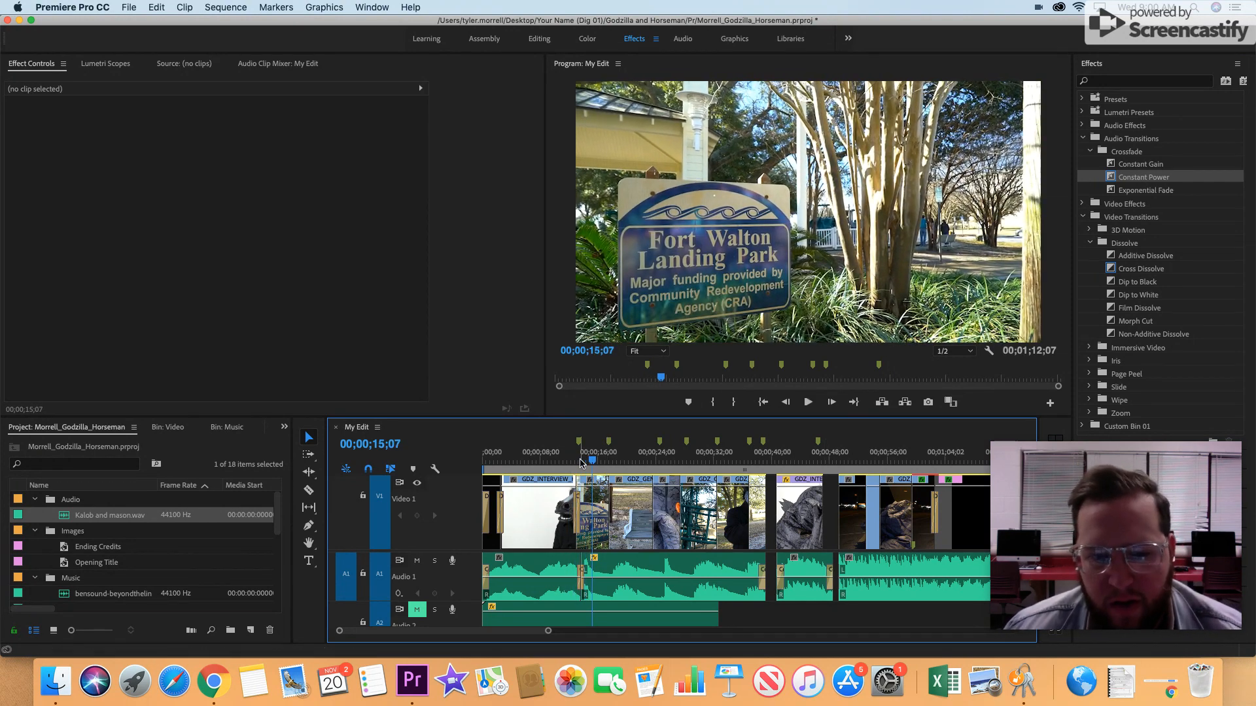
mouse_move(588, 581)
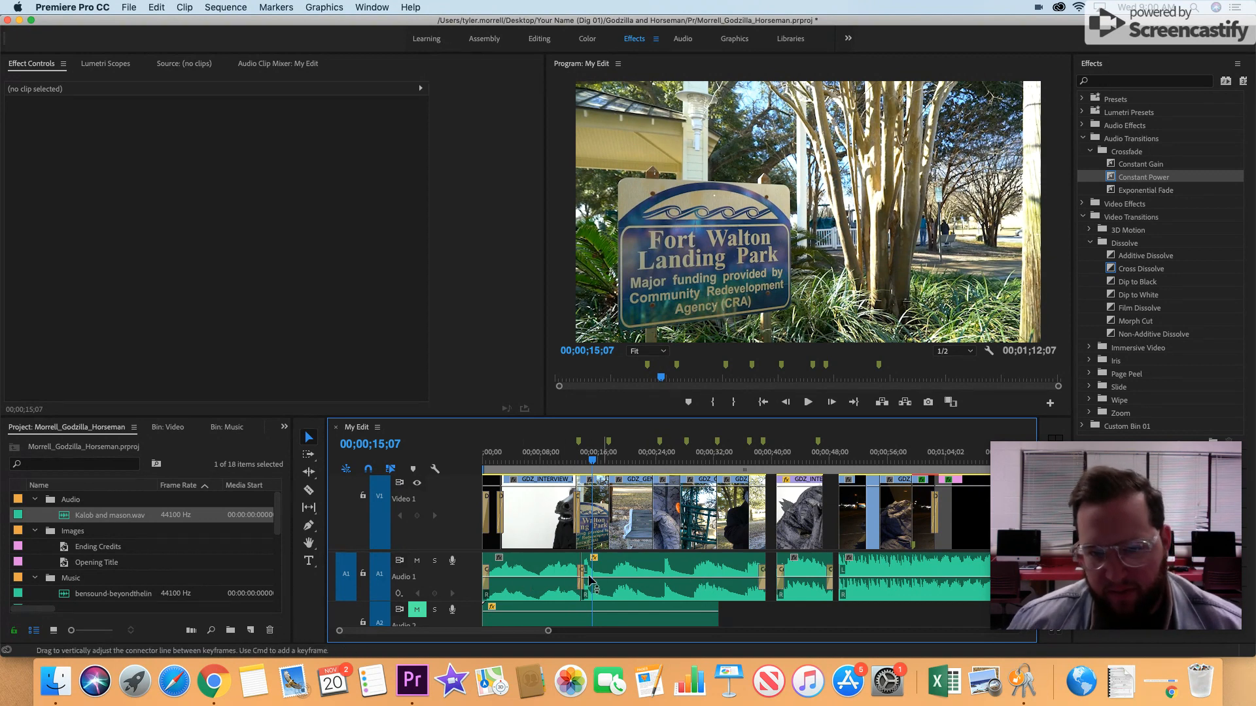
mouse_move(776, 567)
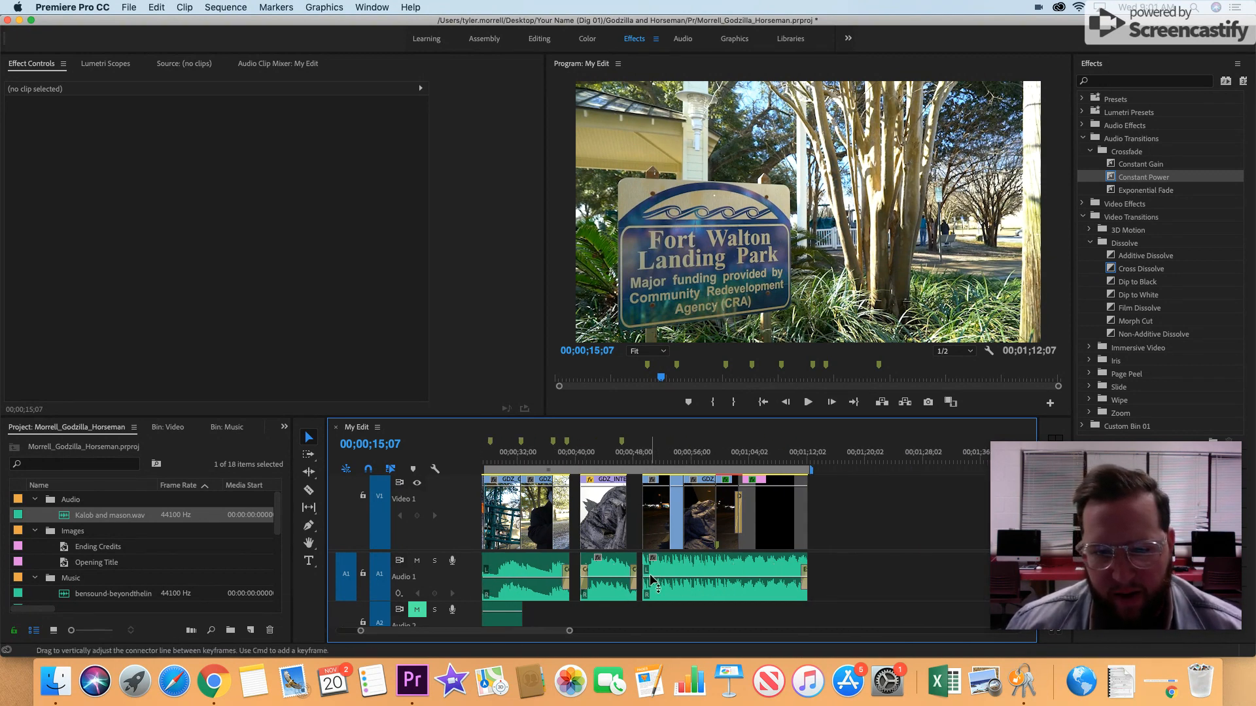
mouse_move(636, 476)
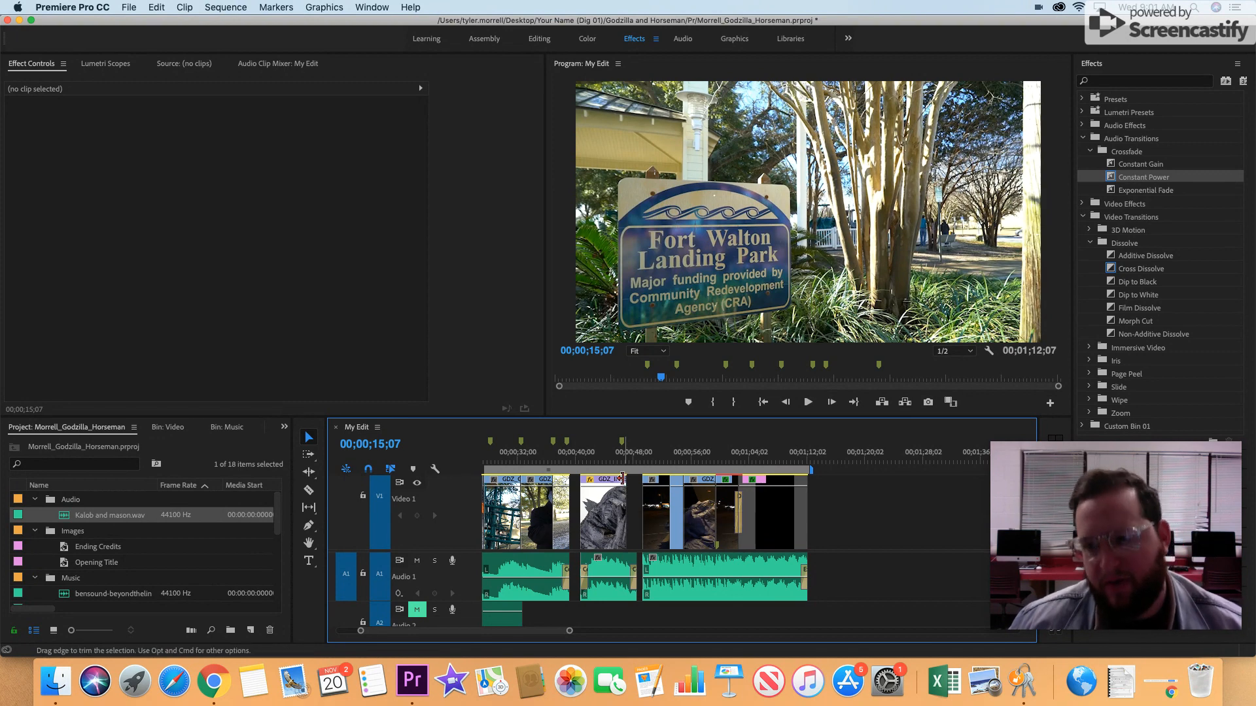
left_click(616, 452)
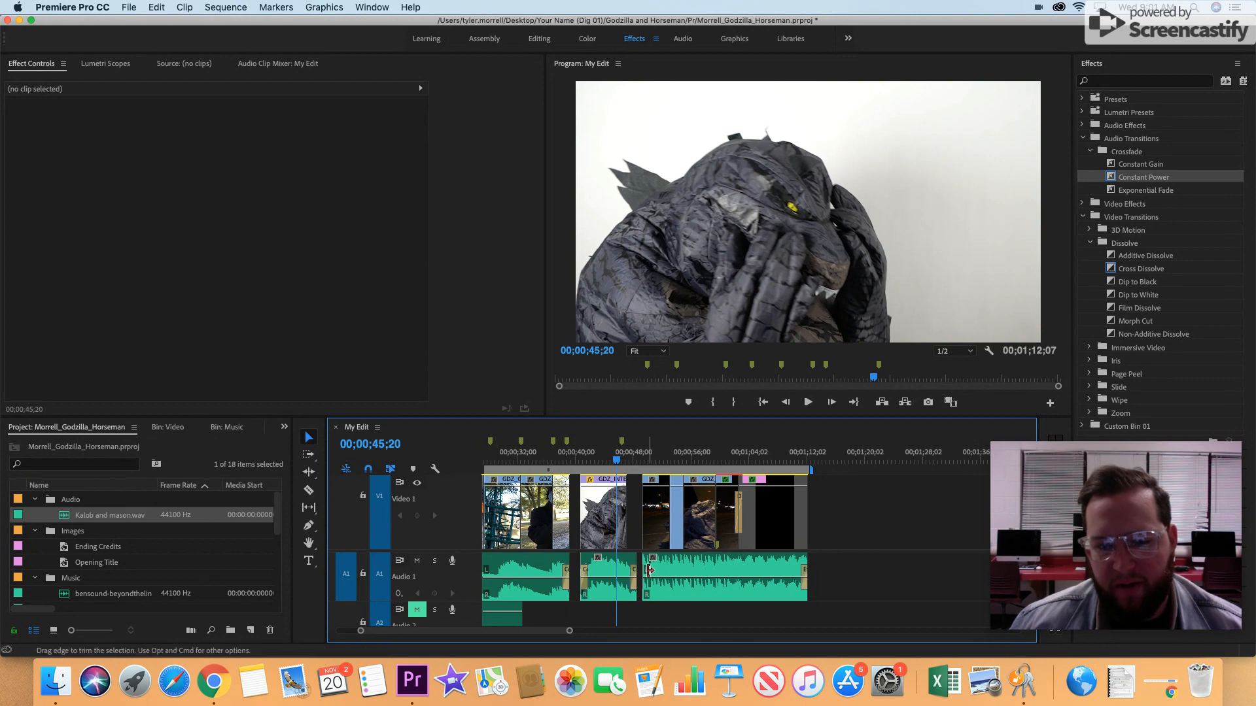
left_click(807, 401)
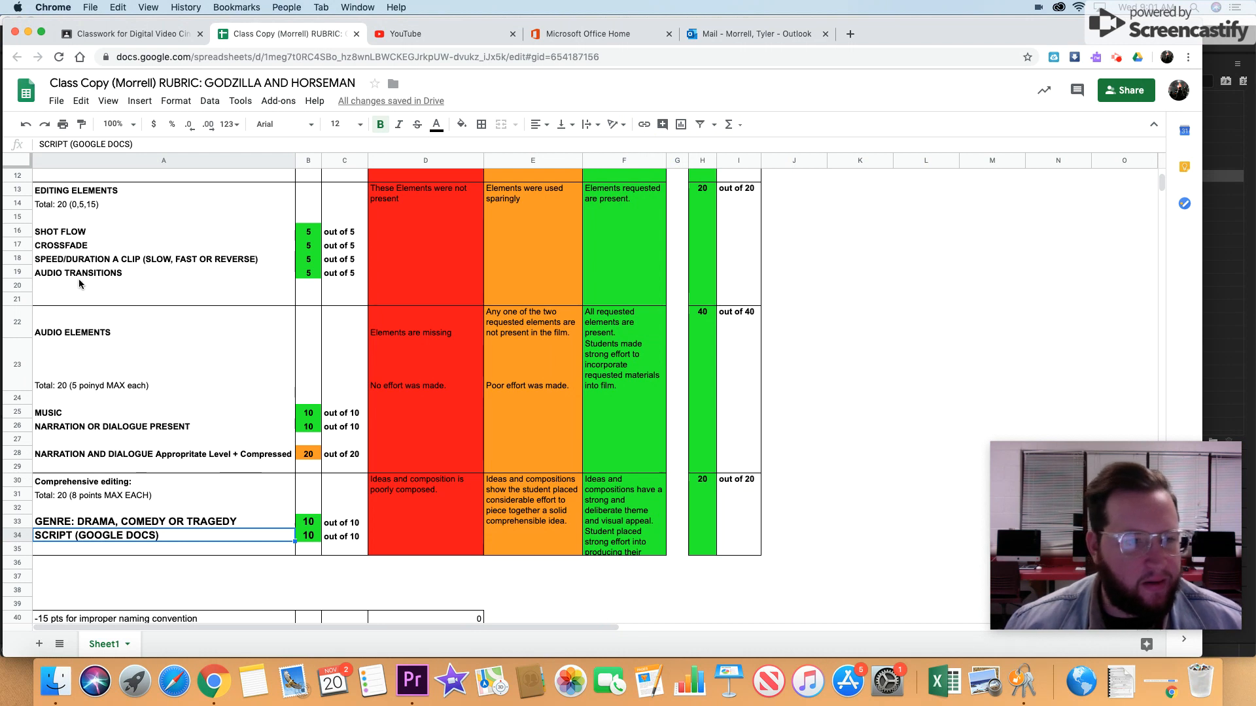
mouse_move(253, 392)
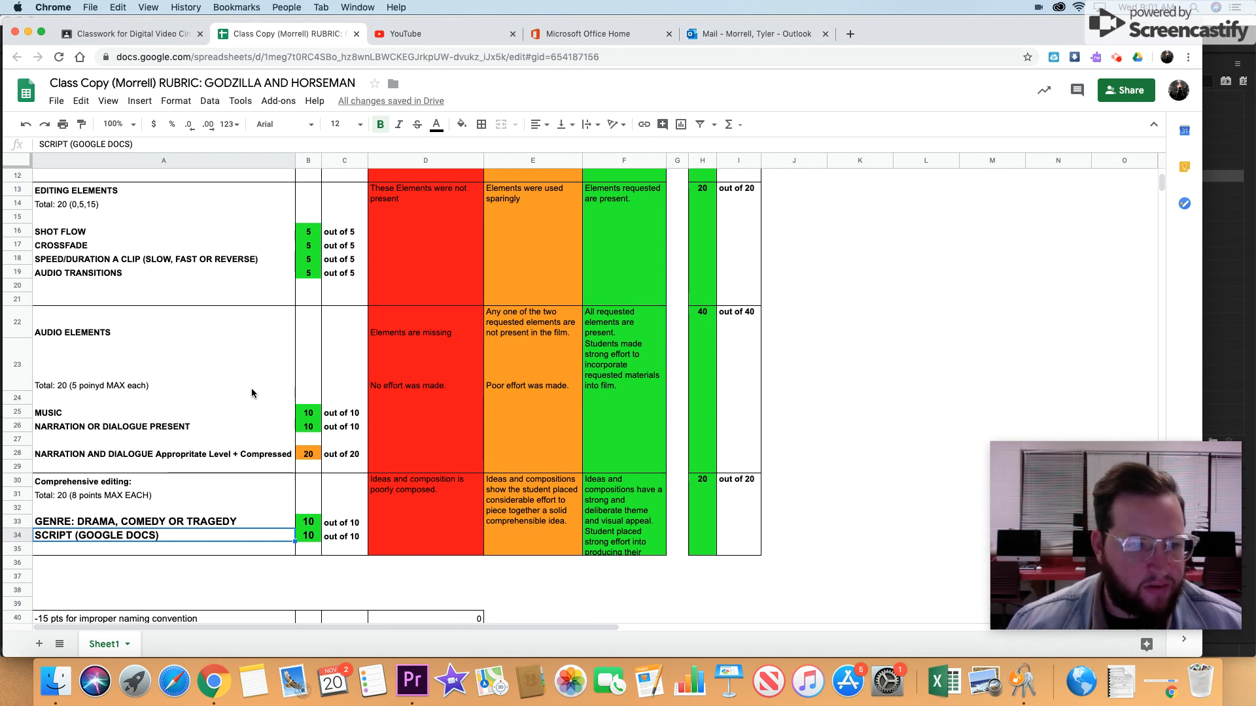
Check the crossfade rubric score and return to the Premiere Pro project.
scroll("down", 3)
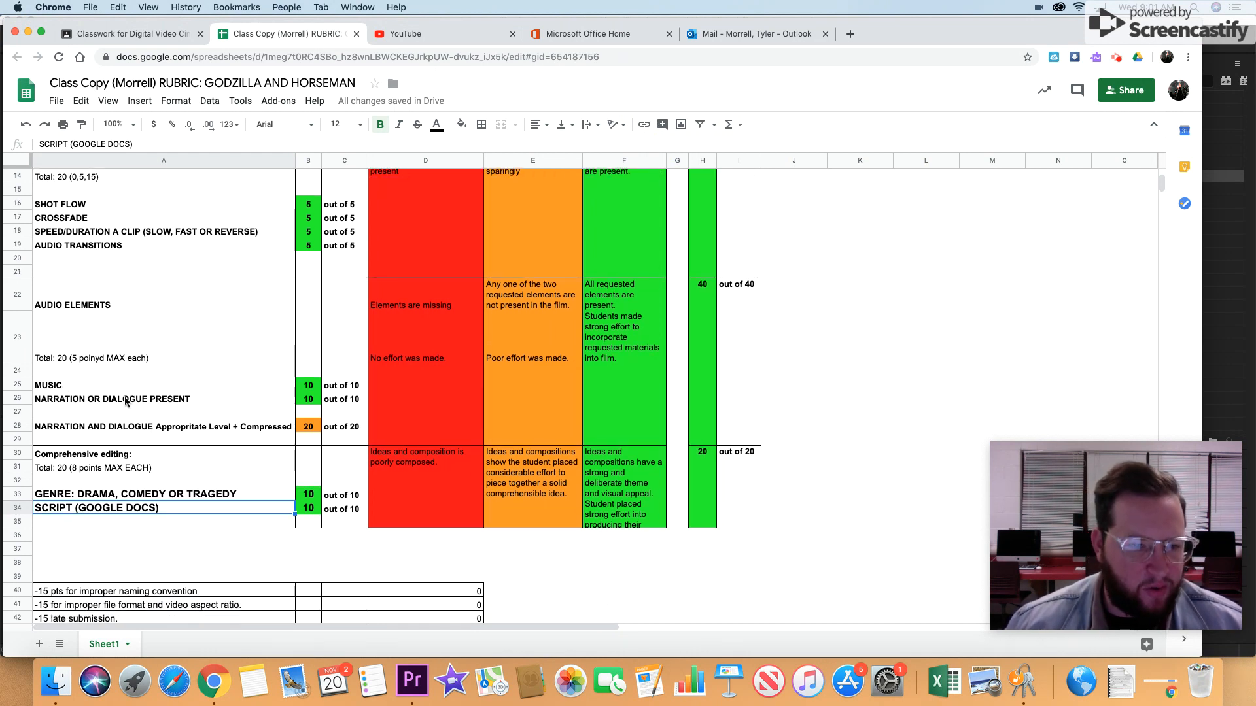
left_click(412, 682)
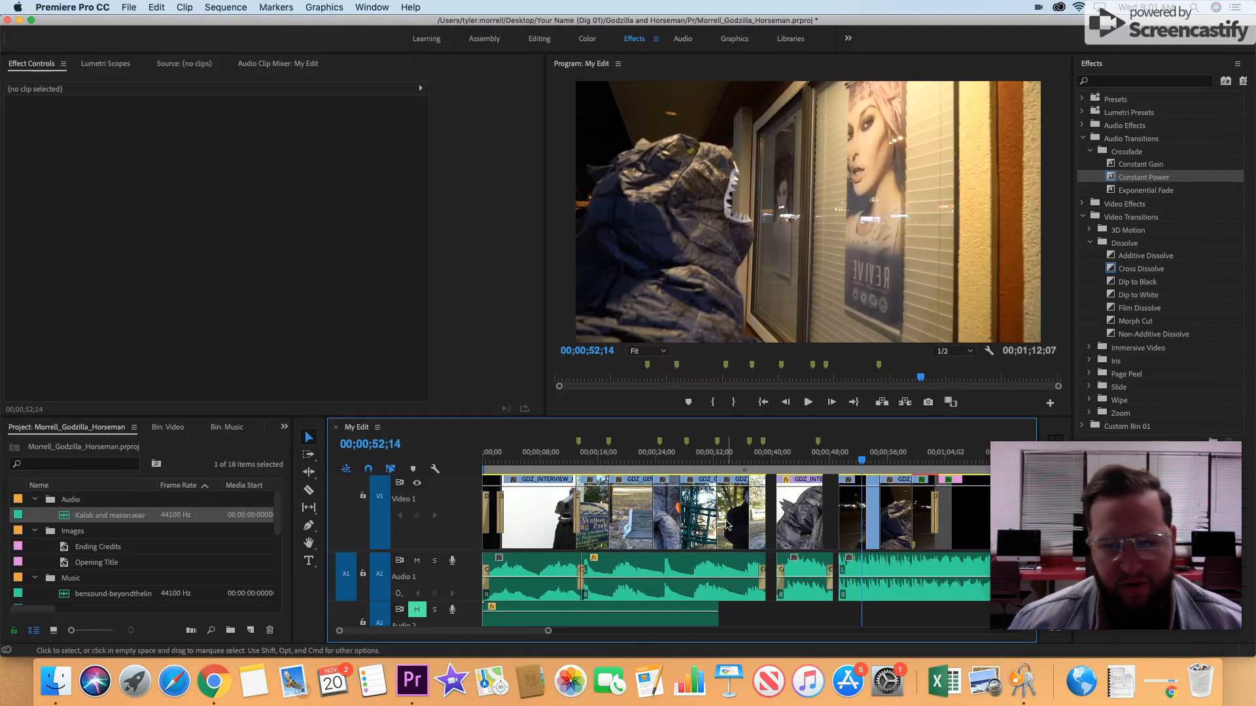
left_click(723, 460)
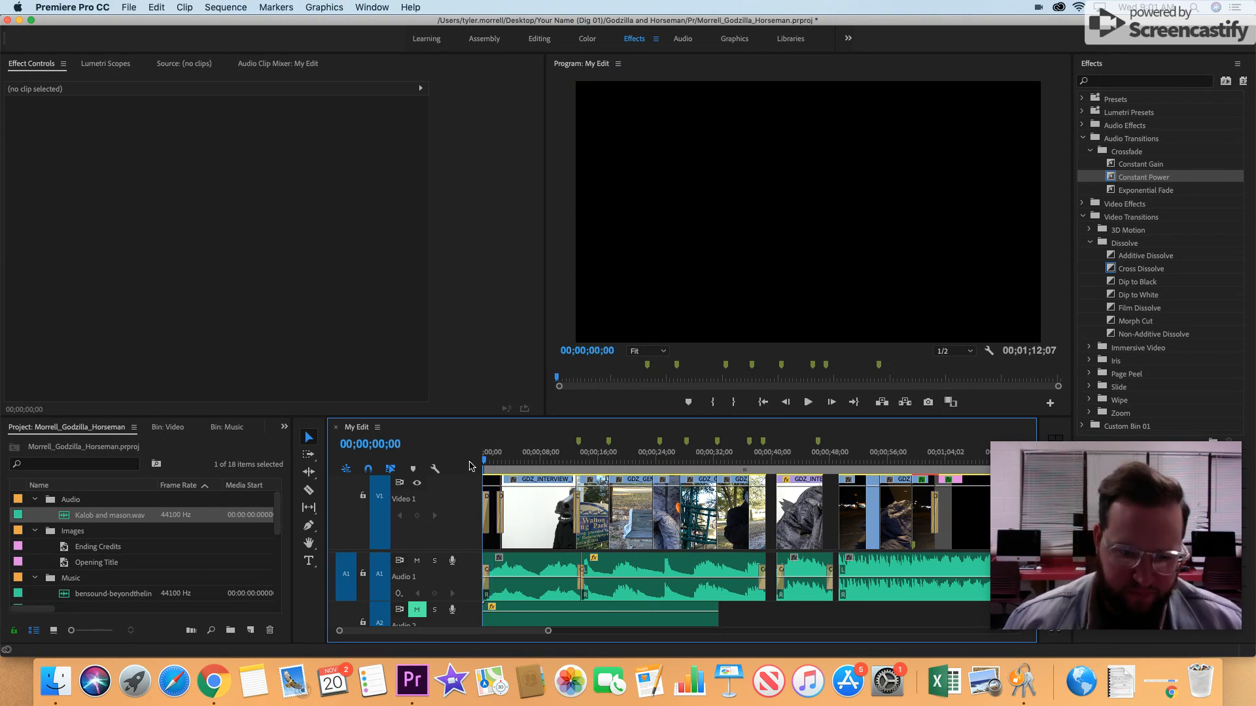
left_click(492, 461)
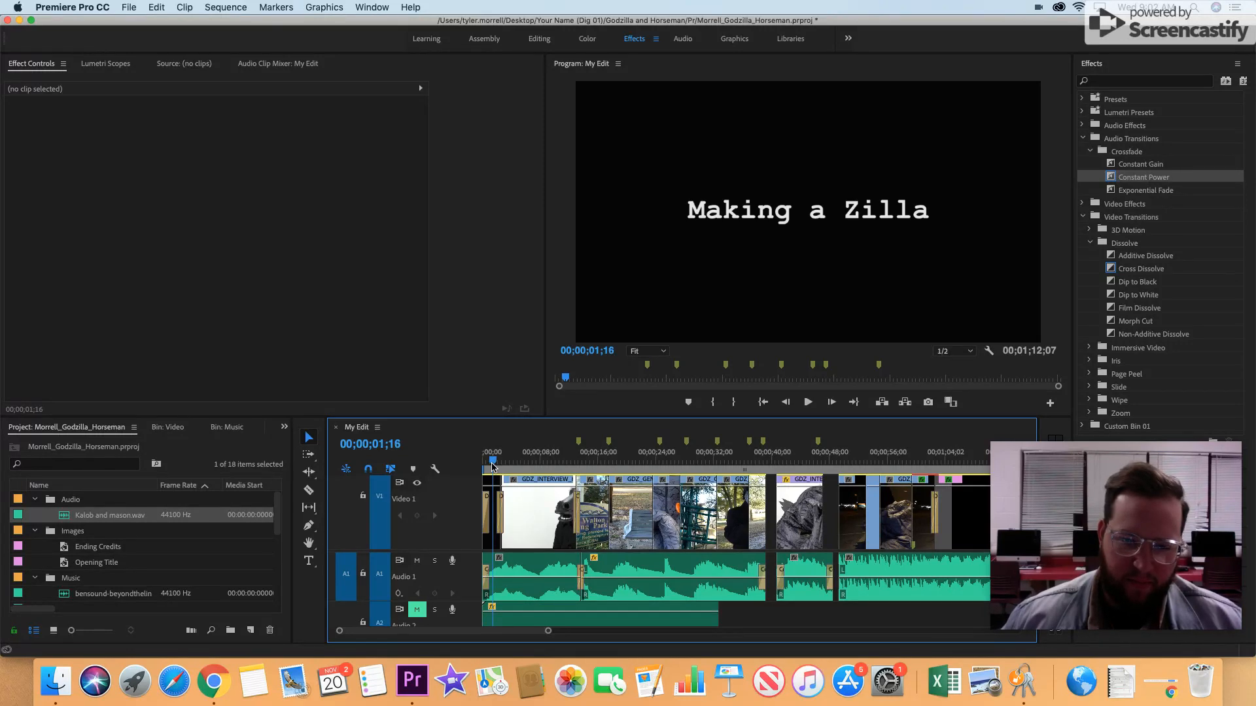
left_click(552, 461)
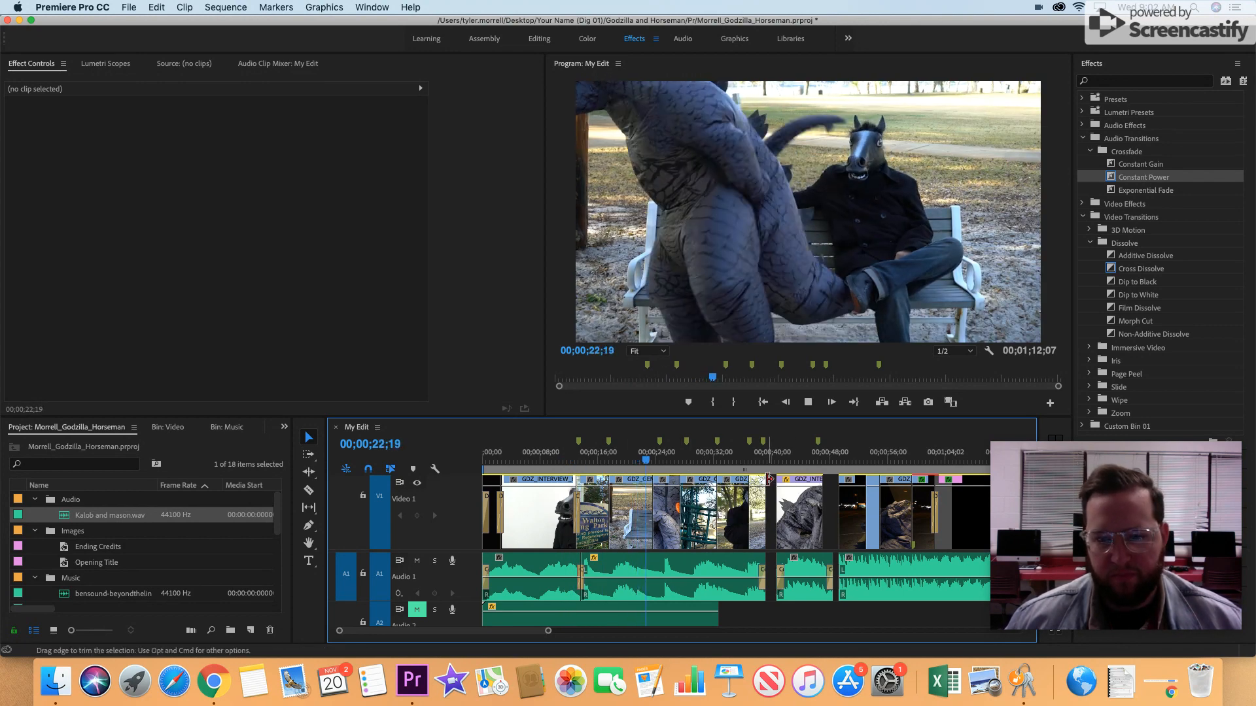
left_click(658, 461)
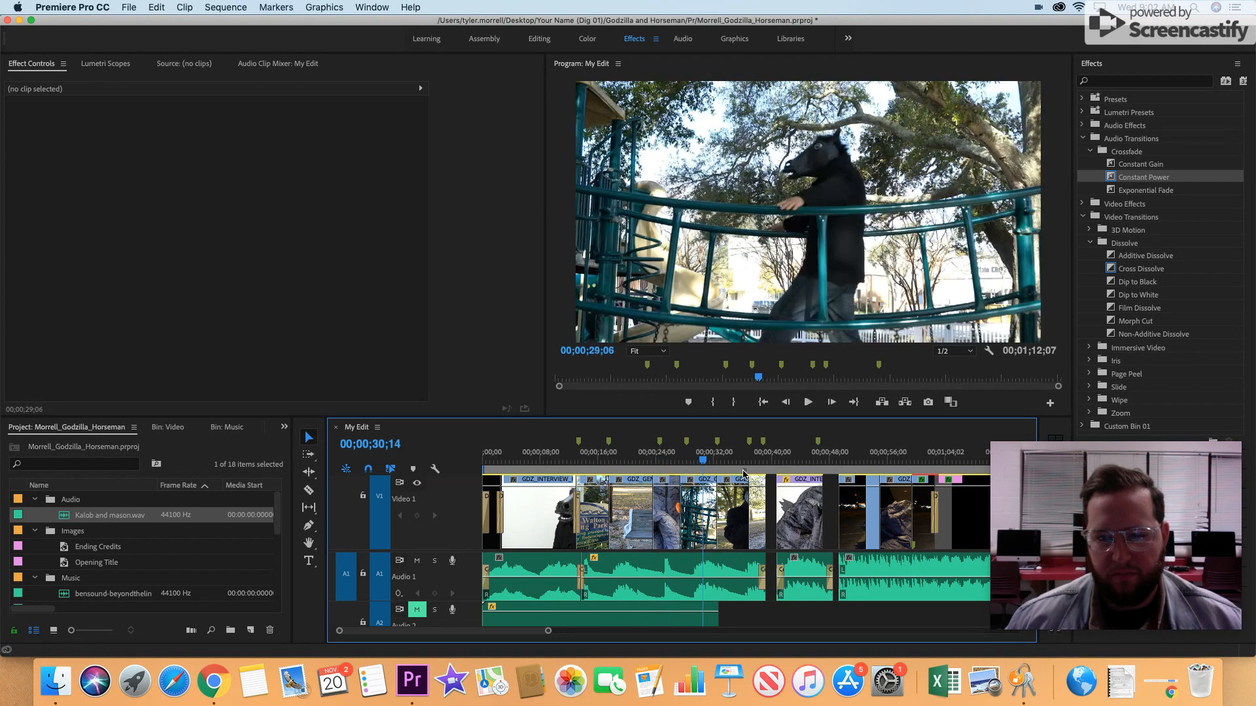
left_click(807, 401)
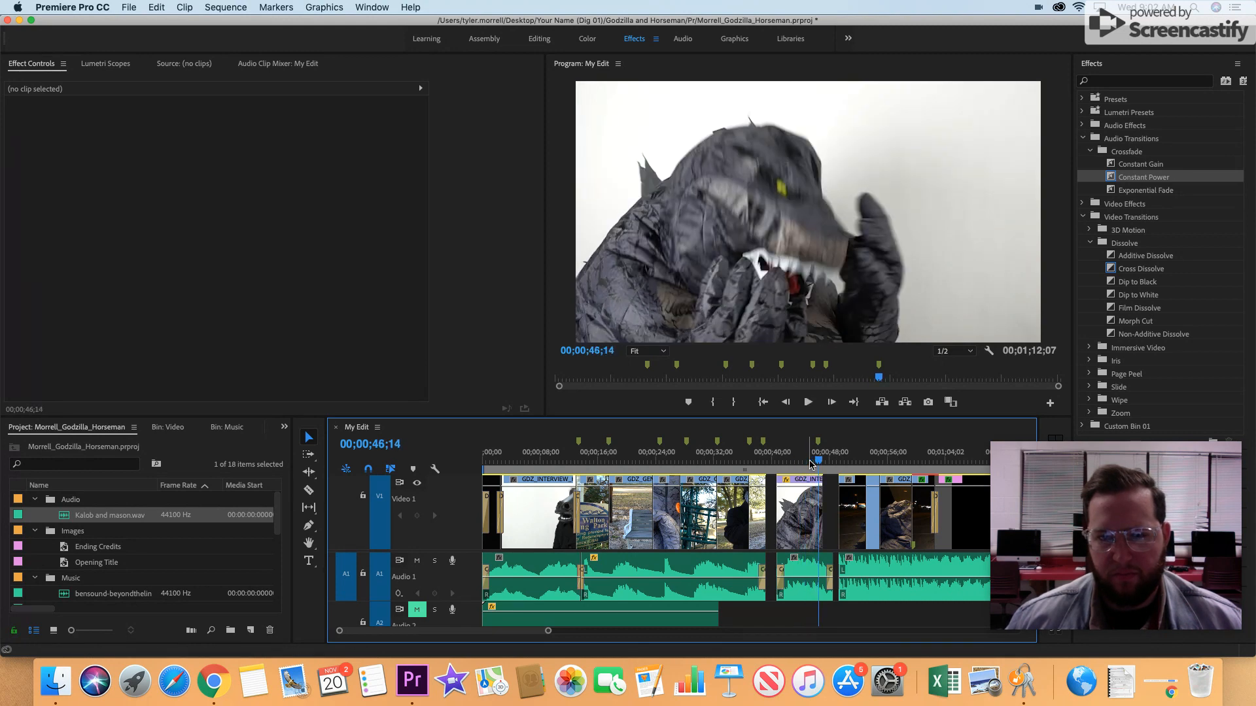
left_click(881, 463)
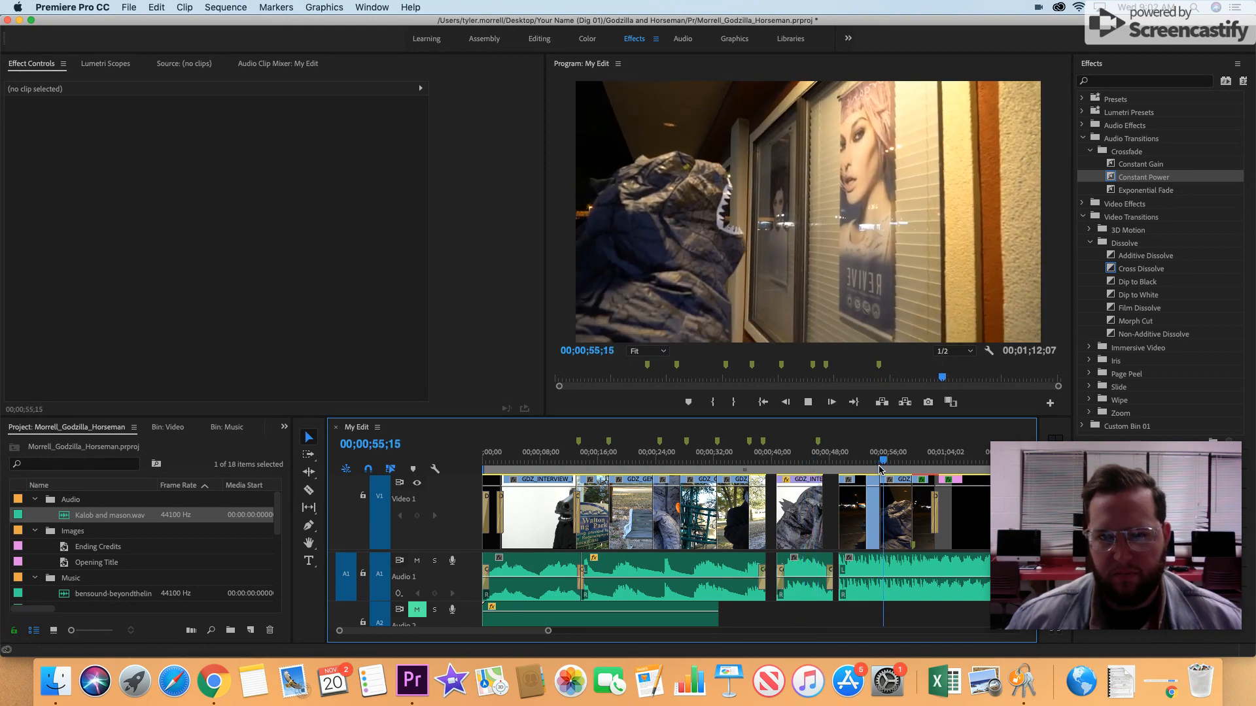
left_click_drag(881, 460, 898, 460)
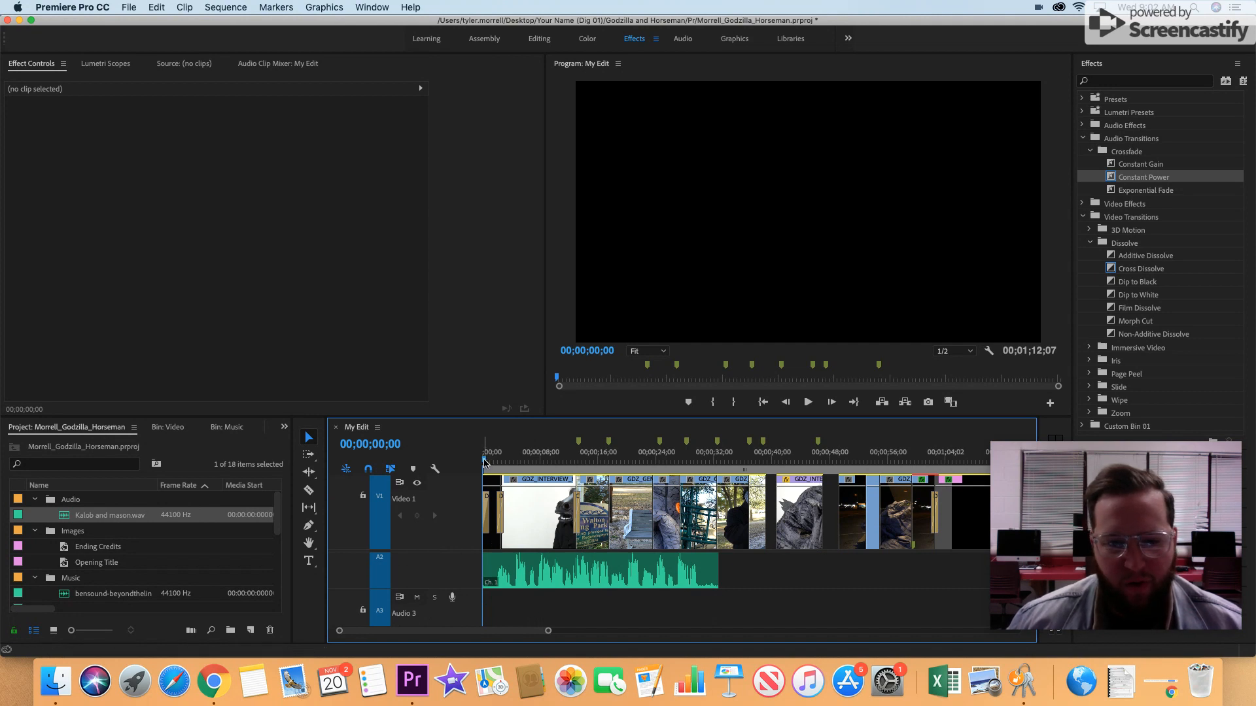
Solo the Audio 2 music track and play it alone from near the start.
left_click(493, 452)
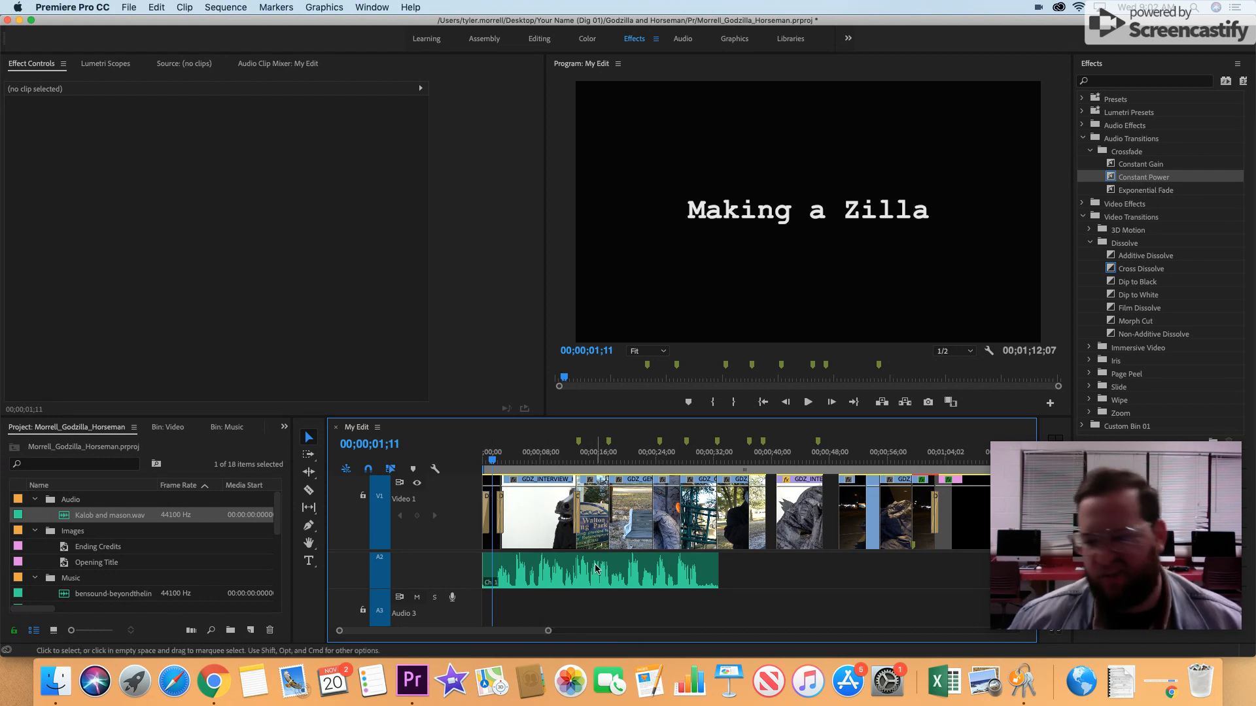
mouse_move(475, 580)
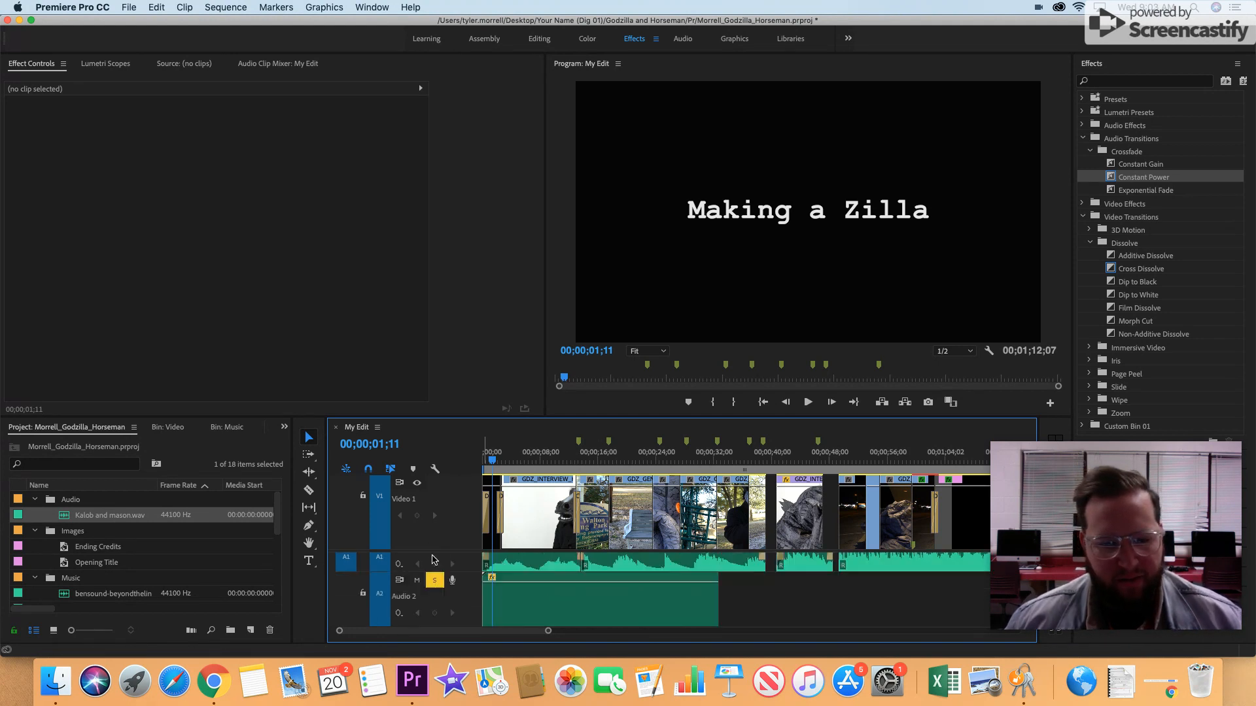
left_click(434, 580)
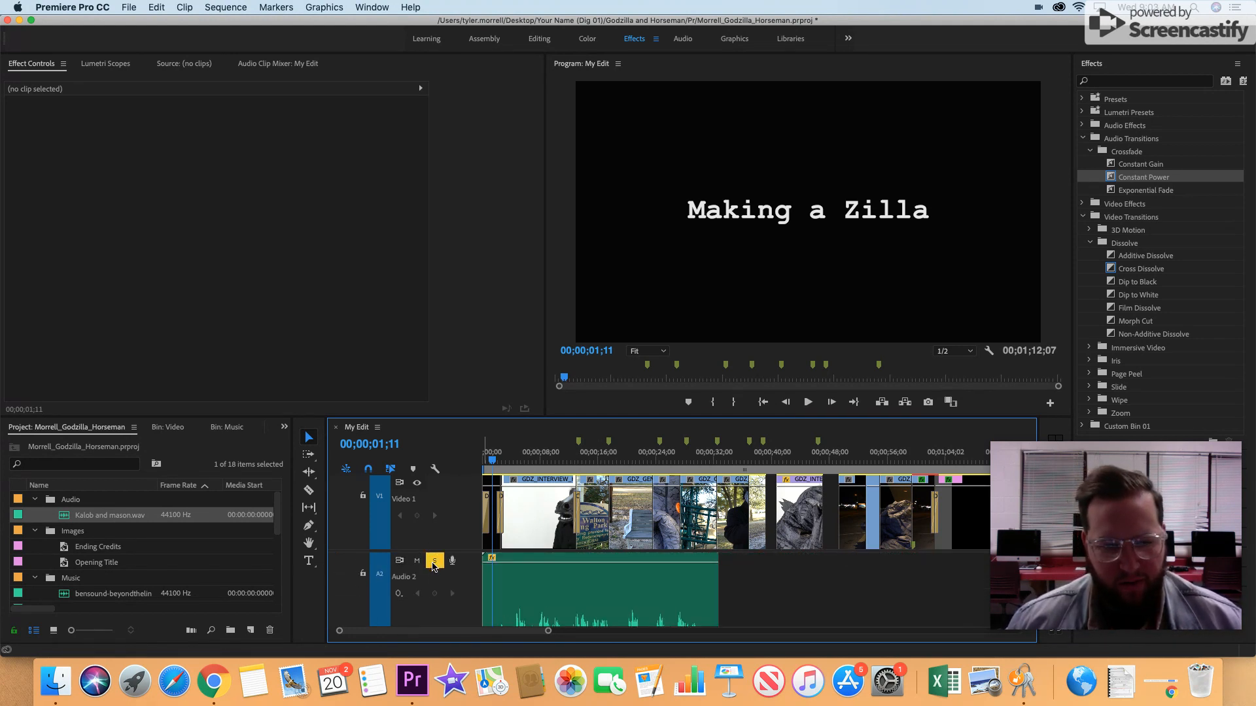
left_click(807, 402)
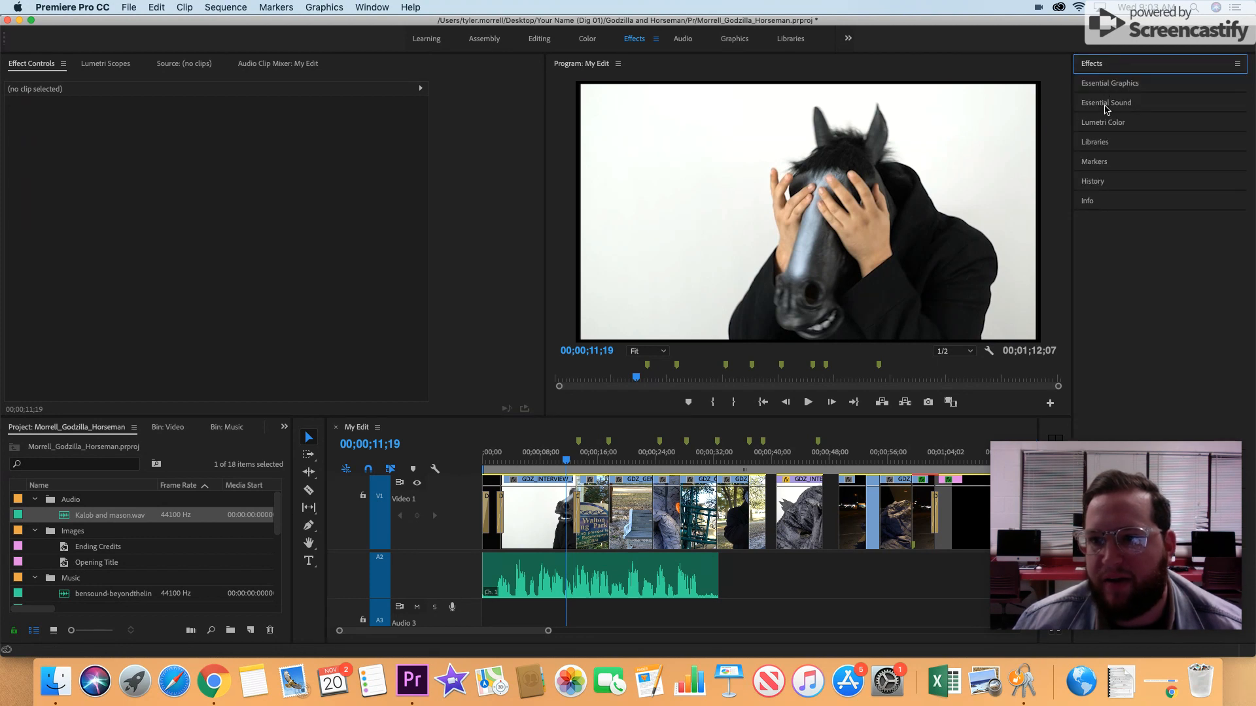
Tag the Kalob and mason.wav clip as Dialogue in the Essential Sound panel.
left_click(1107, 102)
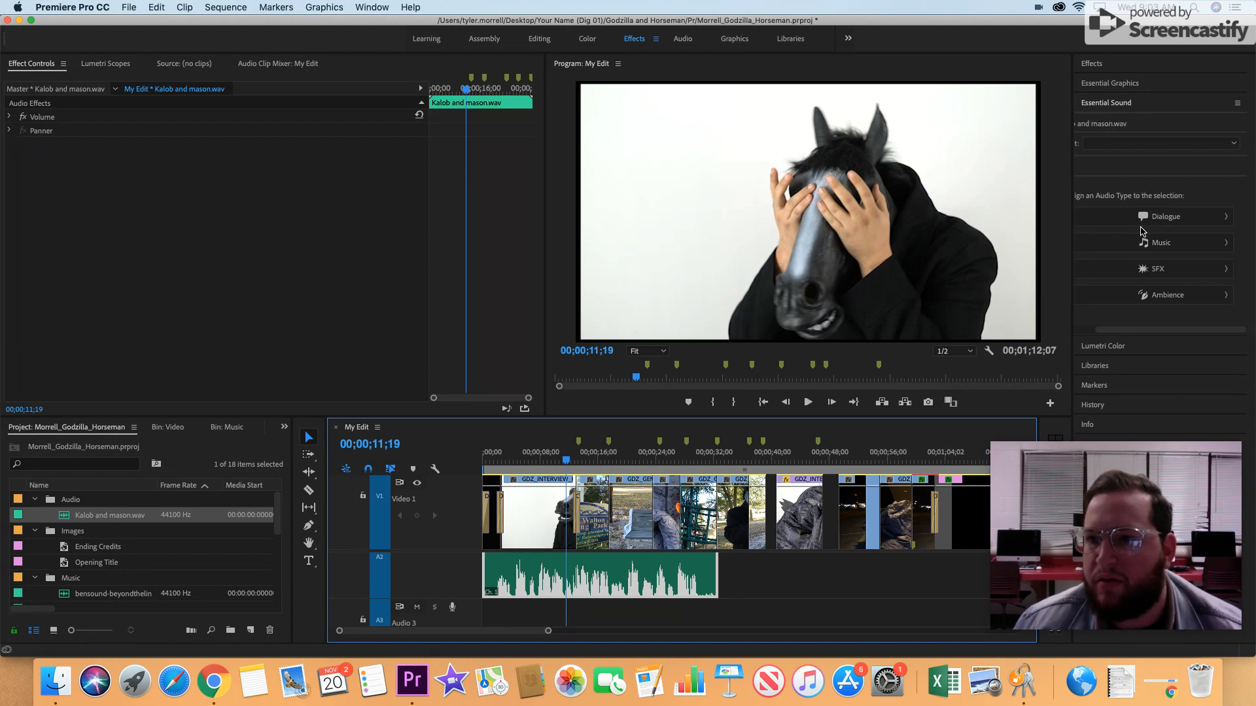
left_click(1166, 215)
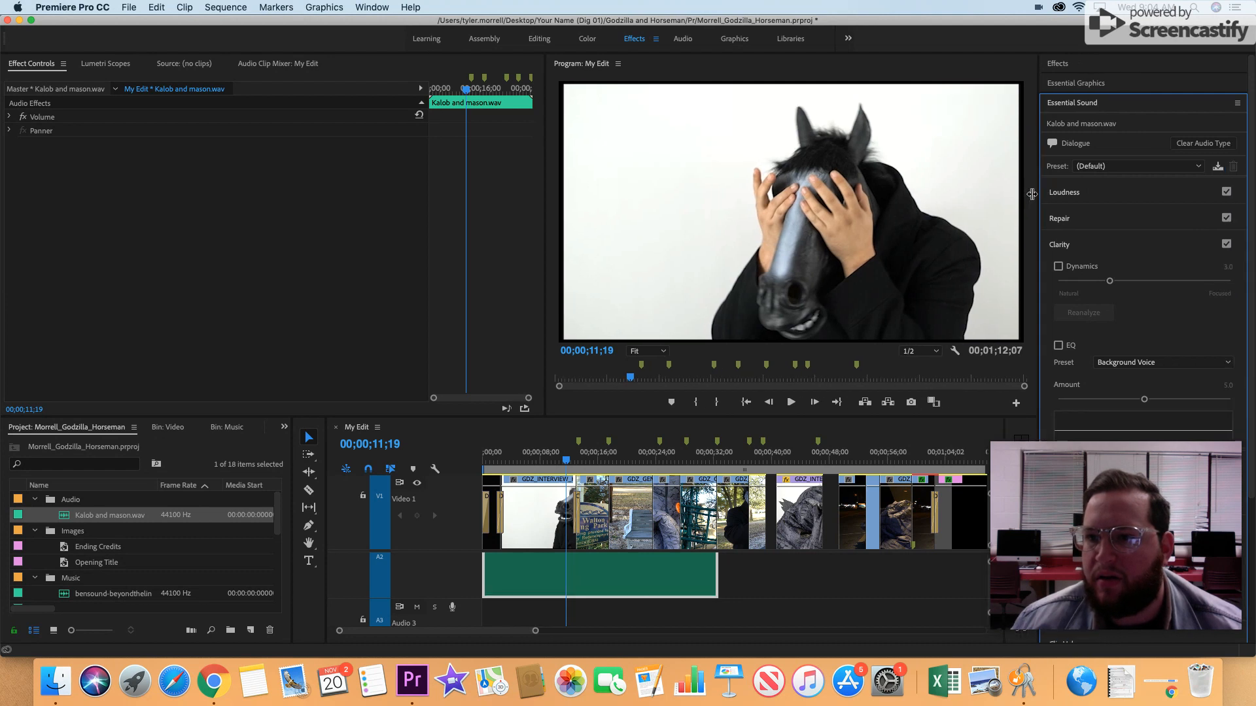
scroll("down", 3)
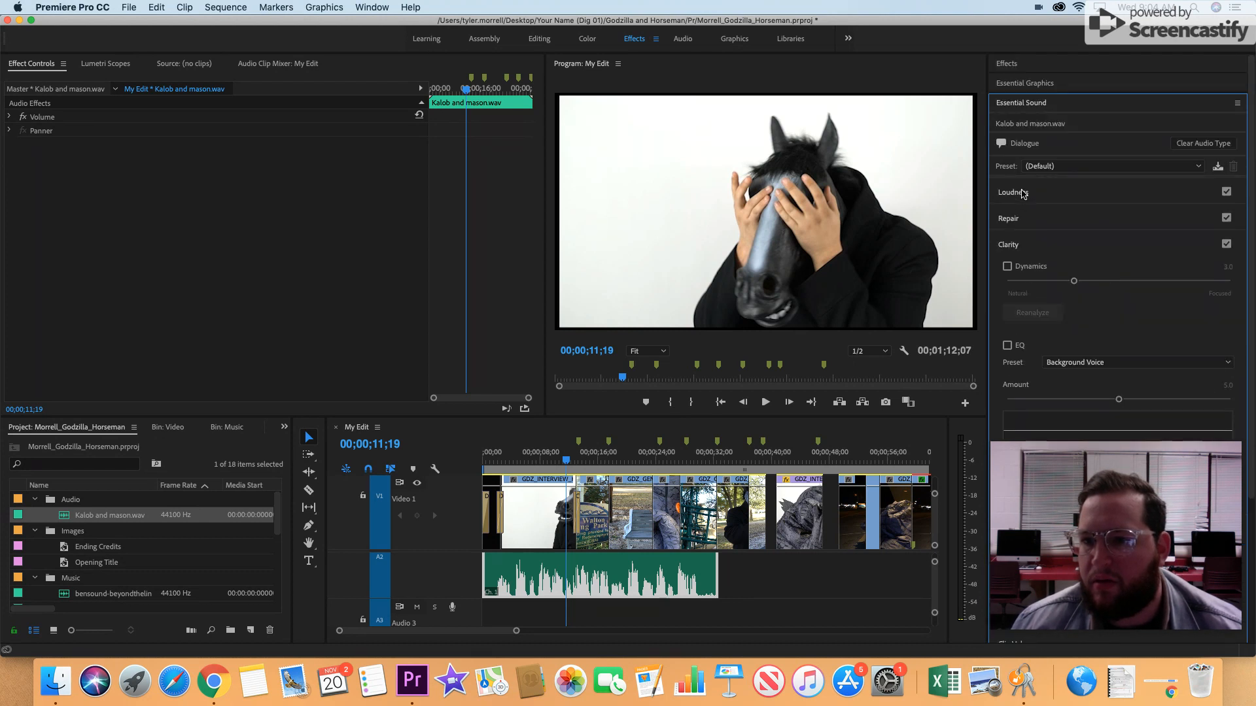
mouse_move(1007, 267)
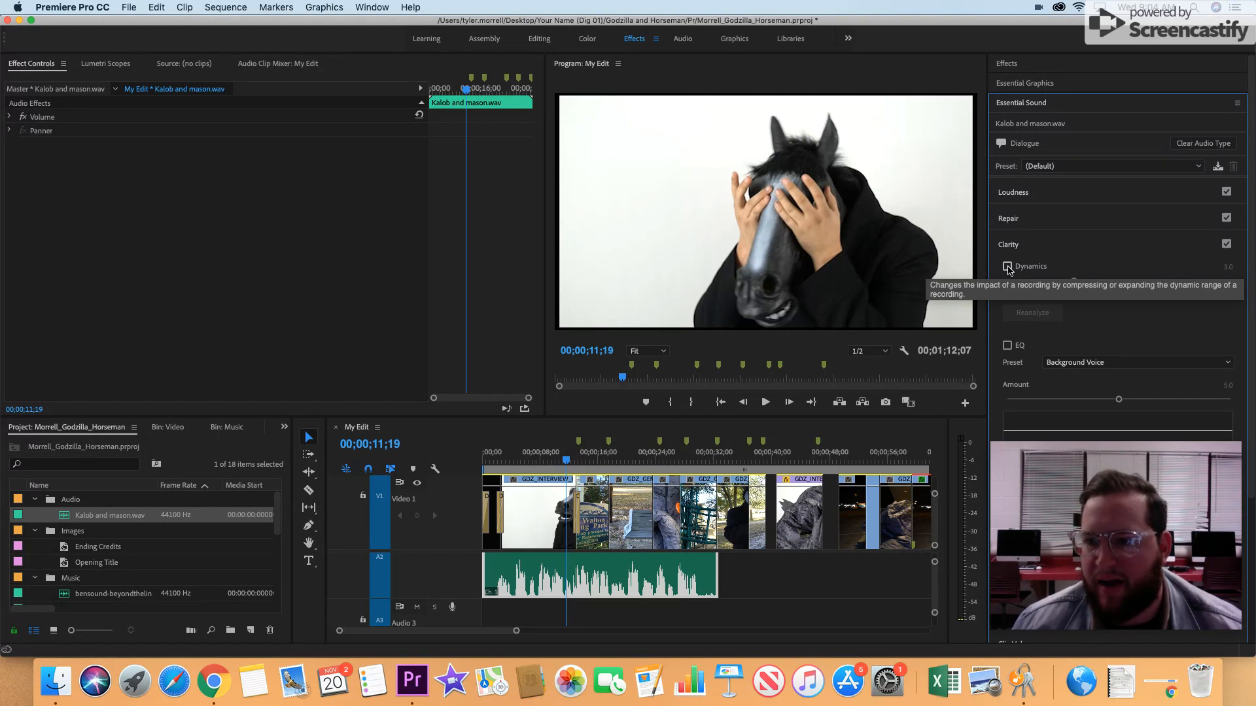
Enable Clarity Dynamics on the dialogue and raise its amount to about 8.9.
left_click(1007, 267)
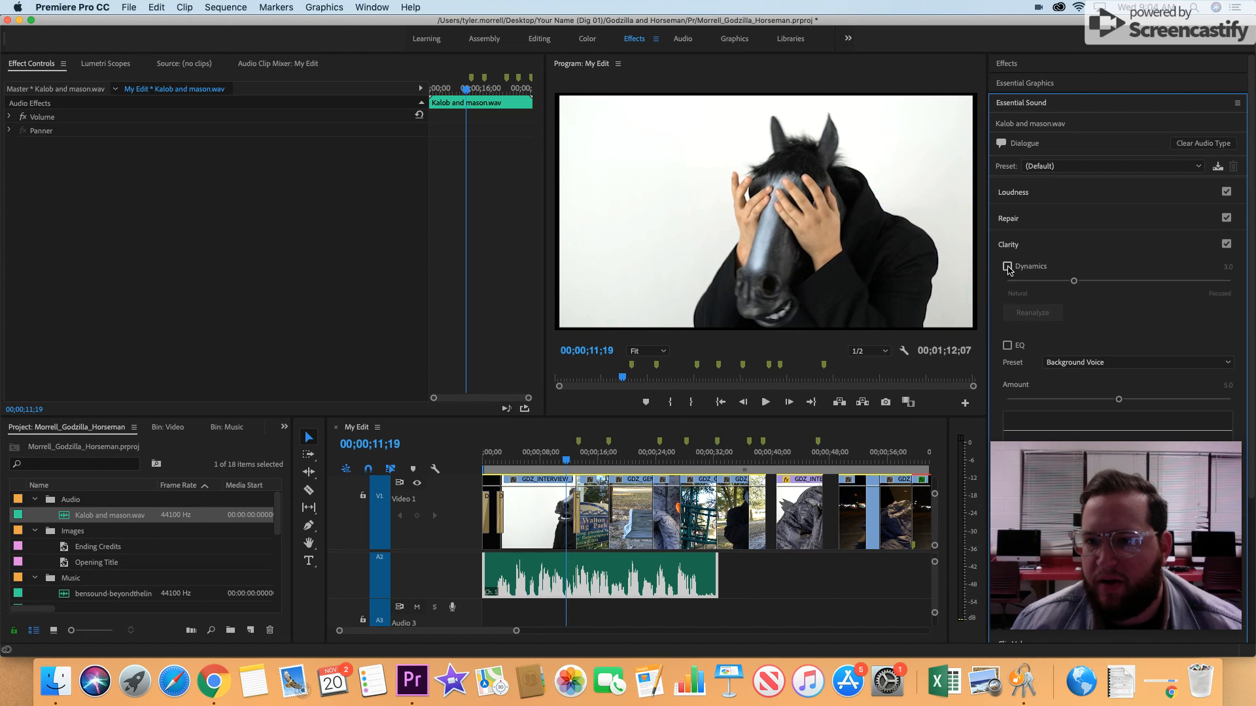
left_click(1008, 265)
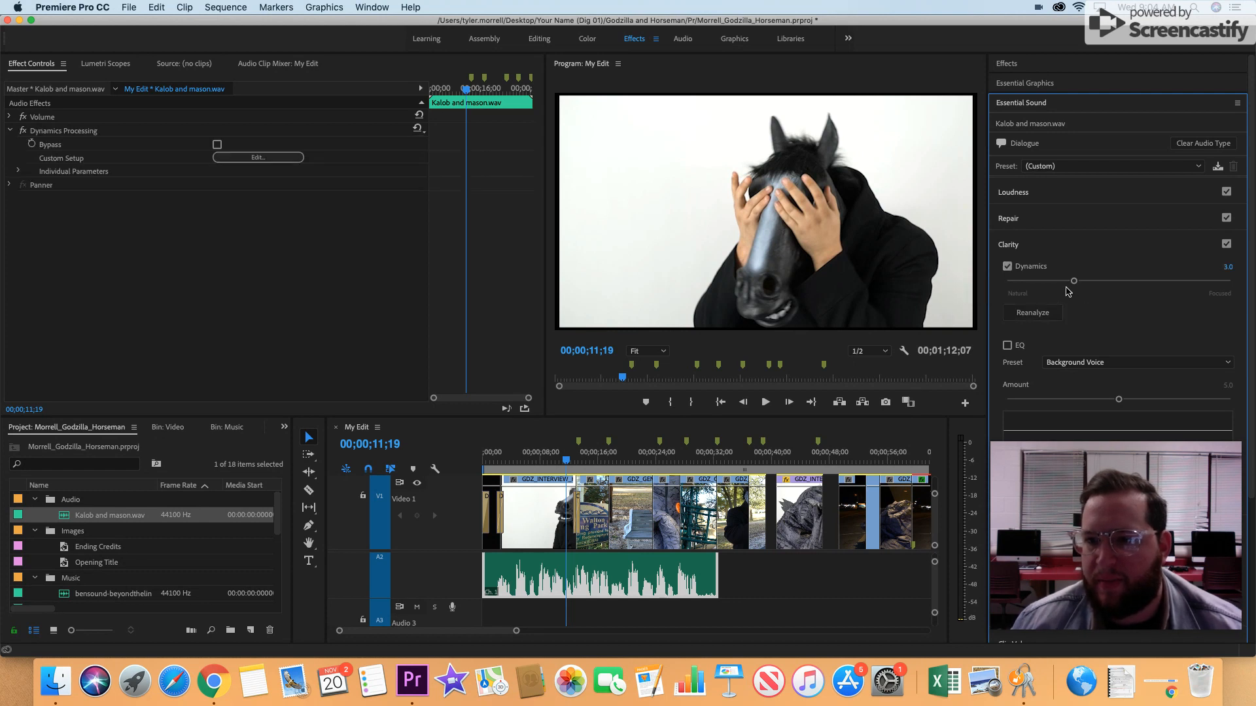
mouse_move(1008, 267)
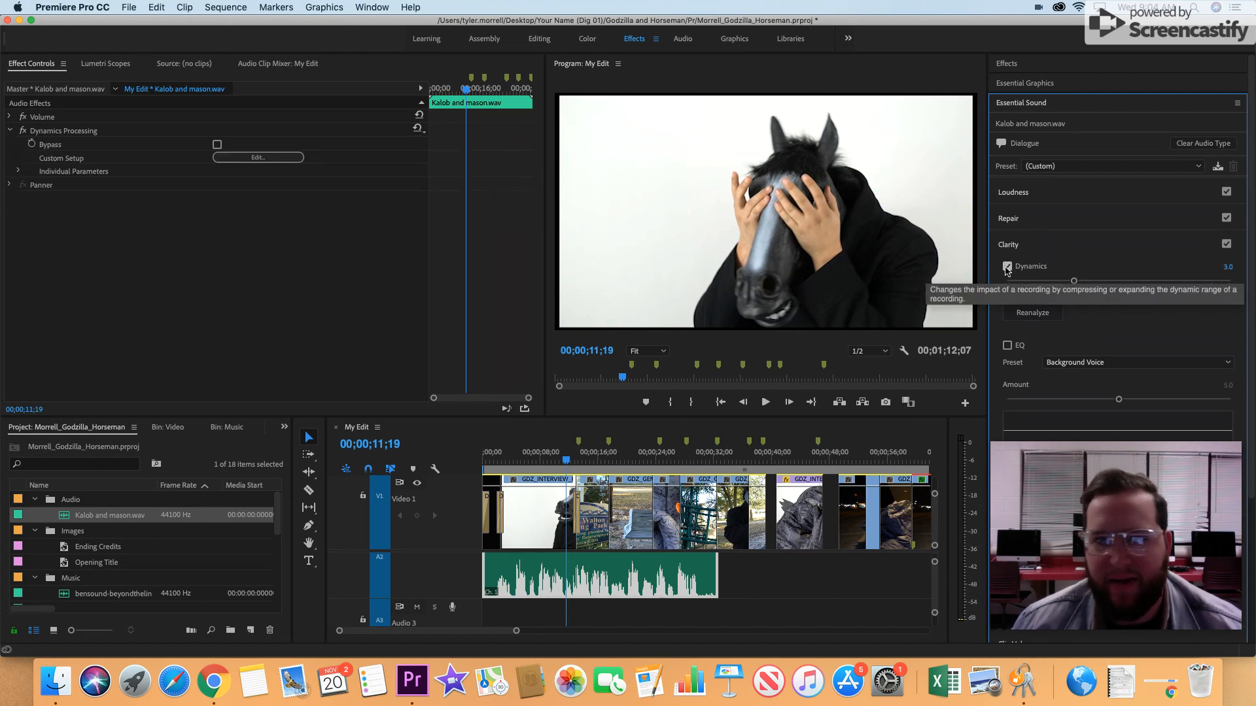
left_click(1008, 267)
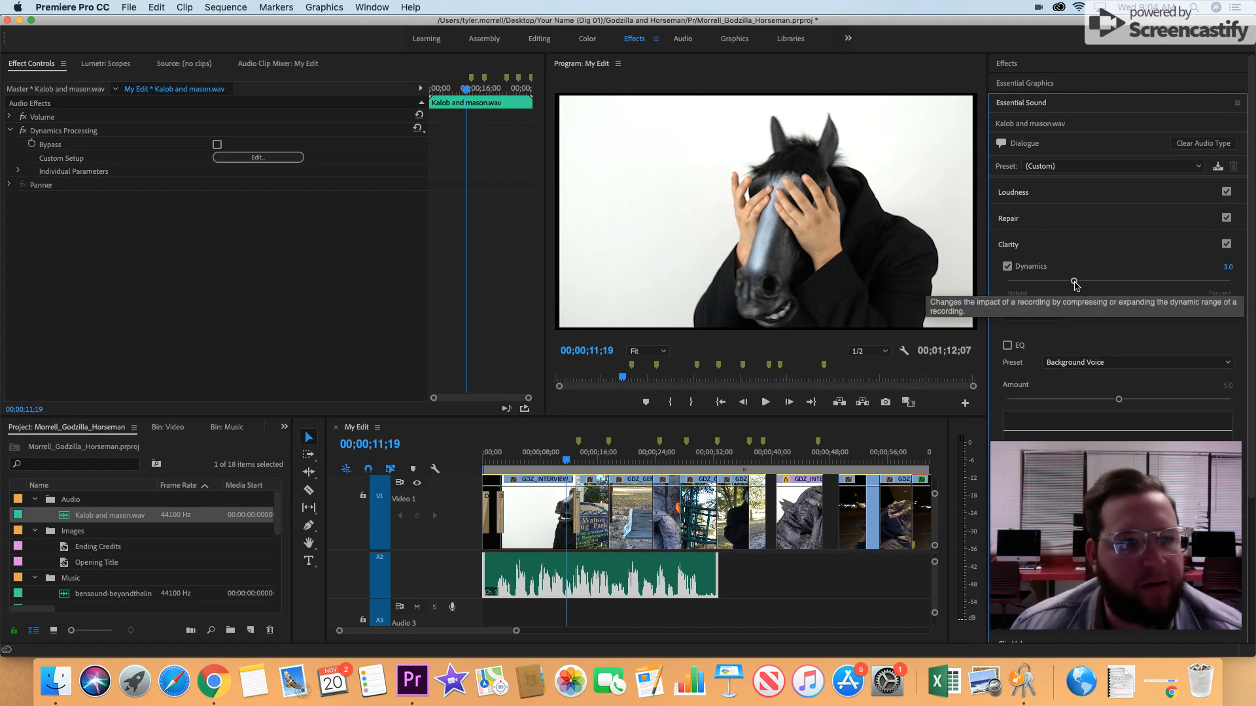
left_click_drag(1072, 282, 1132, 283)
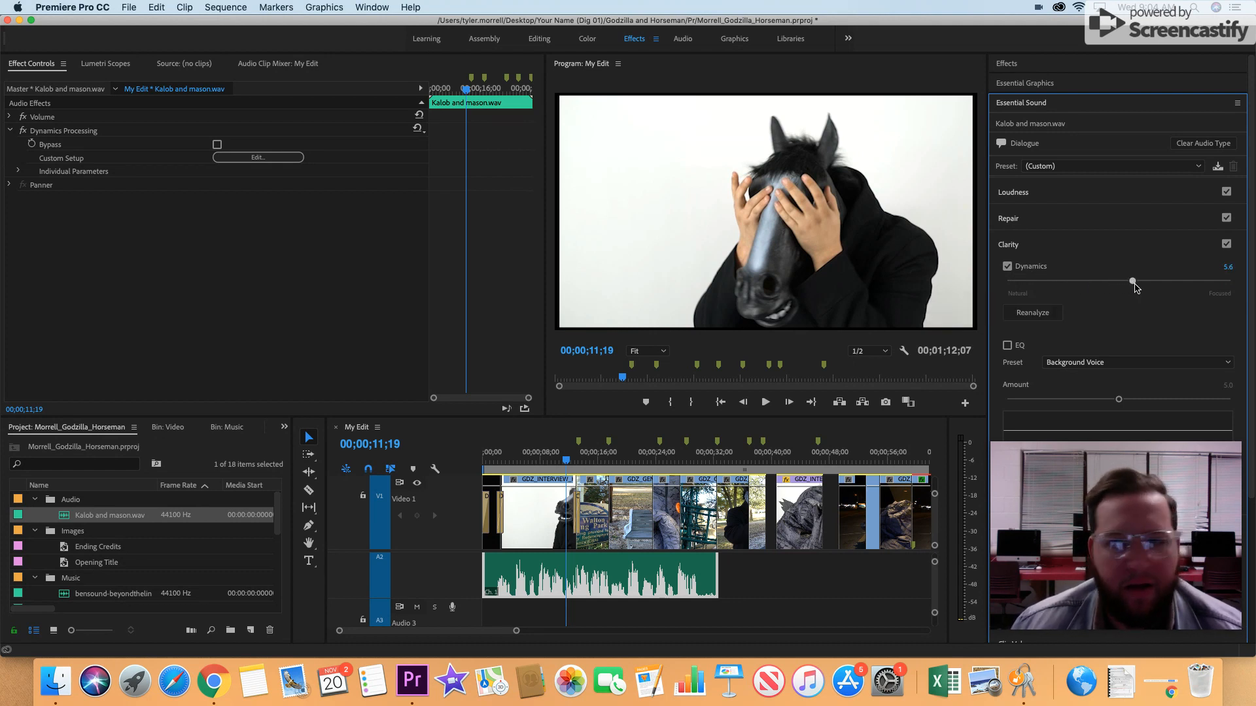
left_click_drag(1132, 281, 1169, 281)
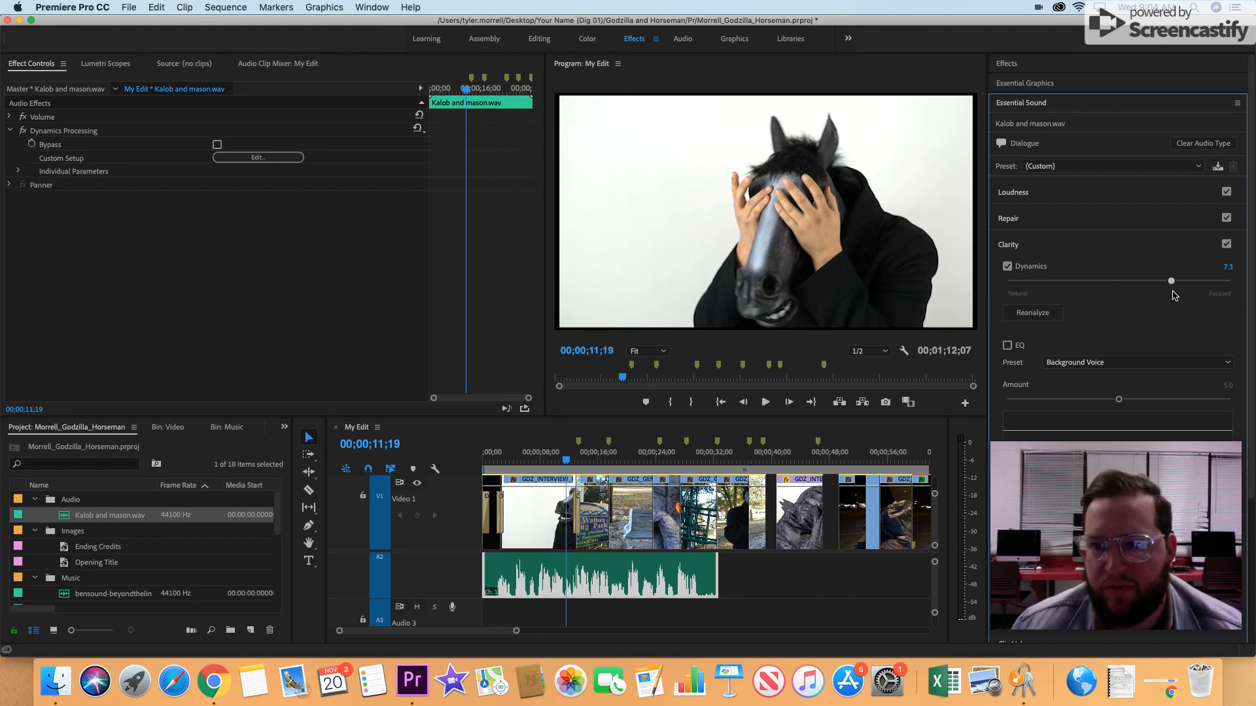
left_click_drag(1169, 280, 1209, 280)
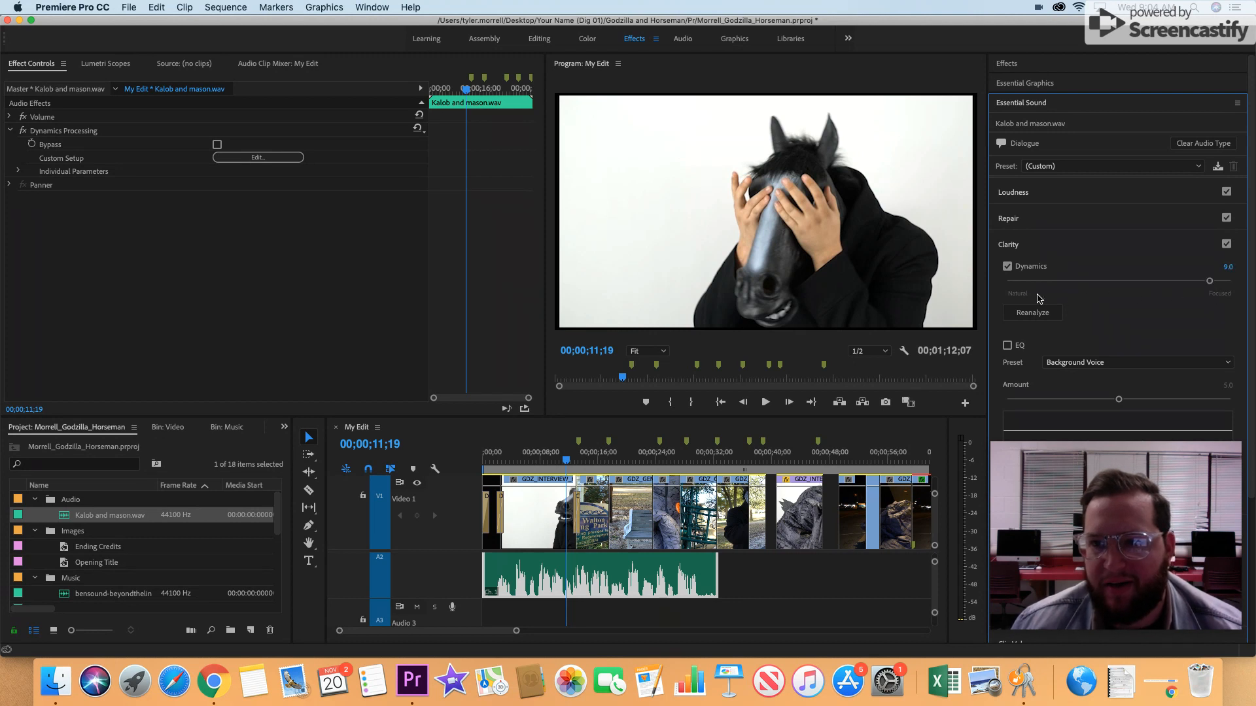
left_click_drag(1209, 281, 1201, 281)
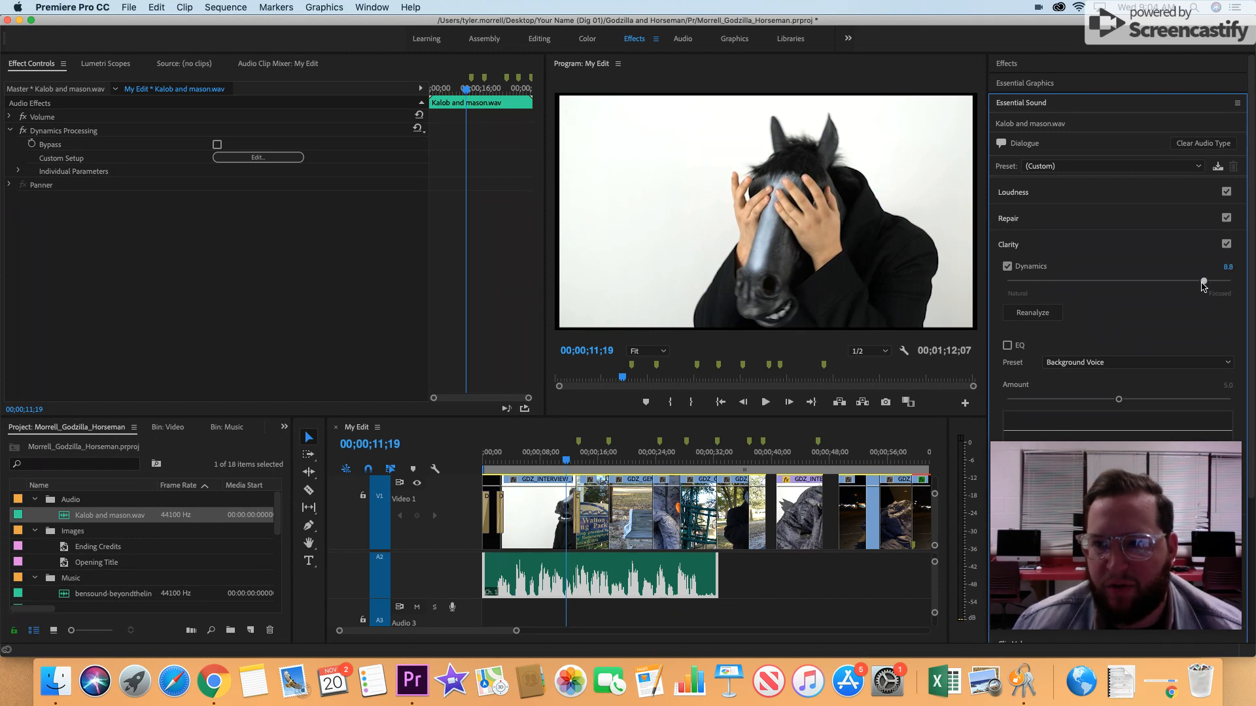
left_click_drag(1201, 284, 1208, 284)
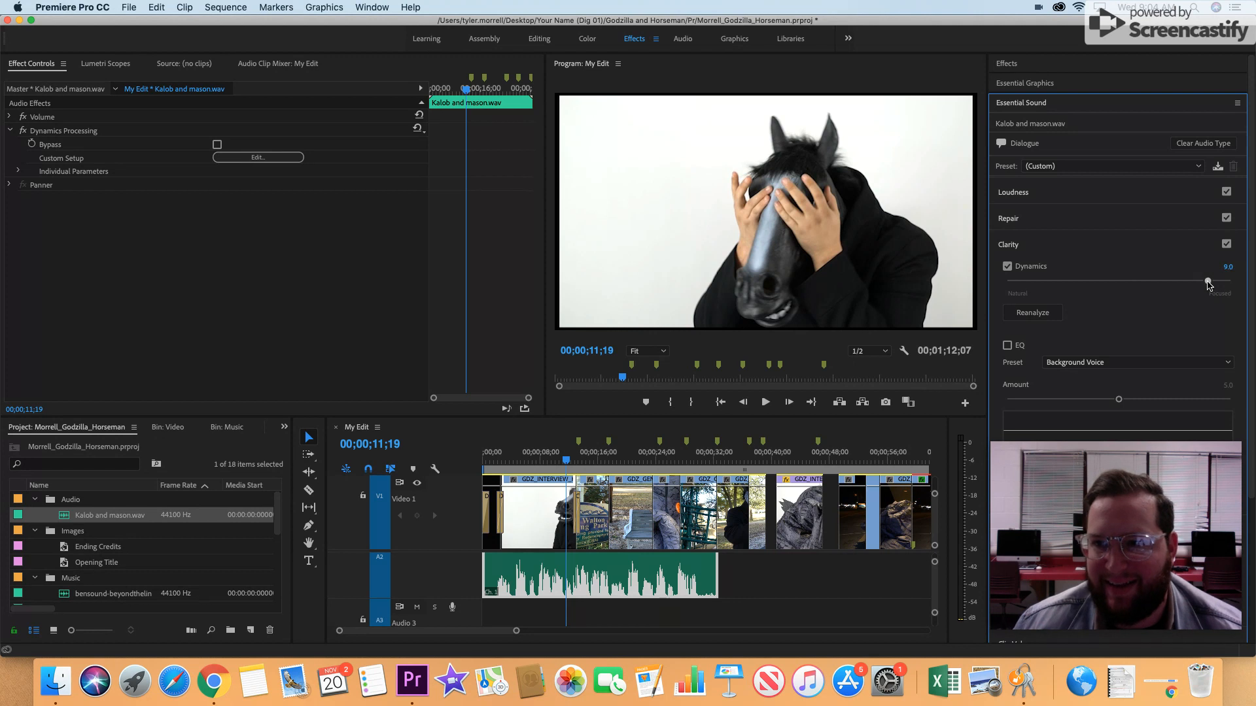
scroll("down", 3)
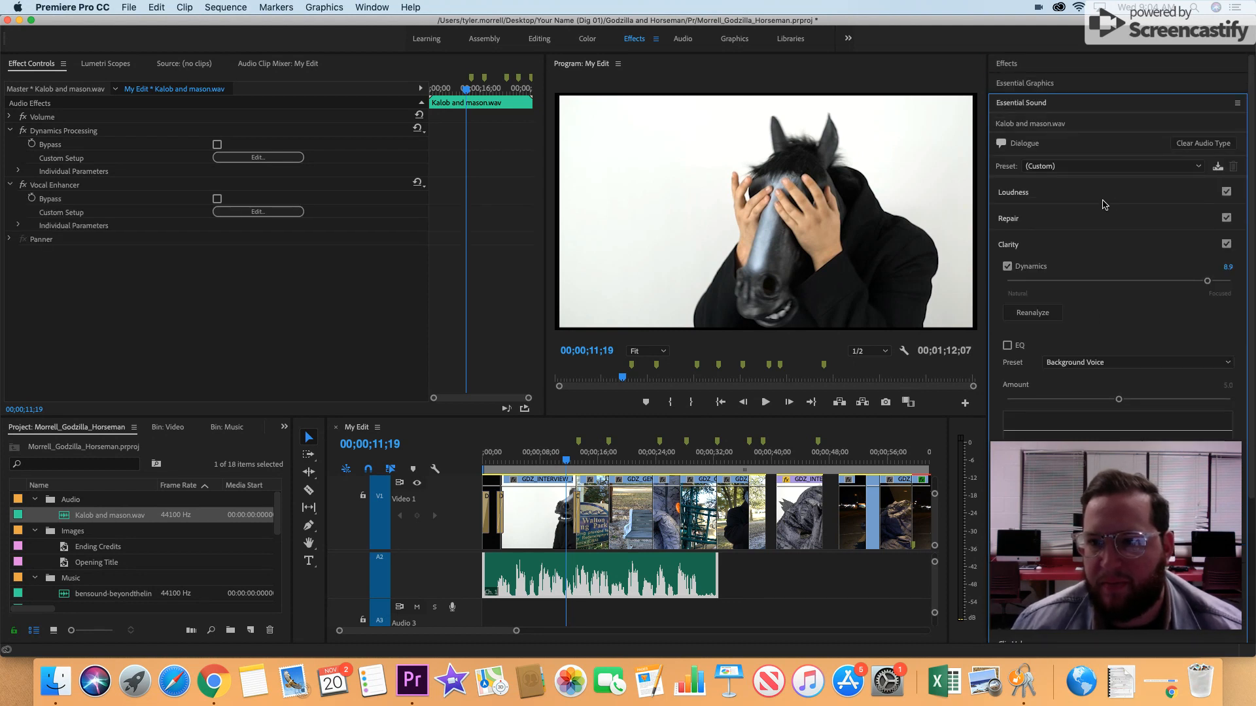
mouse_move(1006, 251)
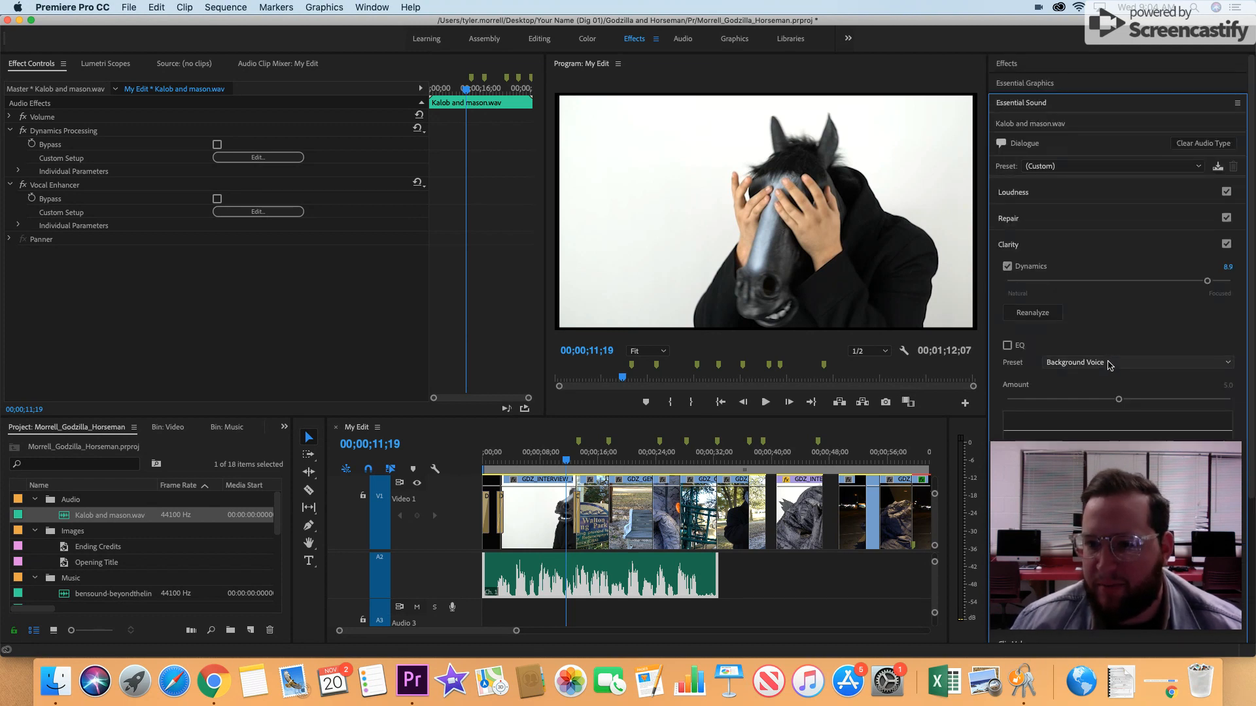
Keep the Background Voice EQ preset and switch EQ on for the dialogue.
left_click(1133, 363)
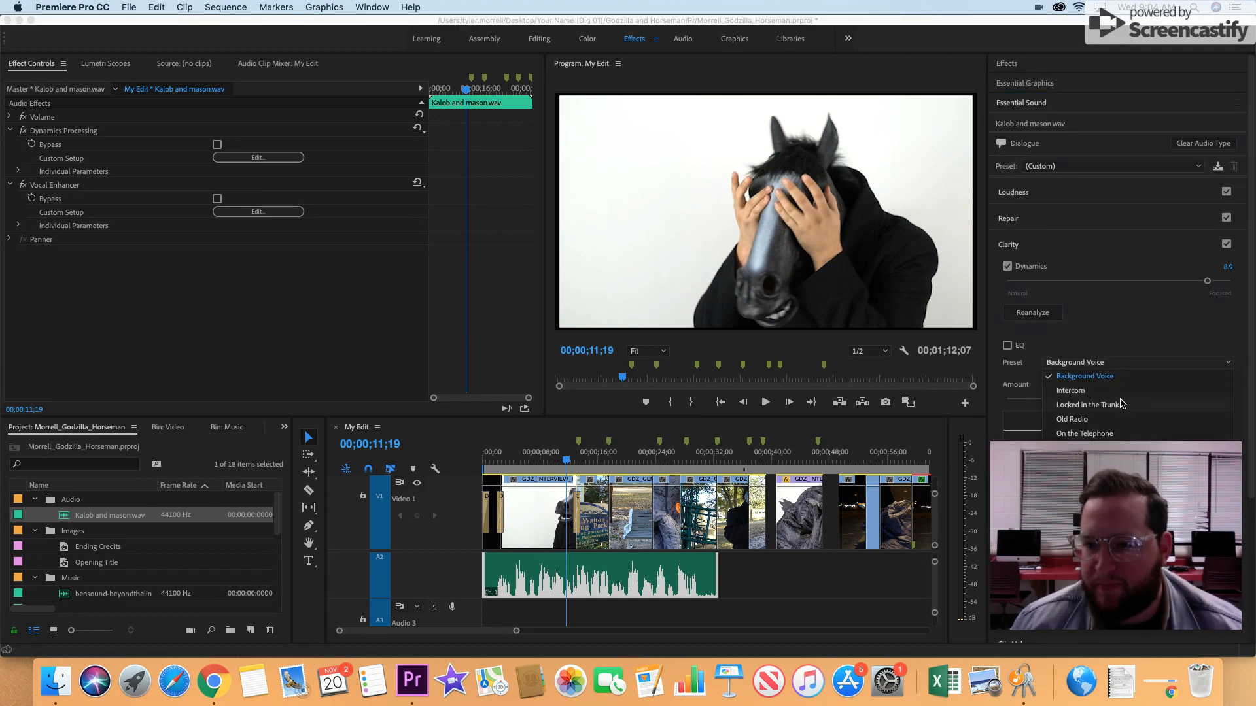
left_click(1084, 375)
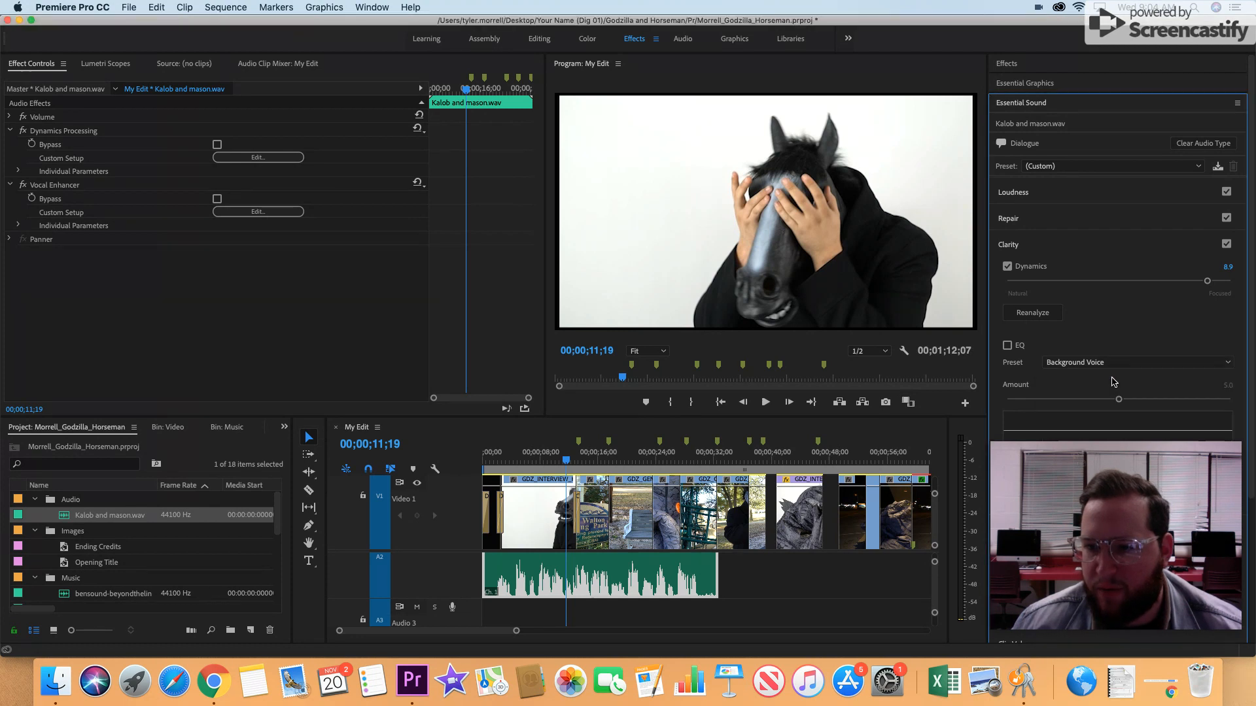
scroll("down", 3)
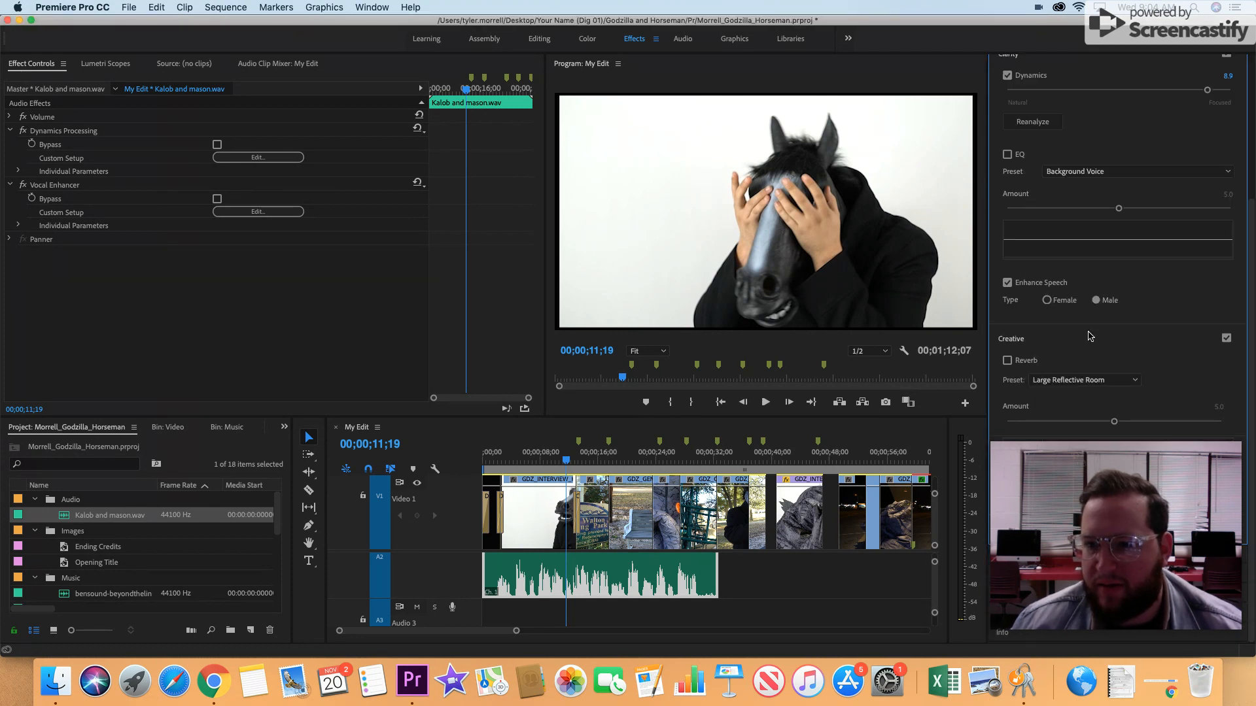
left_click(1008, 155)
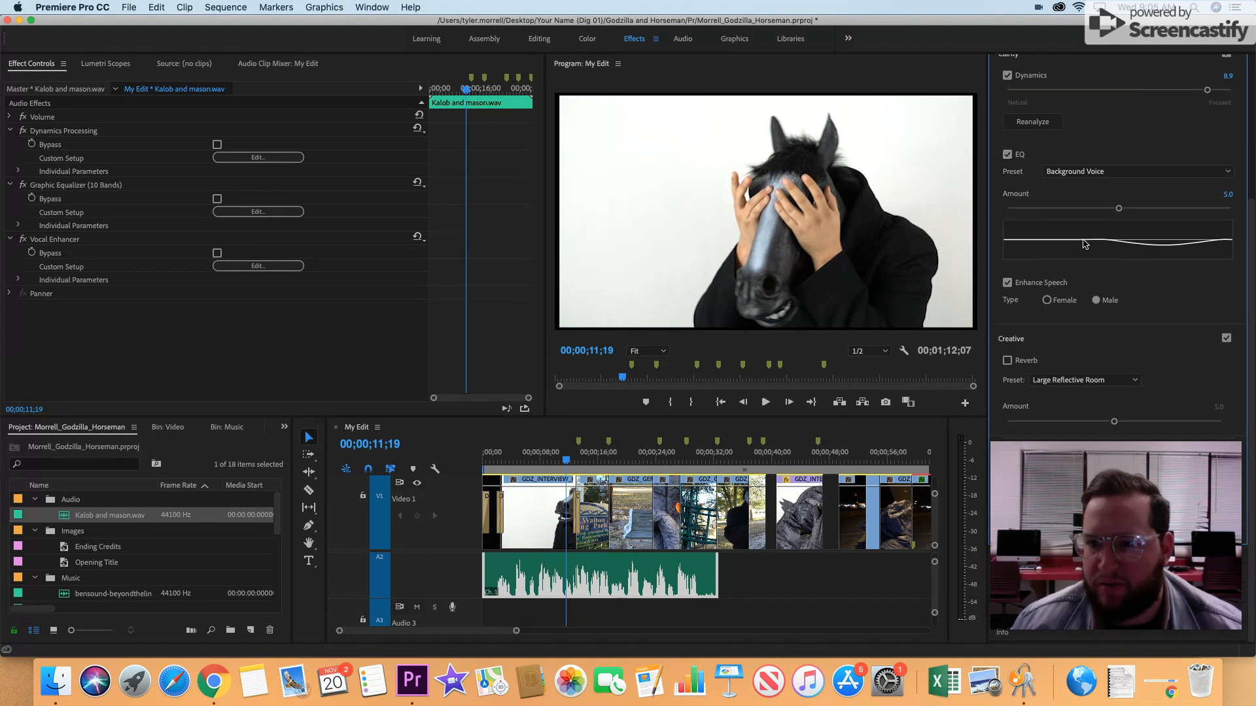
mouse_move(1172, 263)
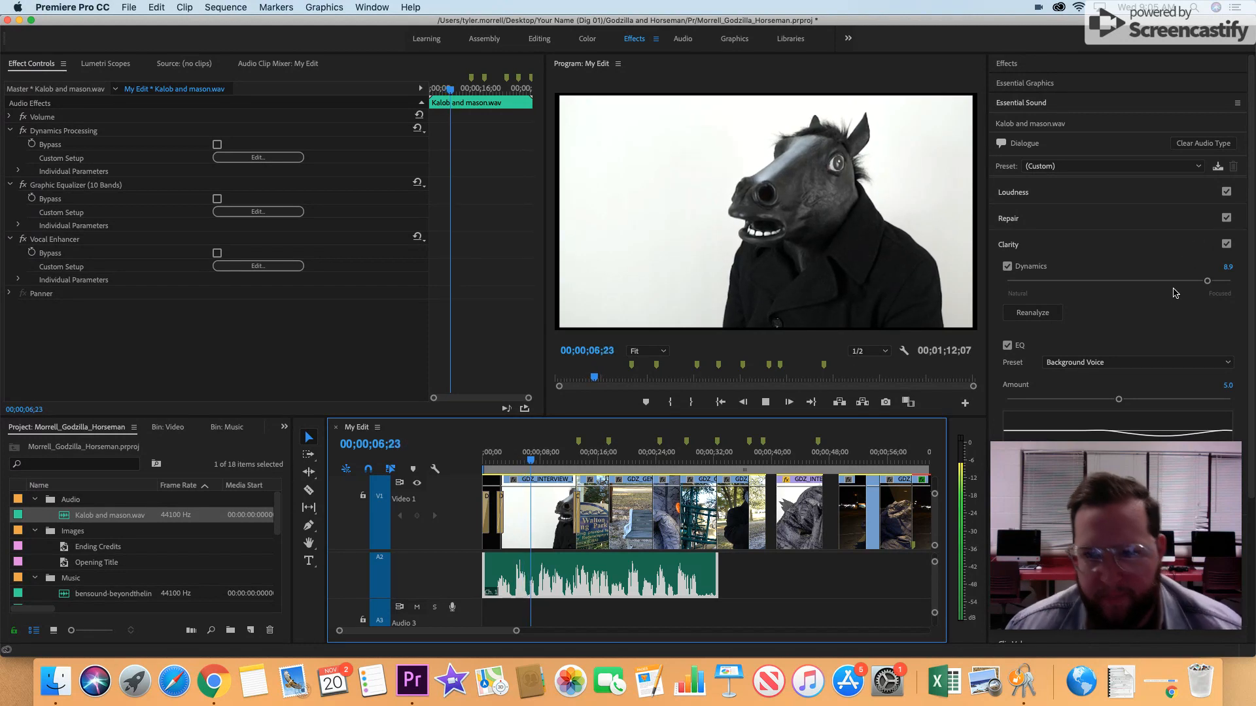
Lower the dialogue Dynamics amount to 7.0 and reveal the Audio 1 music clips.
scroll("down", 3)
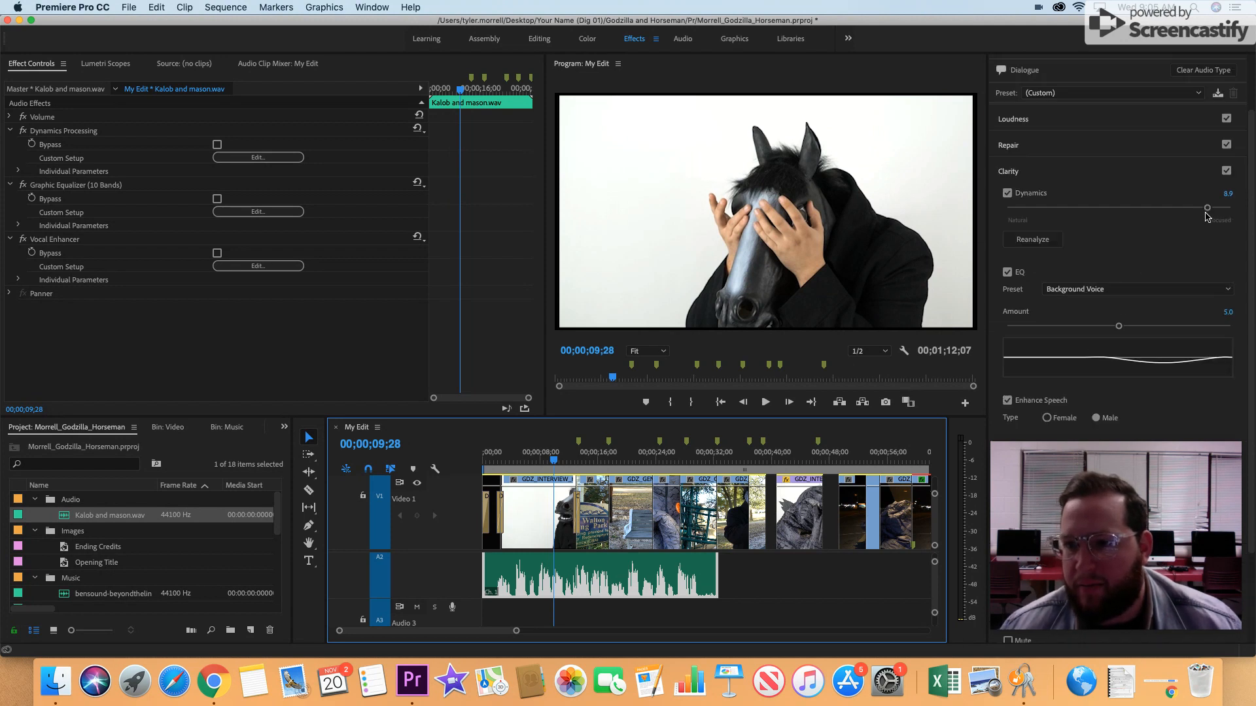
left_click_drag(1207, 208, 1200, 208)
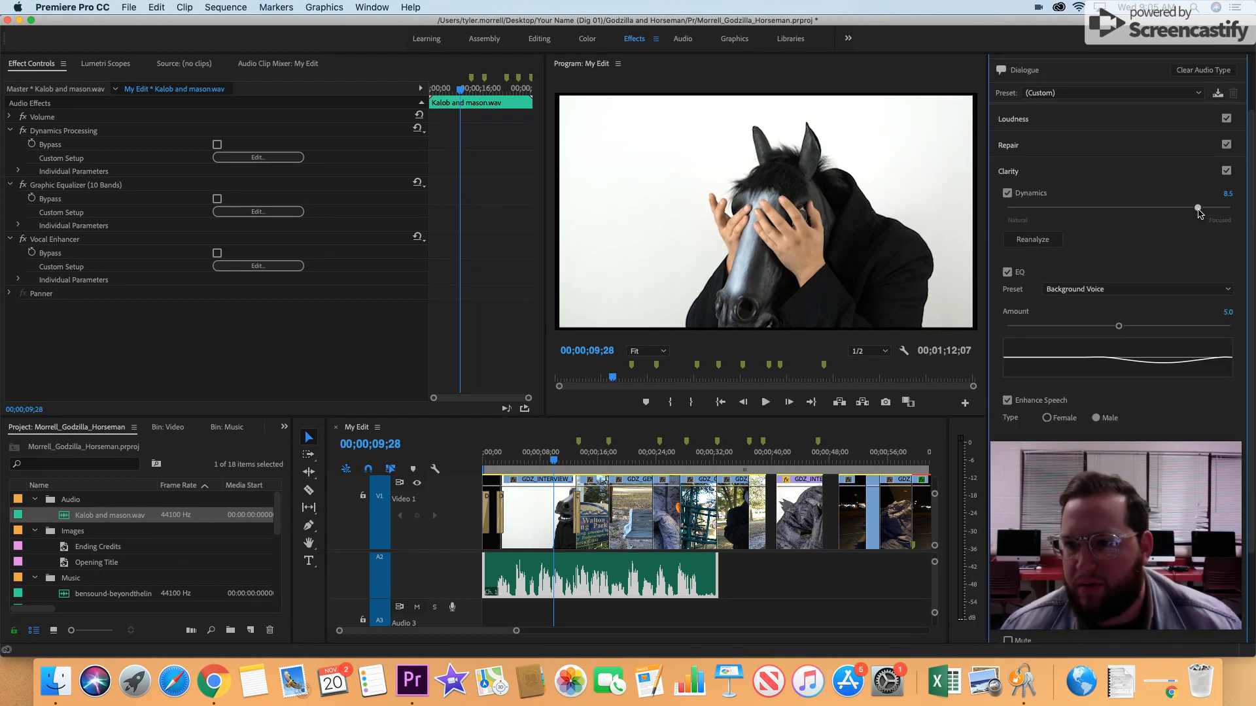
left_click_drag(1197, 208, 1154, 208)
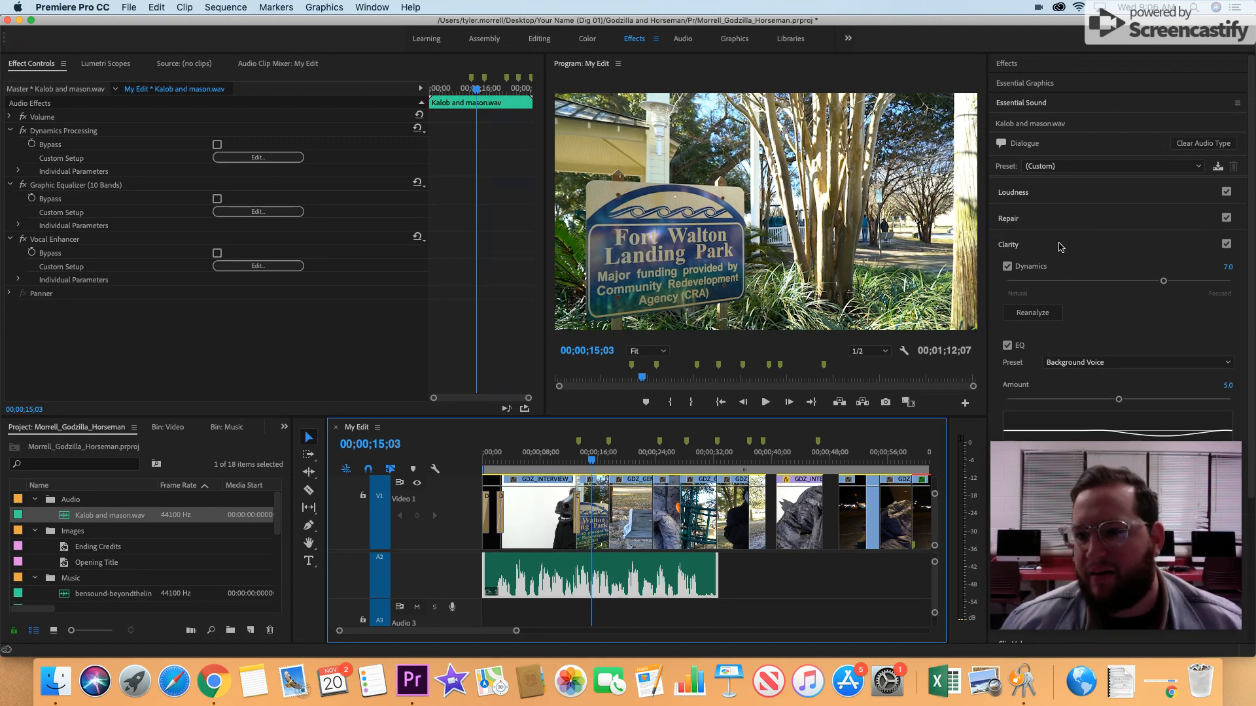
mouse_move(1079, 335)
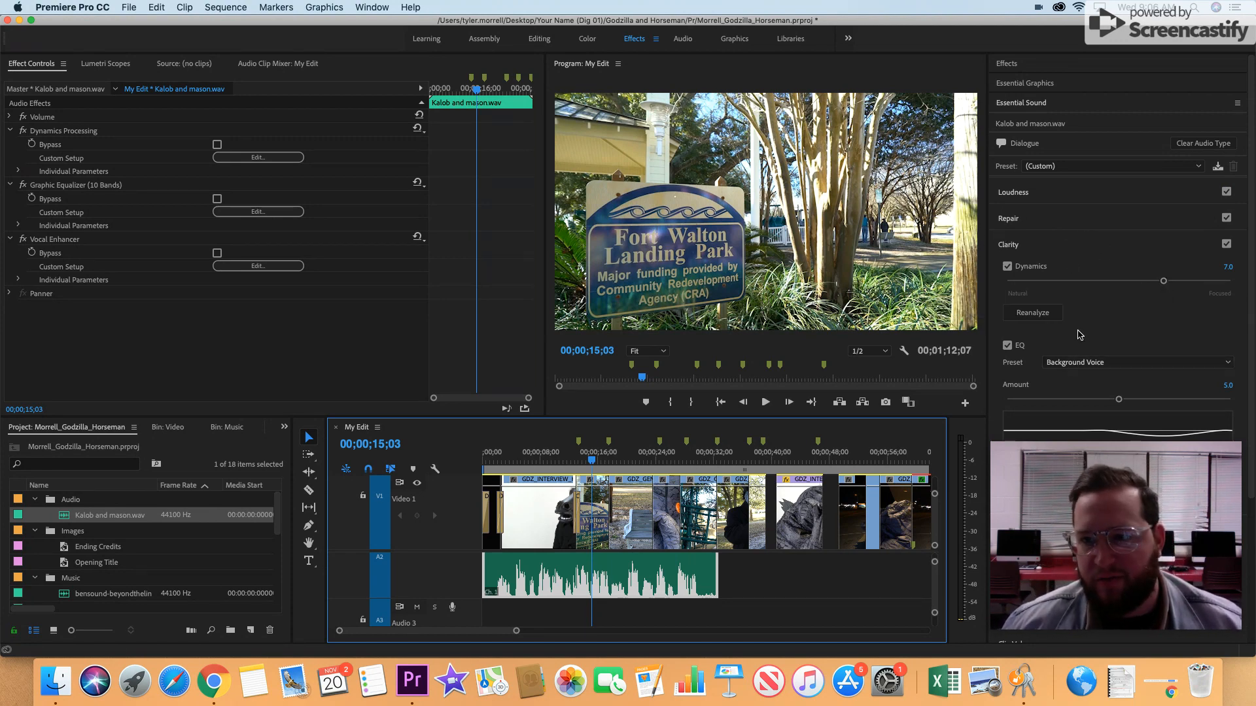
scroll("down", 3)
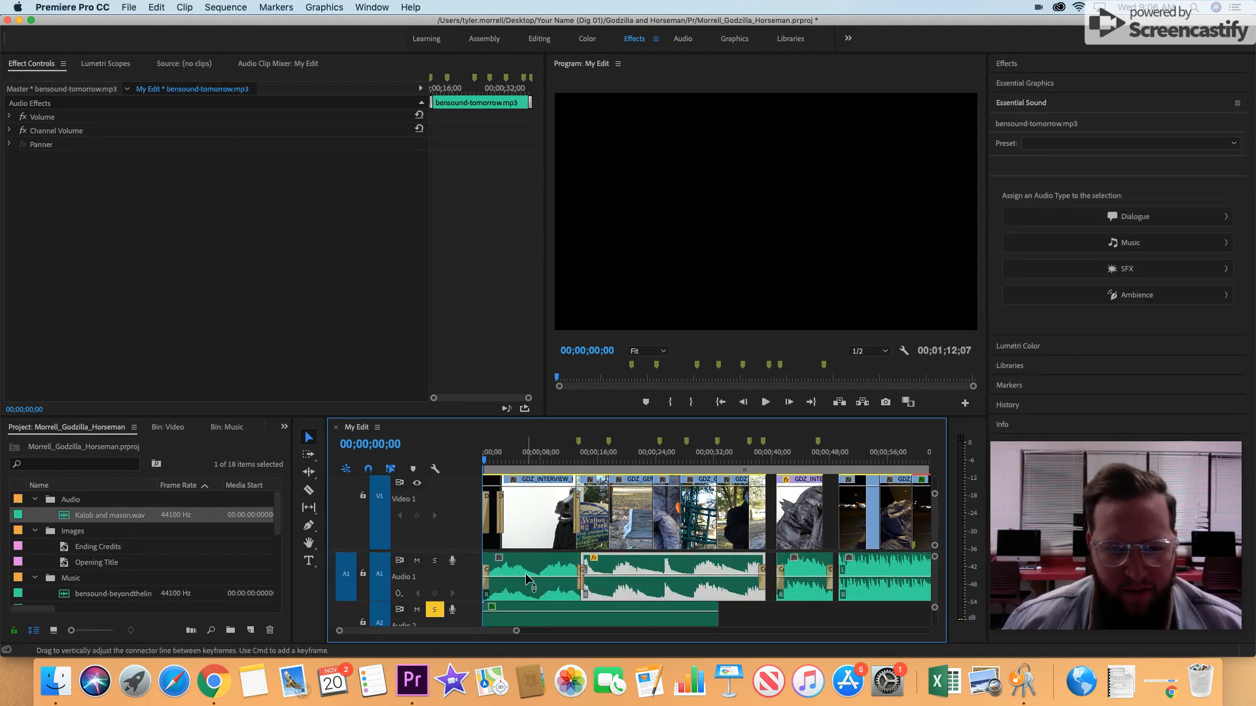
Drop the opening bensound-ofeliasdream clip's volume to about -35.11 dB and play back.
left_click_drag(532, 573, 532, 588)
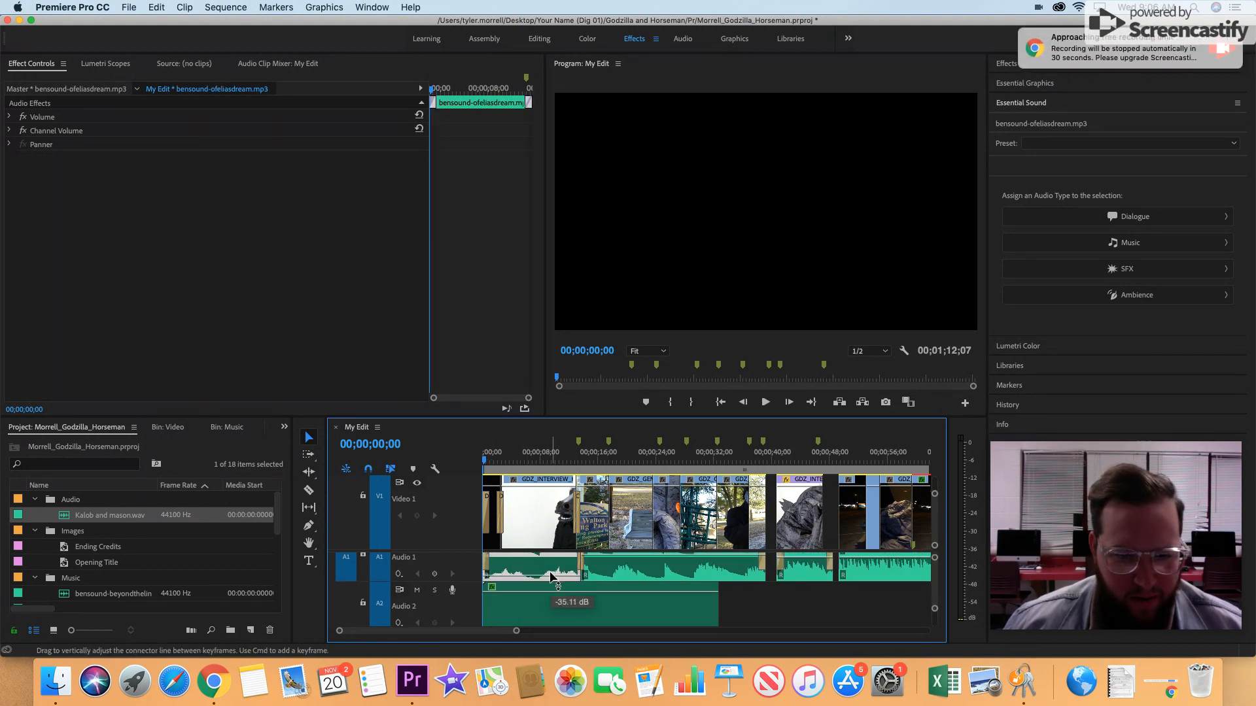
left_click(764, 402)
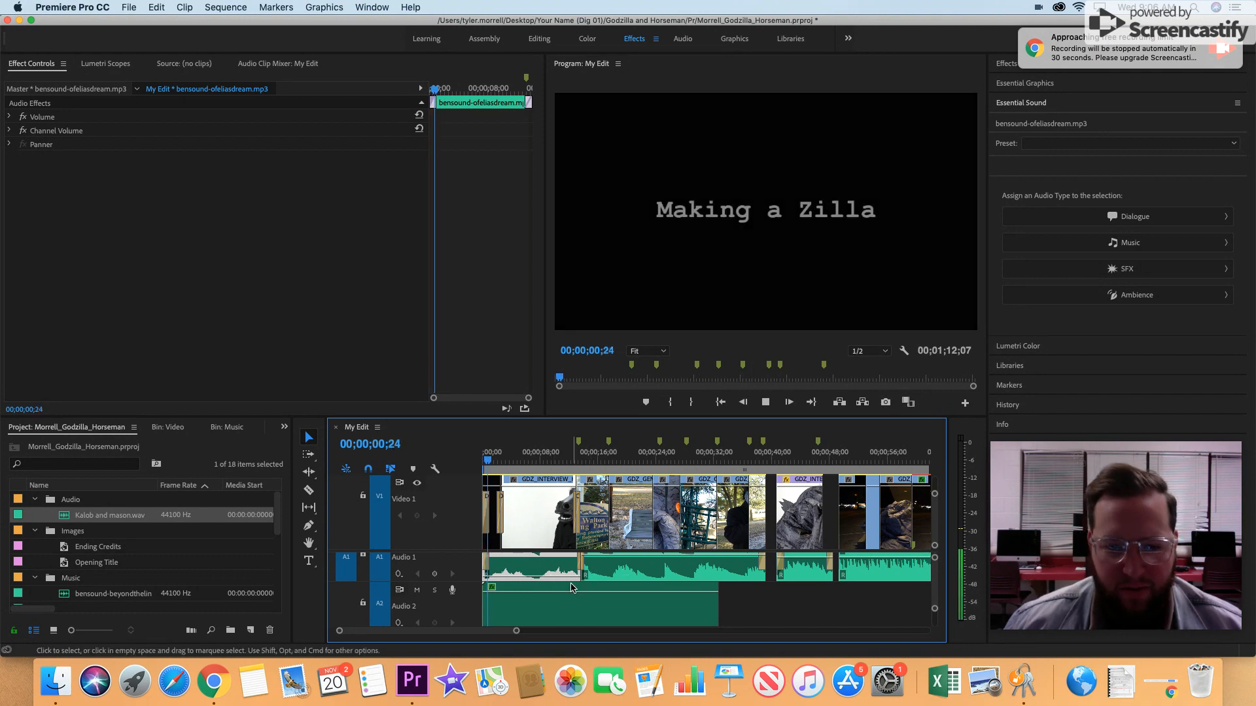